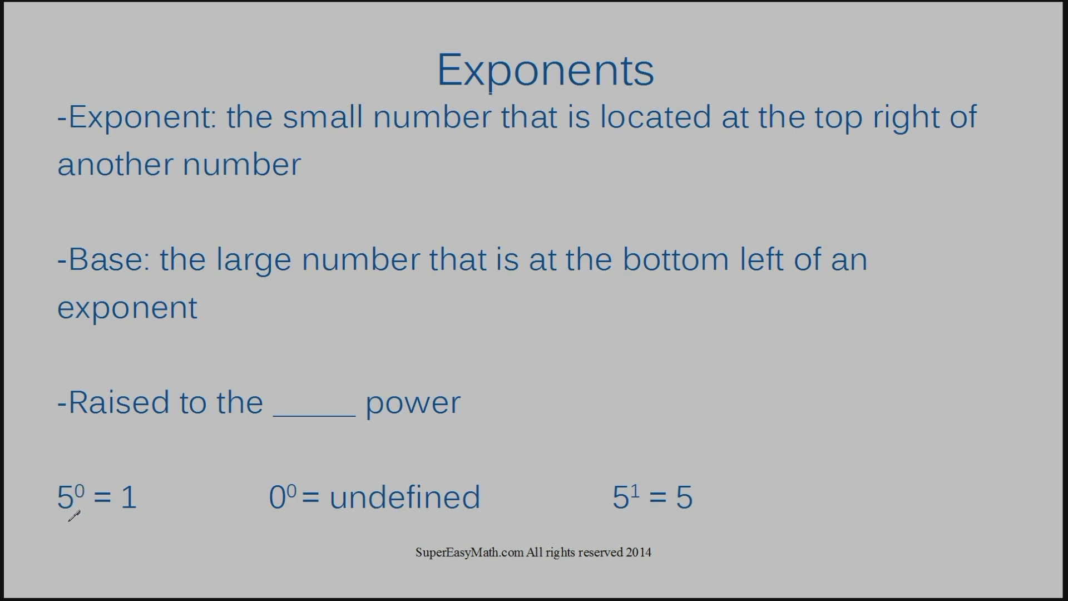
mouse_move(97, 491)
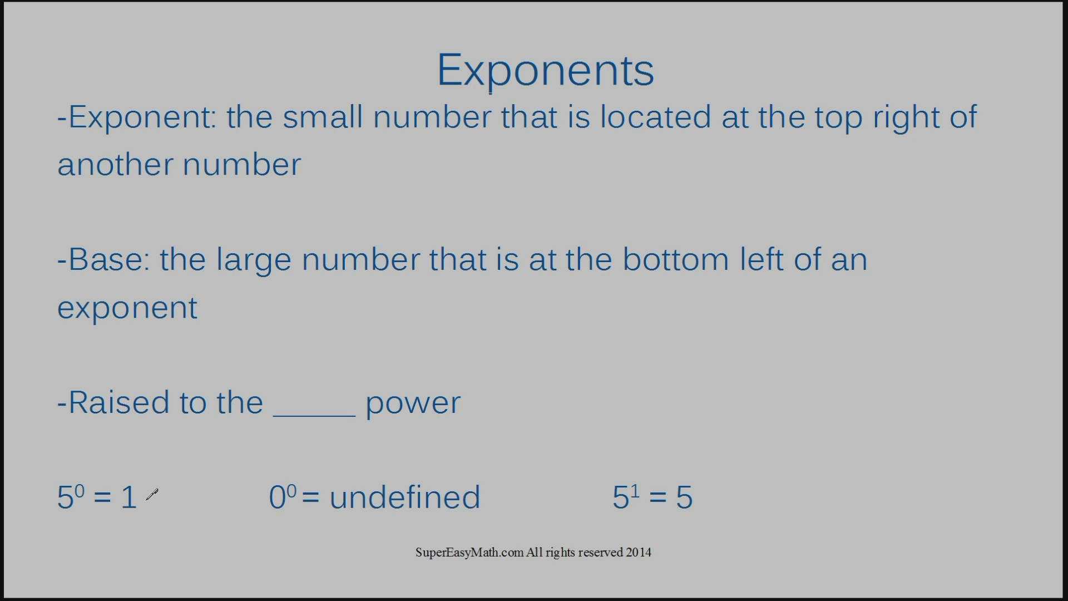
mouse_move(71, 514)
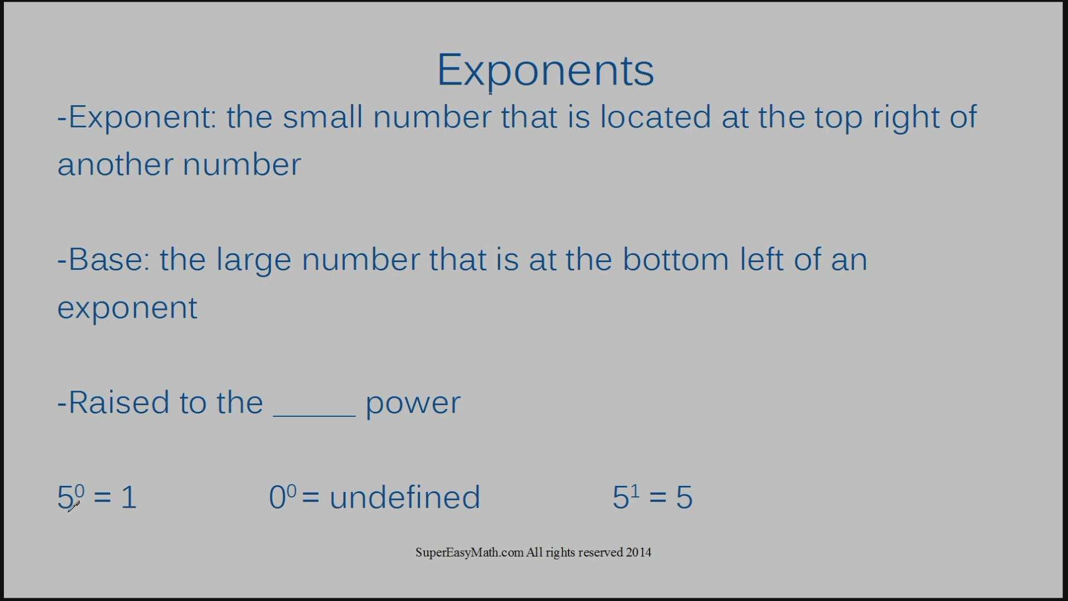
mouse_move(89, 489)
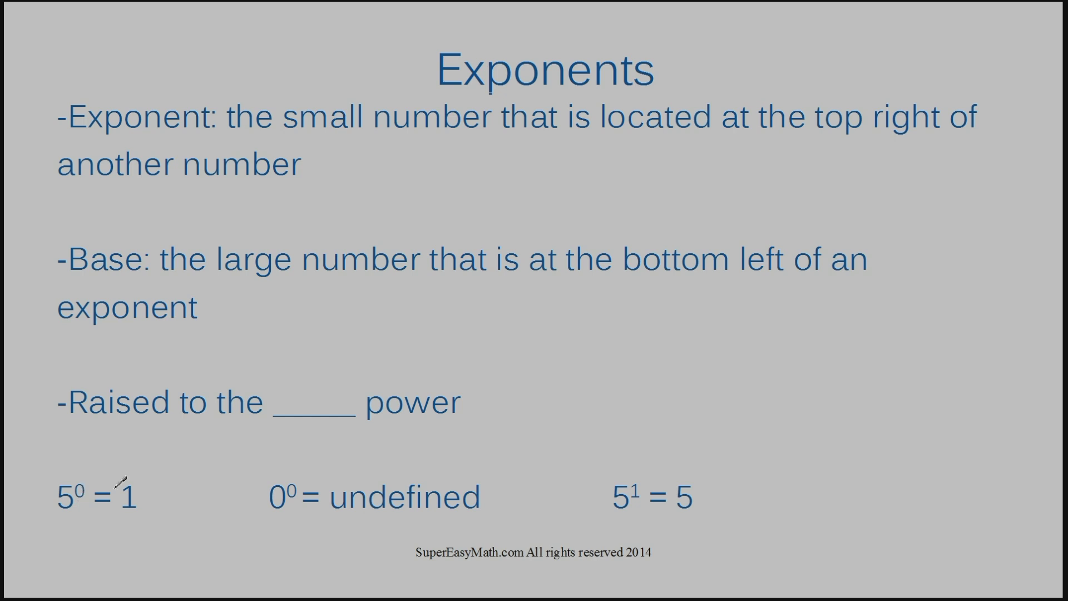
mouse_move(143, 487)
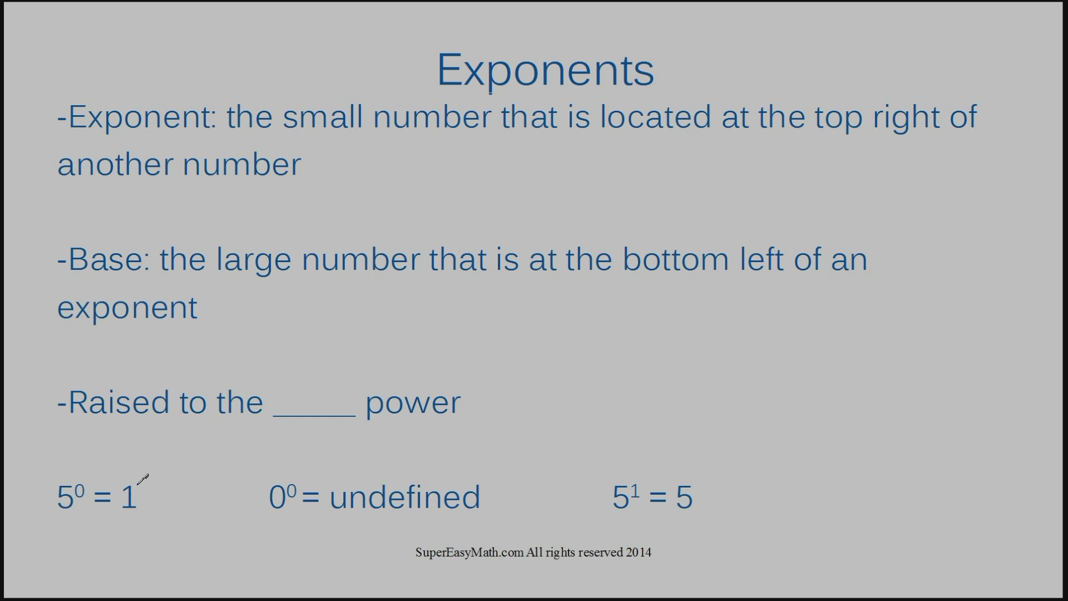
mouse_move(254, 461)
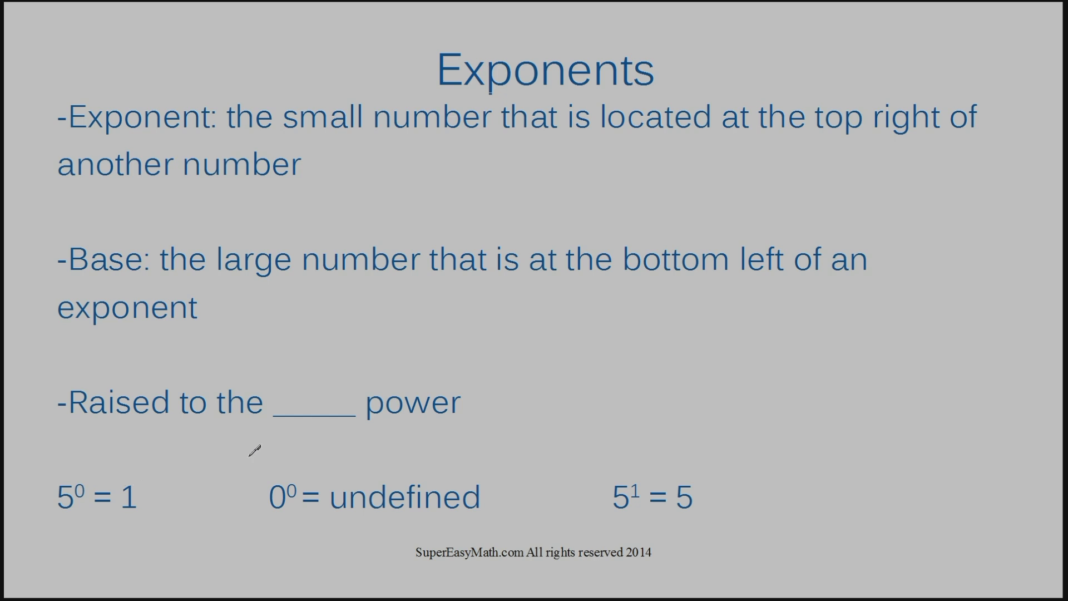
mouse_move(288, 488)
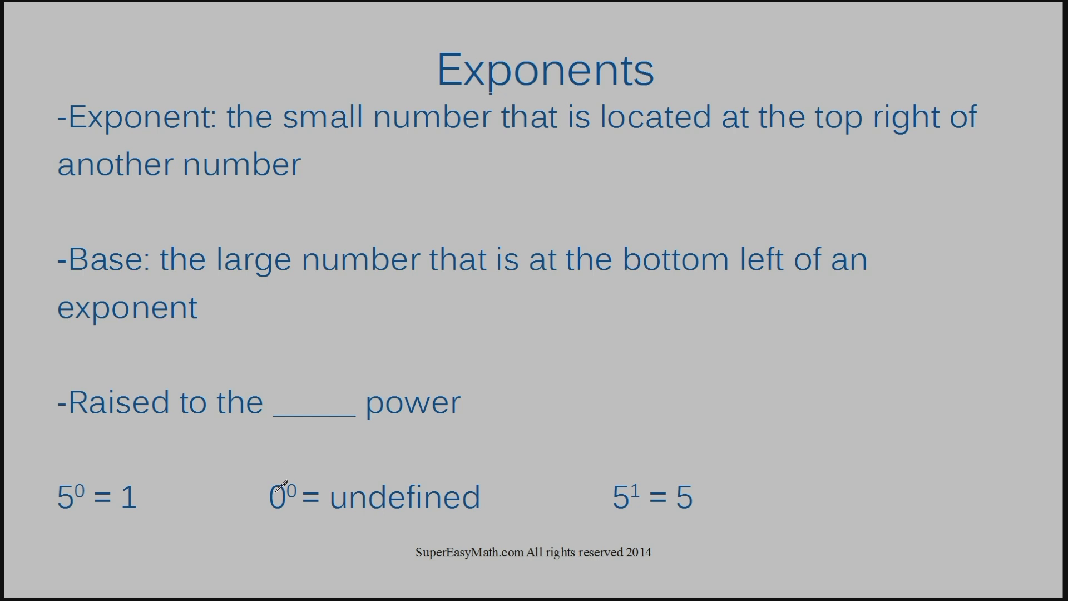
mouse_move(298, 478)
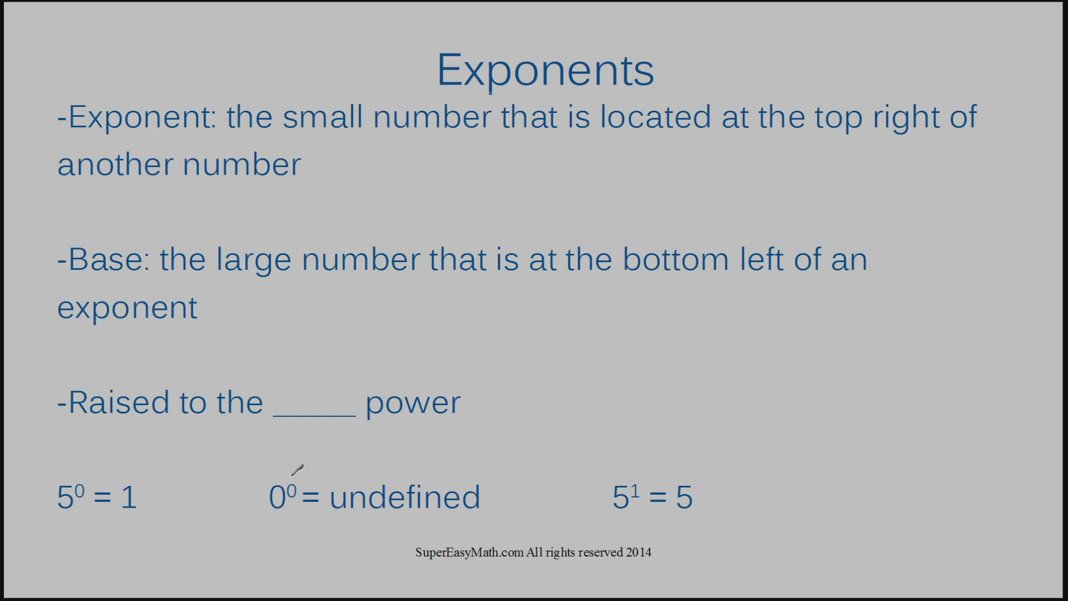
mouse_move(462, 494)
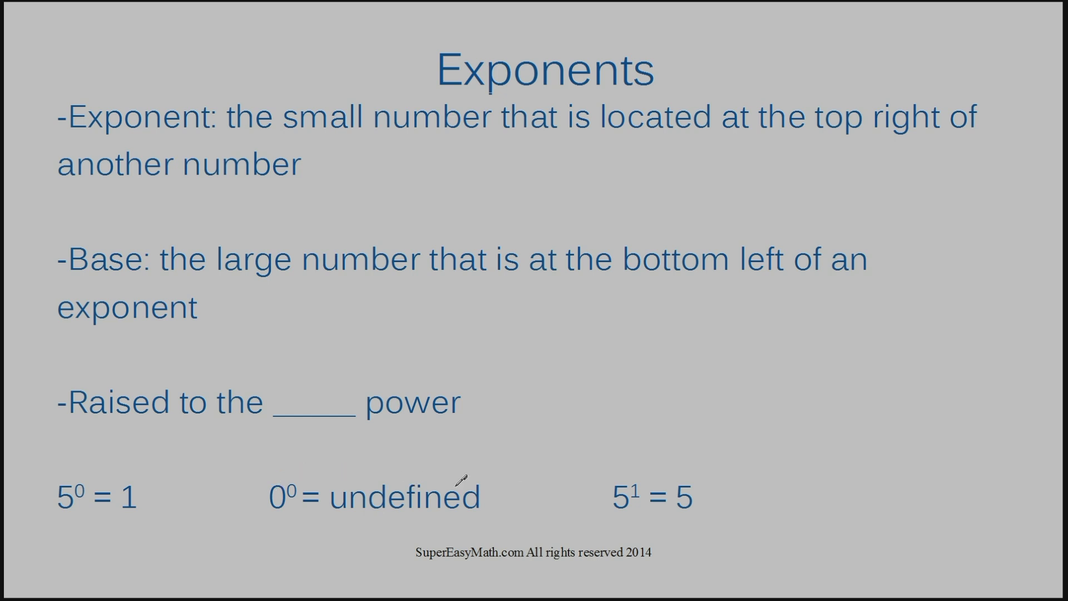
mouse_move(370, 494)
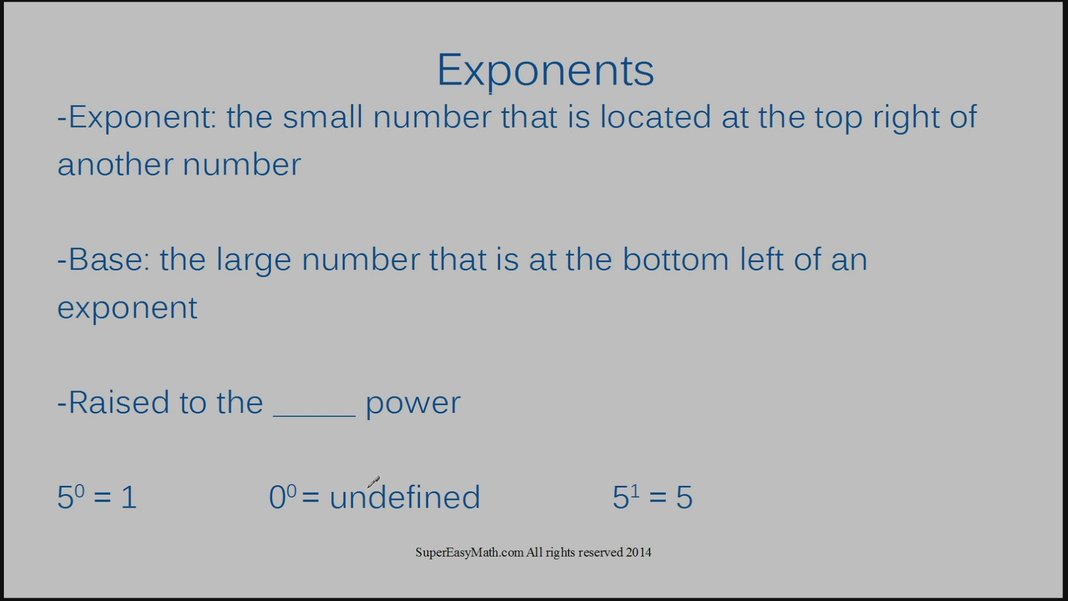
mouse_move(470, 463)
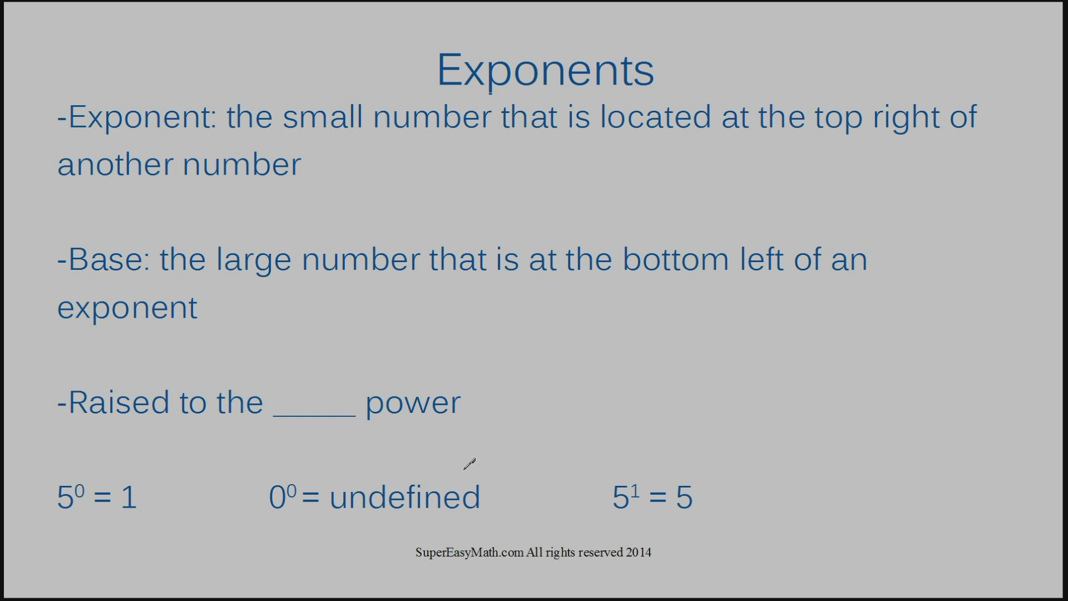
mouse_move(312, 473)
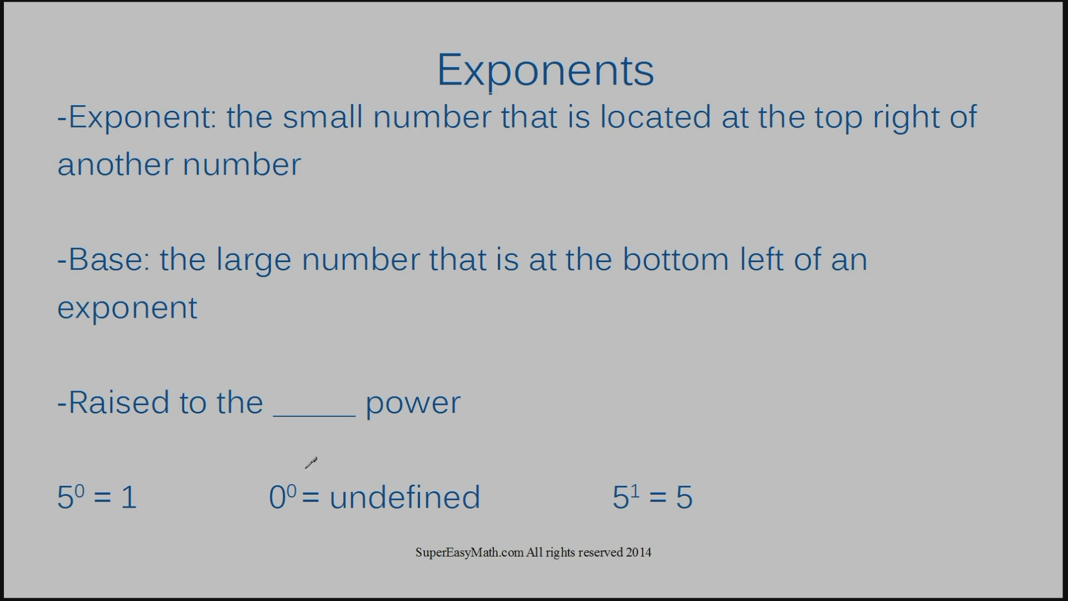
mouse_move(612, 434)
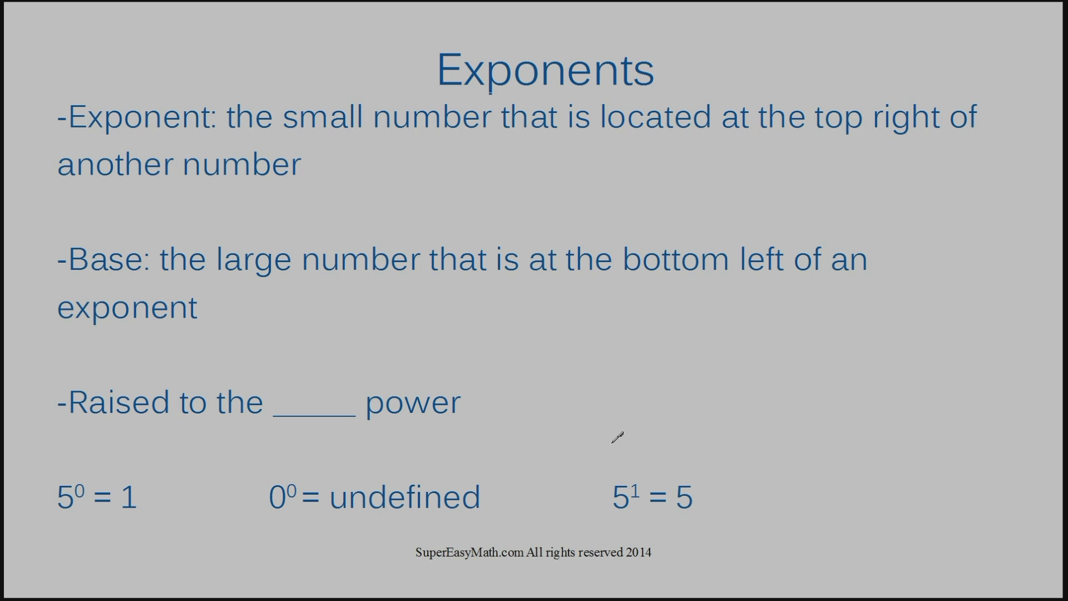
mouse_move(594, 478)
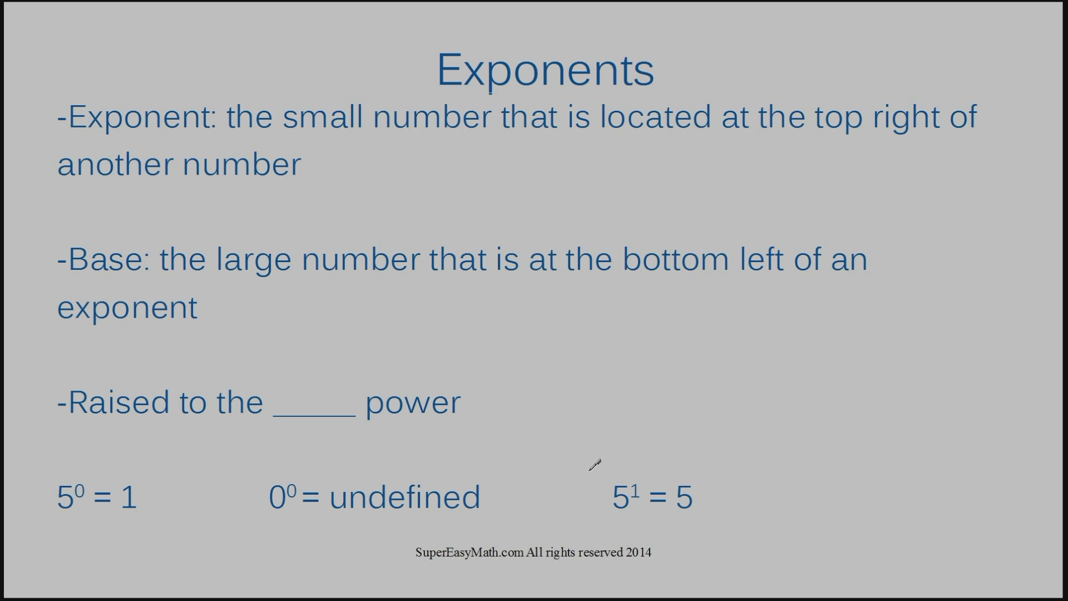
mouse_move(636, 458)
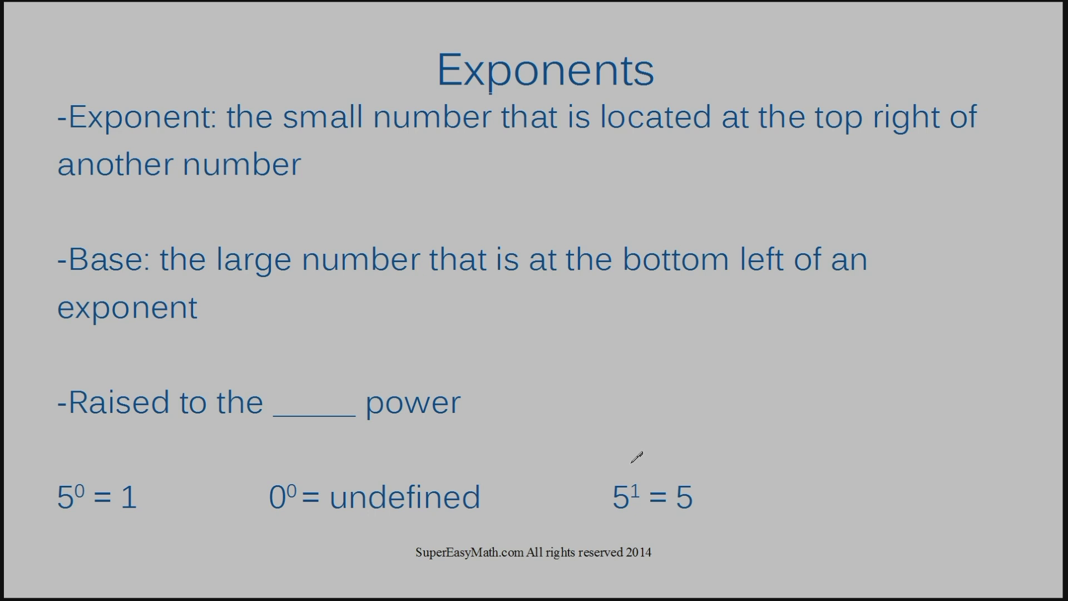
mouse_move(705, 480)
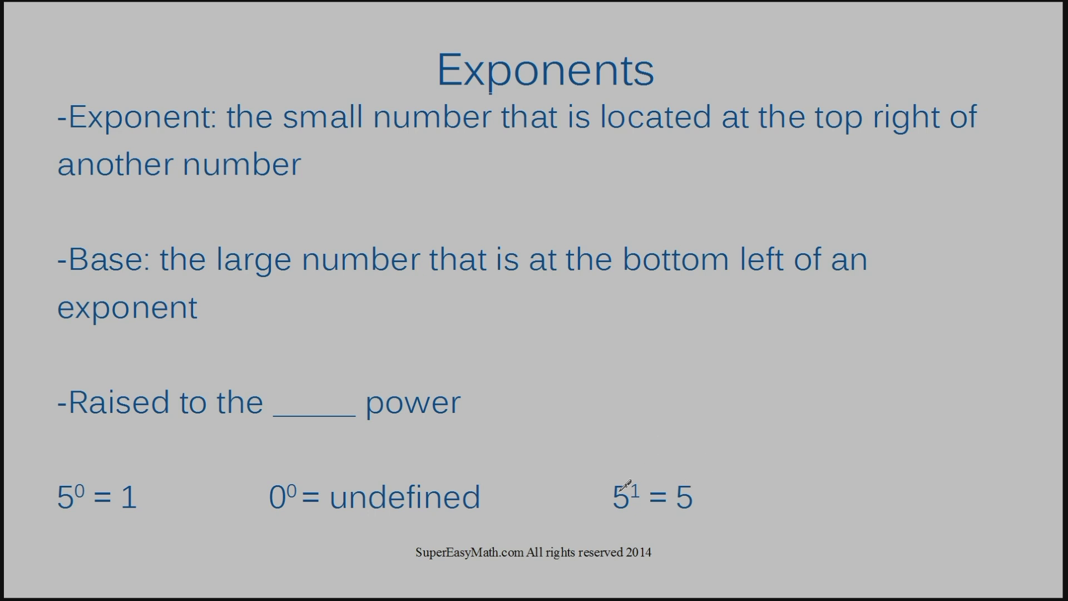
mouse_move(634, 456)
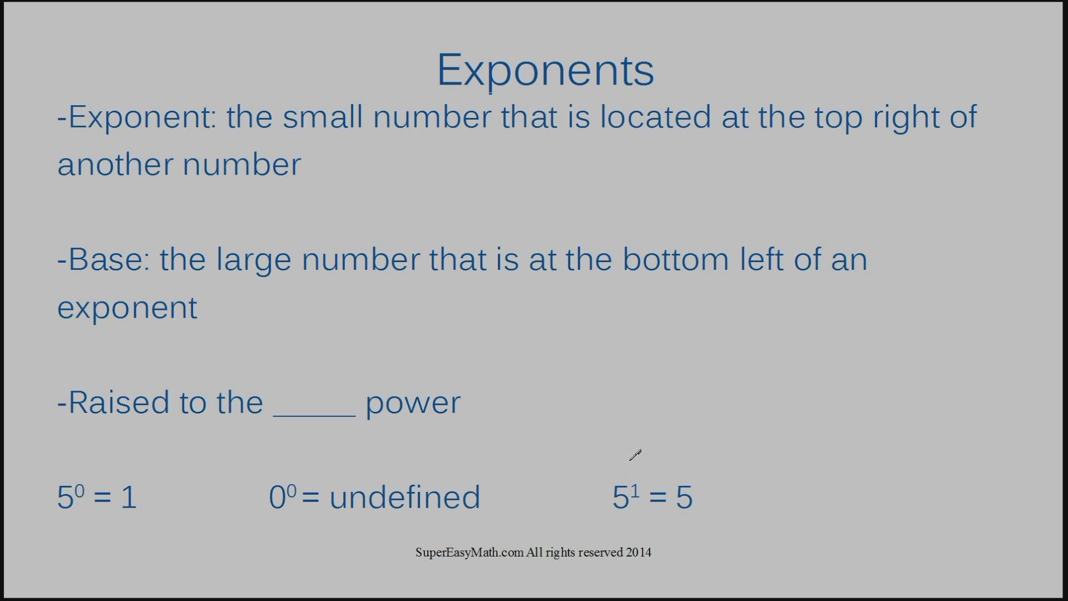
mouse_move(708, 478)
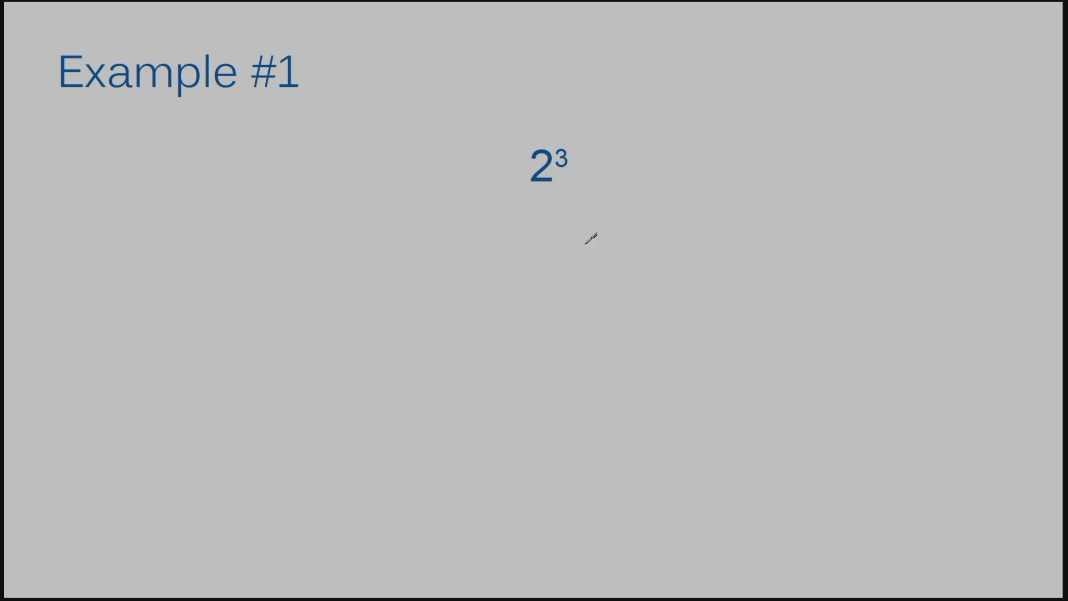
mouse_move(582, 161)
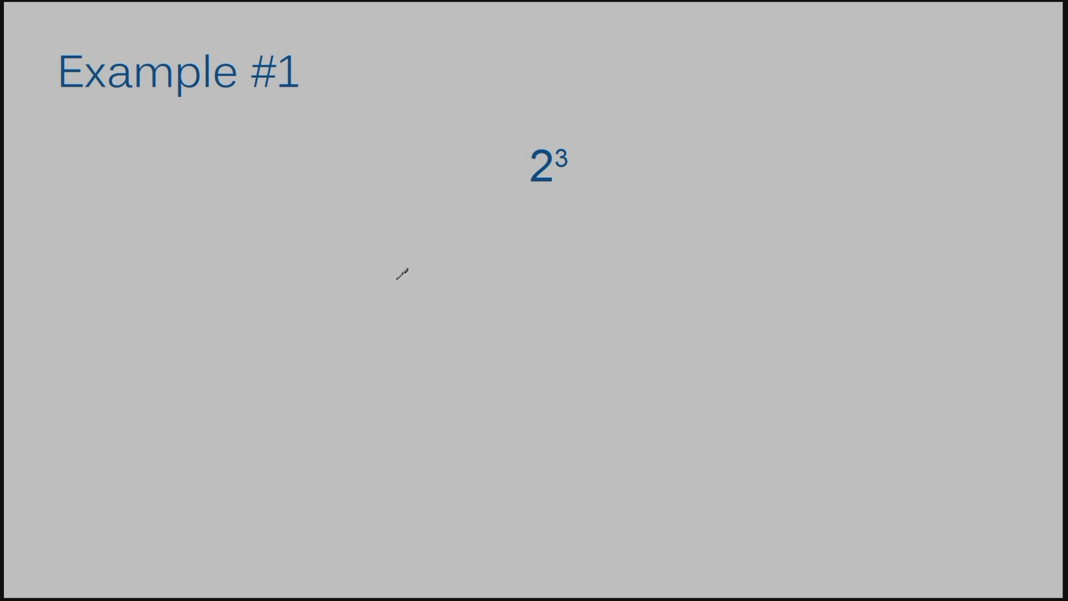
mouse_move(421, 284)
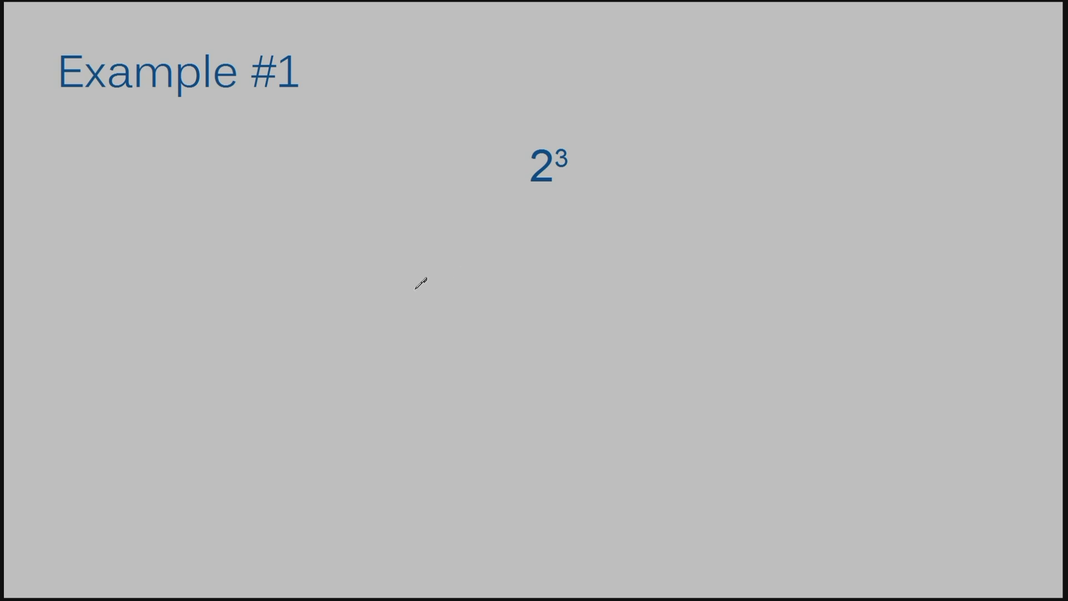
mouse_move(427, 235)
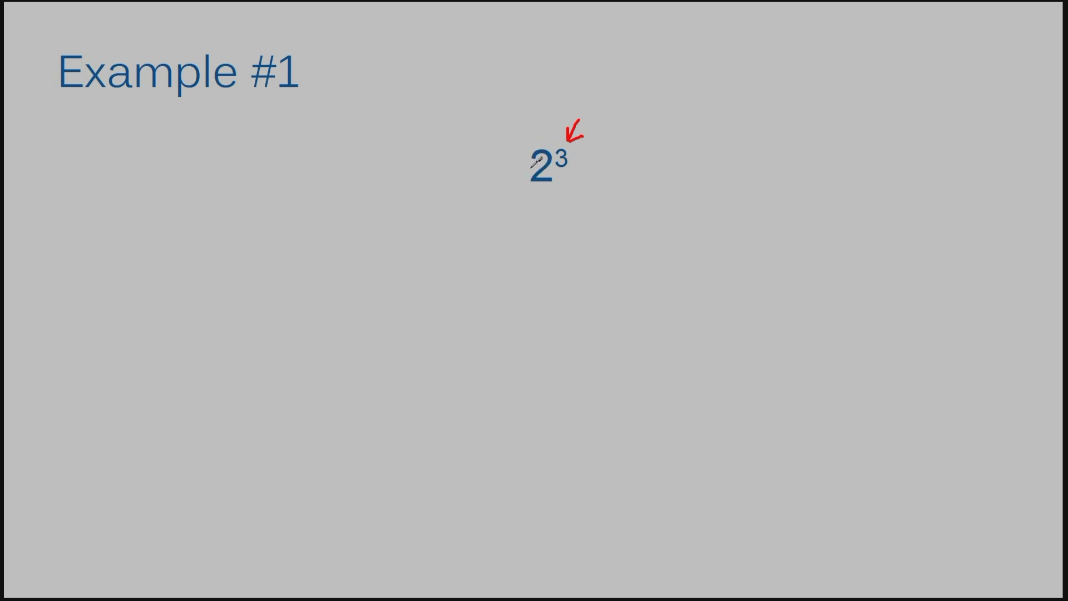
mouse_move(404, 262)
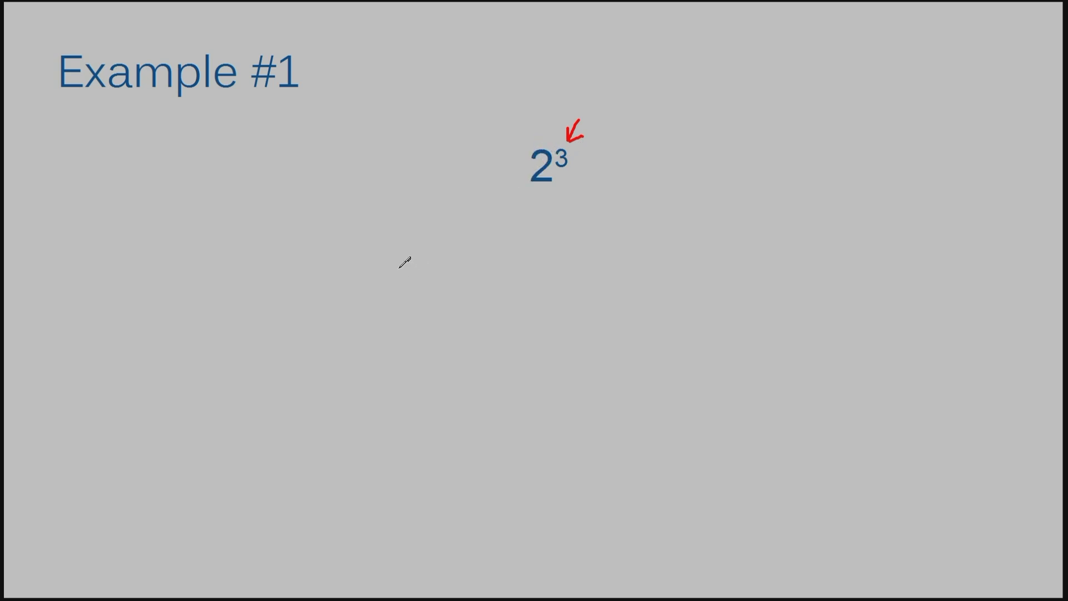
Handwrite the red expansion 2 × 2 × 2 beneath 2³ on Example #1
drag(395, 266, 436, 307)
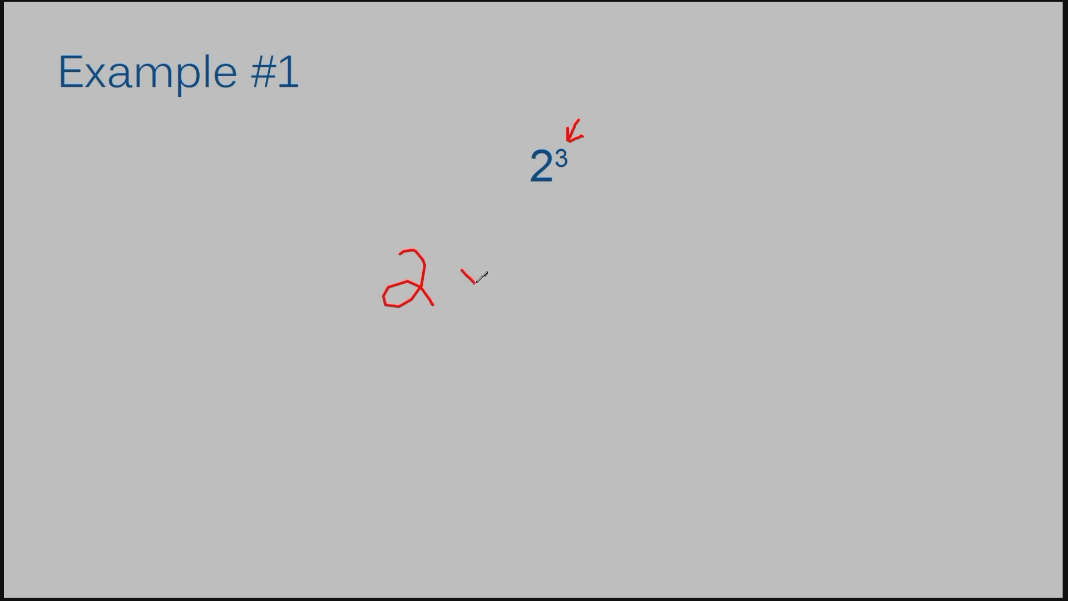
drag(463, 273, 552, 286)
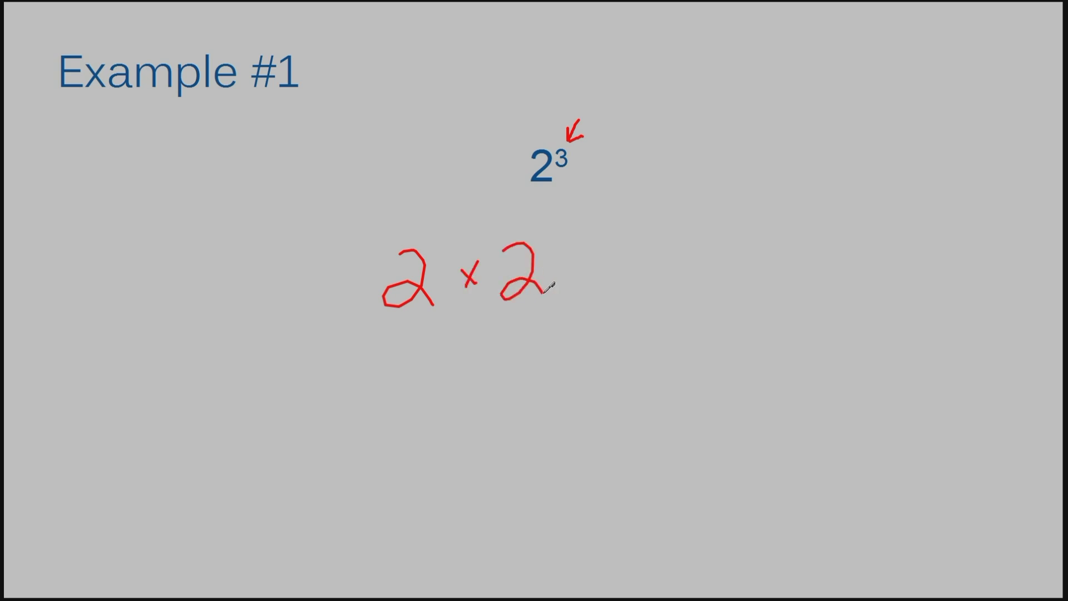
drag(568, 269, 582, 282)
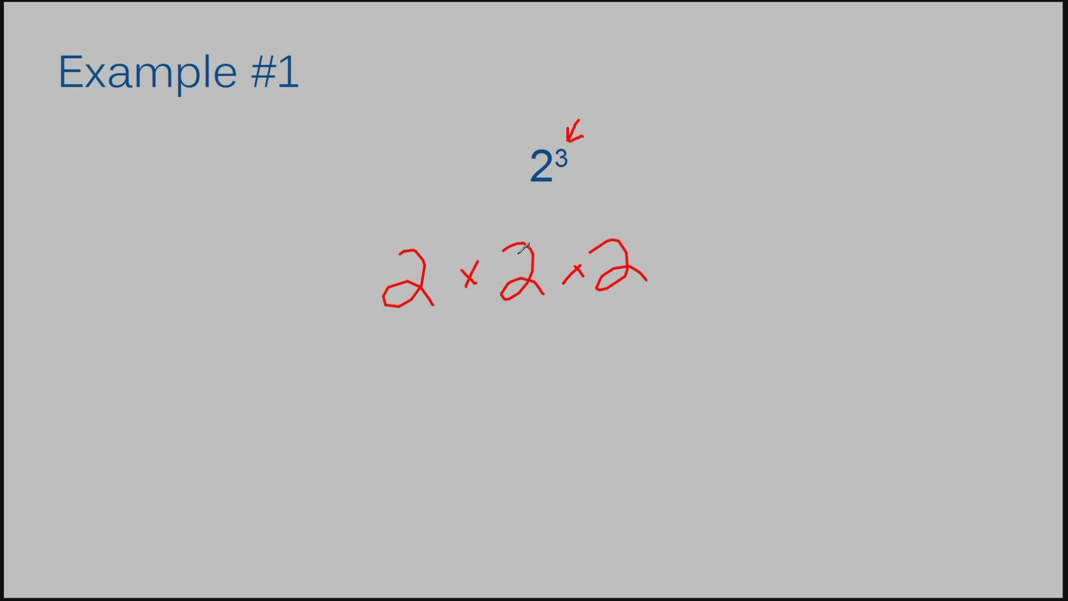
mouse_move(575, 161)
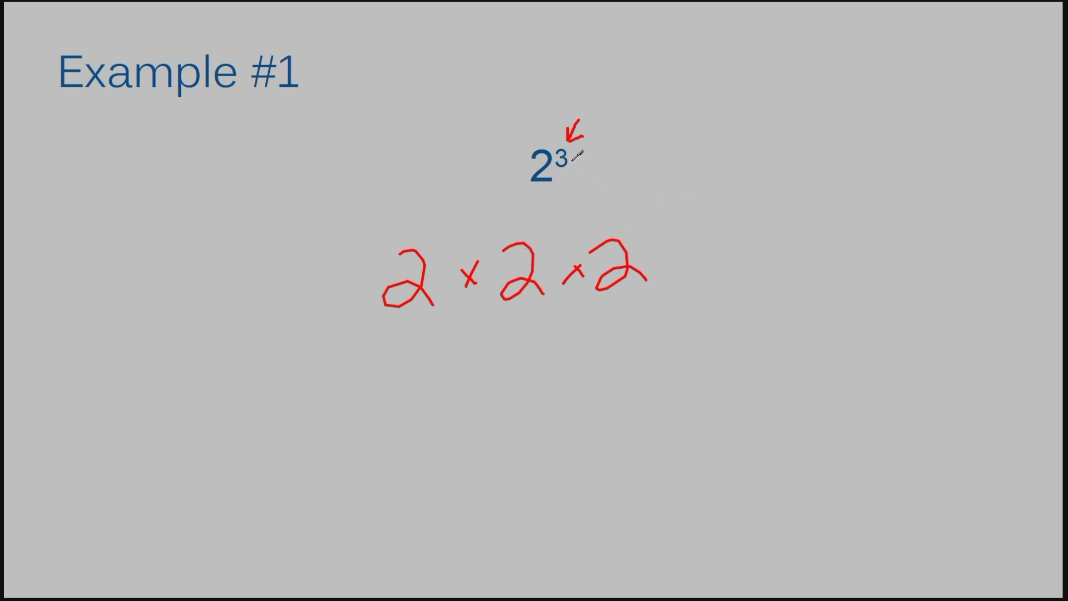
mouse_move(581, 158)
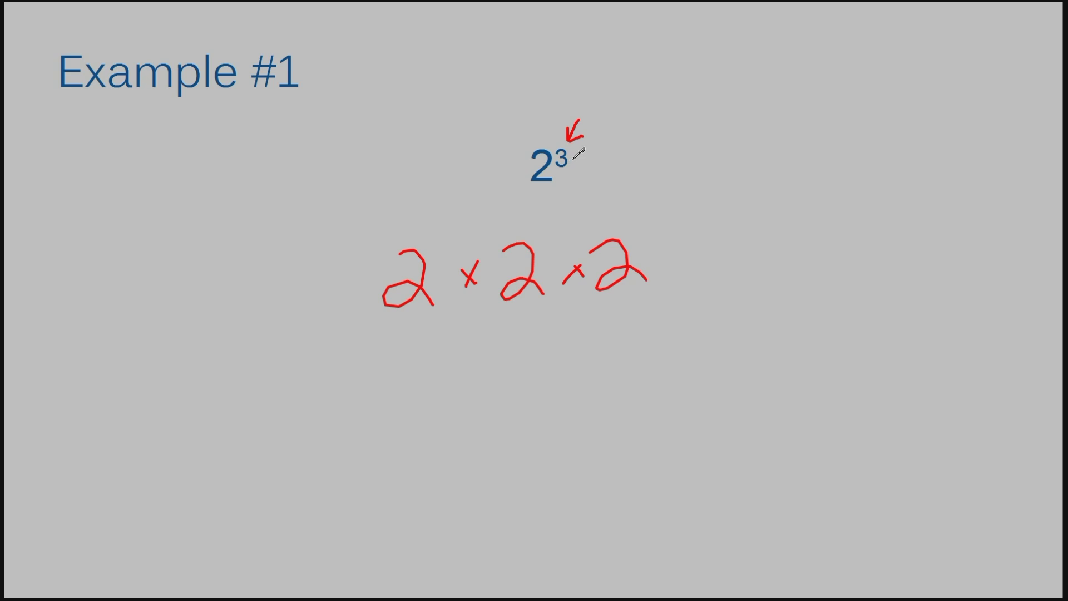
mouse_move(446, 242)
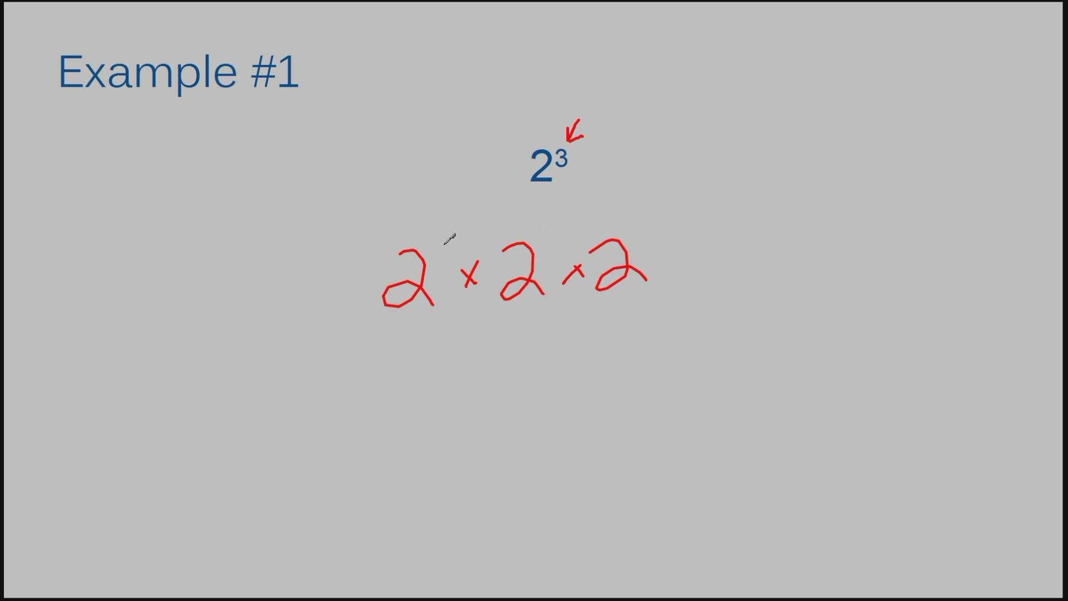
mouse_move(641, 220)
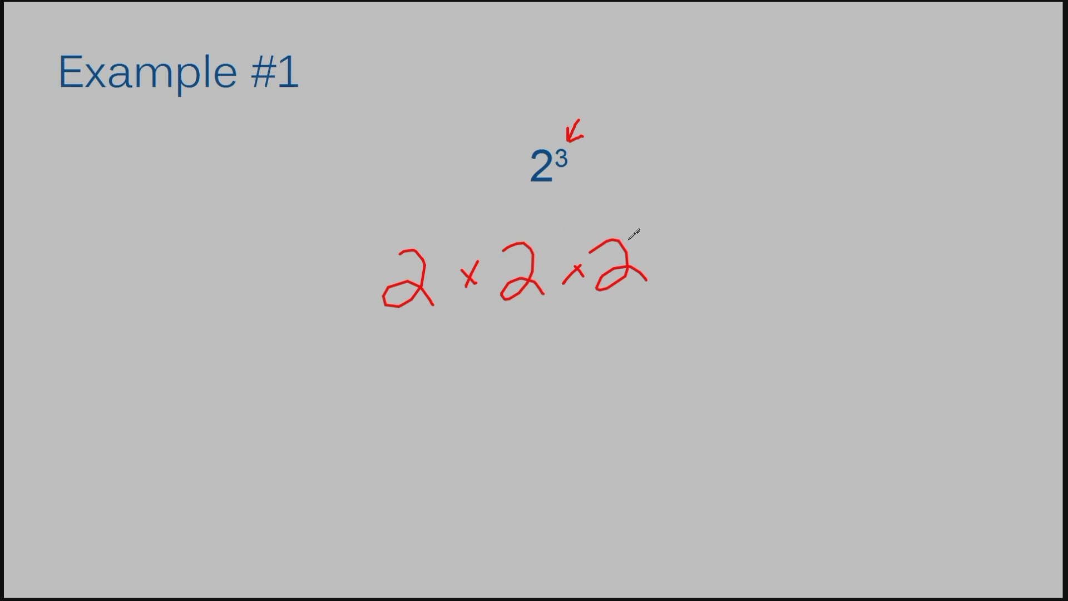
drag(654, 257, 694, 253)
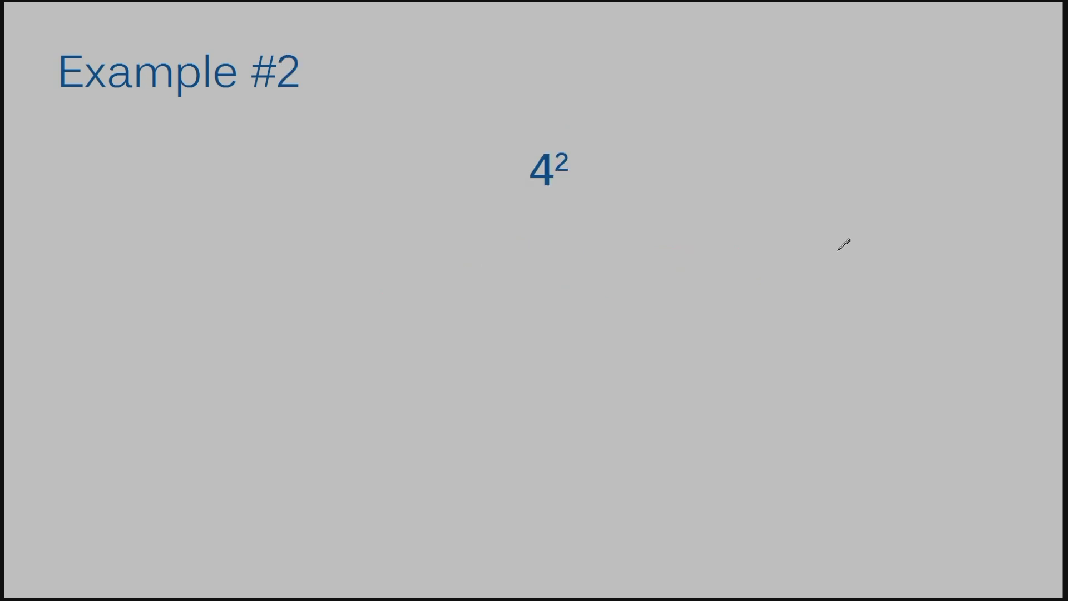
mouse_move(570, 138)
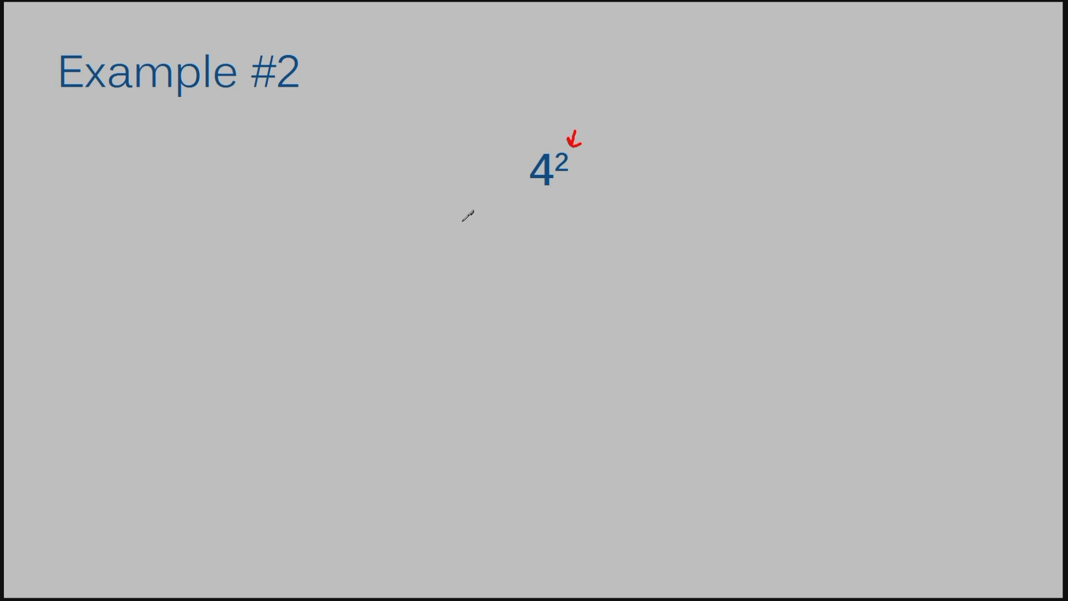
mouse_move(555, 226)
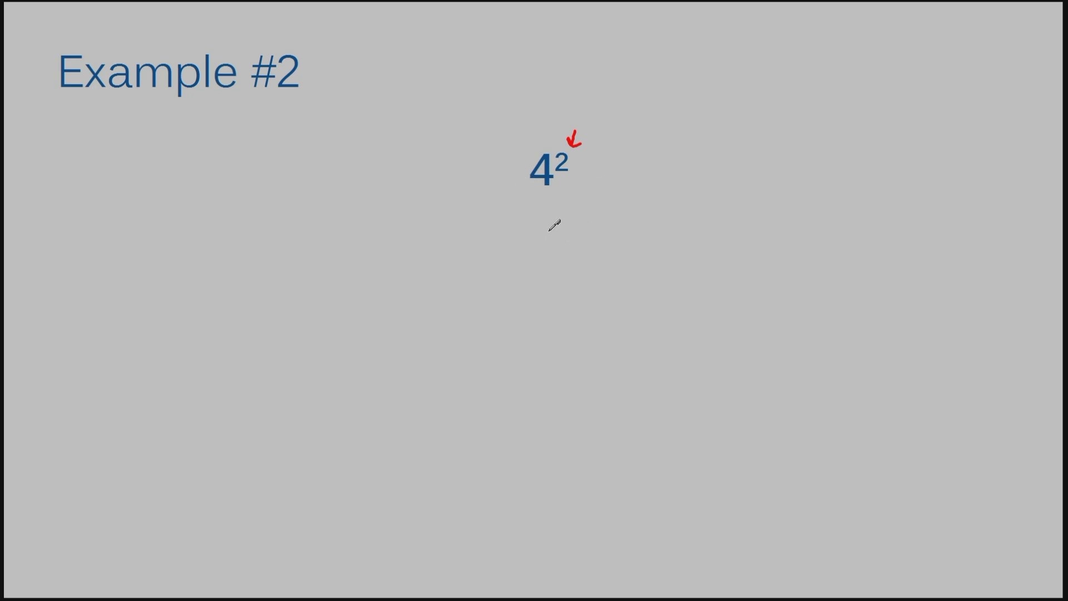
mouse_move(549, 216)
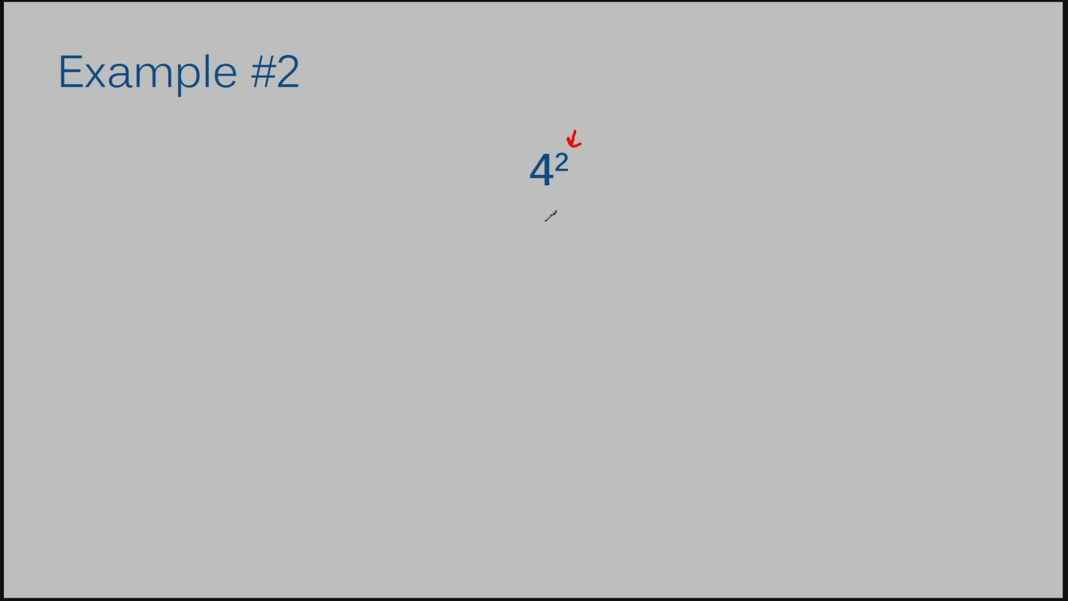
mouse_move(564, 183)
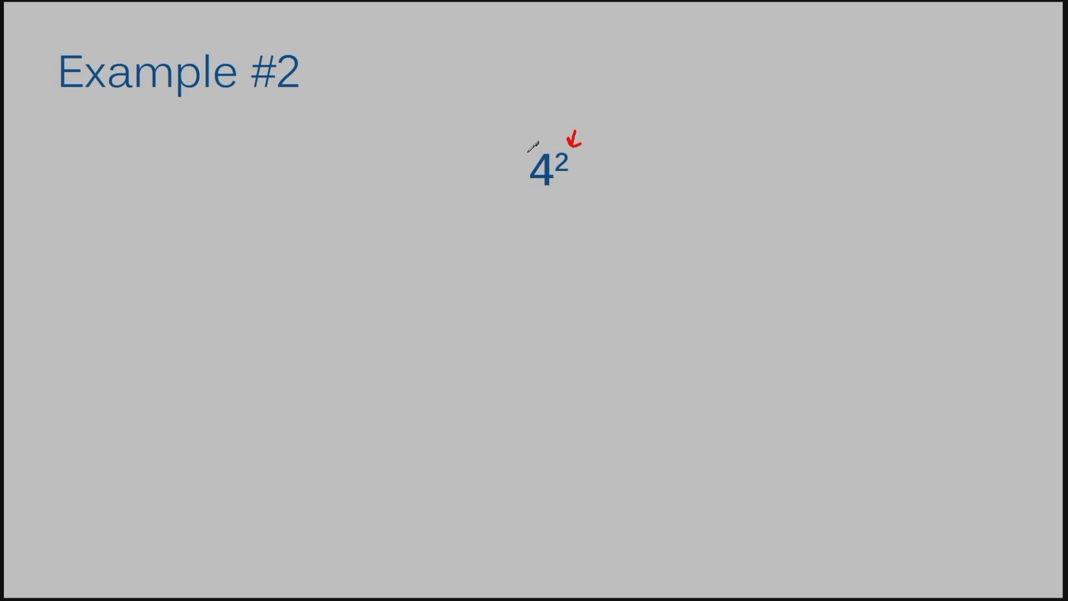
mouse_move(474, 238)
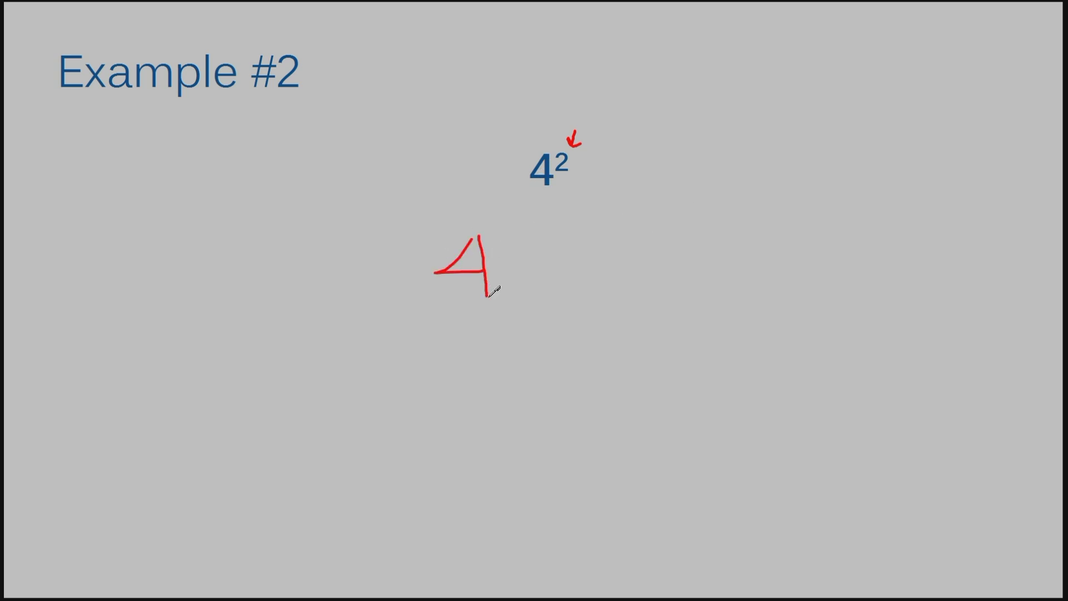
Handwrite 4 × 4 = 16 in red beneath 4² on Example #2
drag(558, 241, 596, 286)
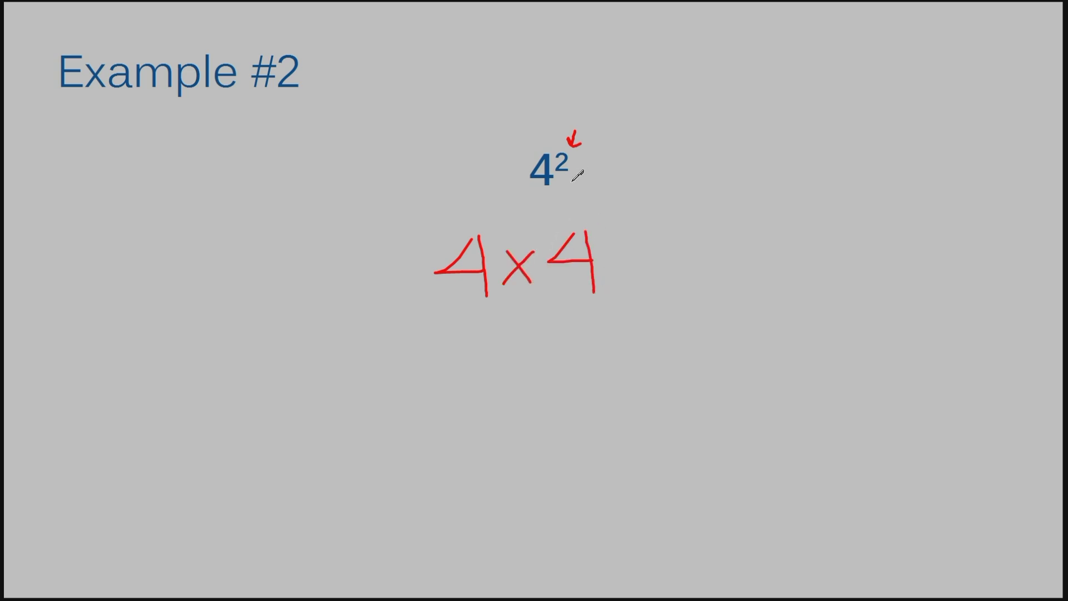
mouse_move(598, 224)
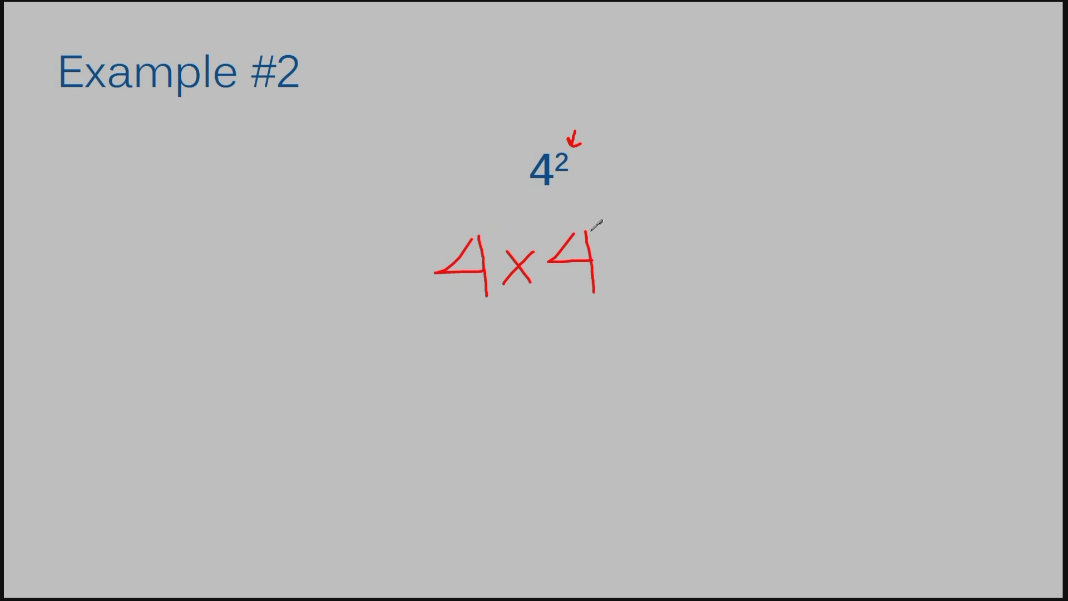
mouse_move(573, 169)
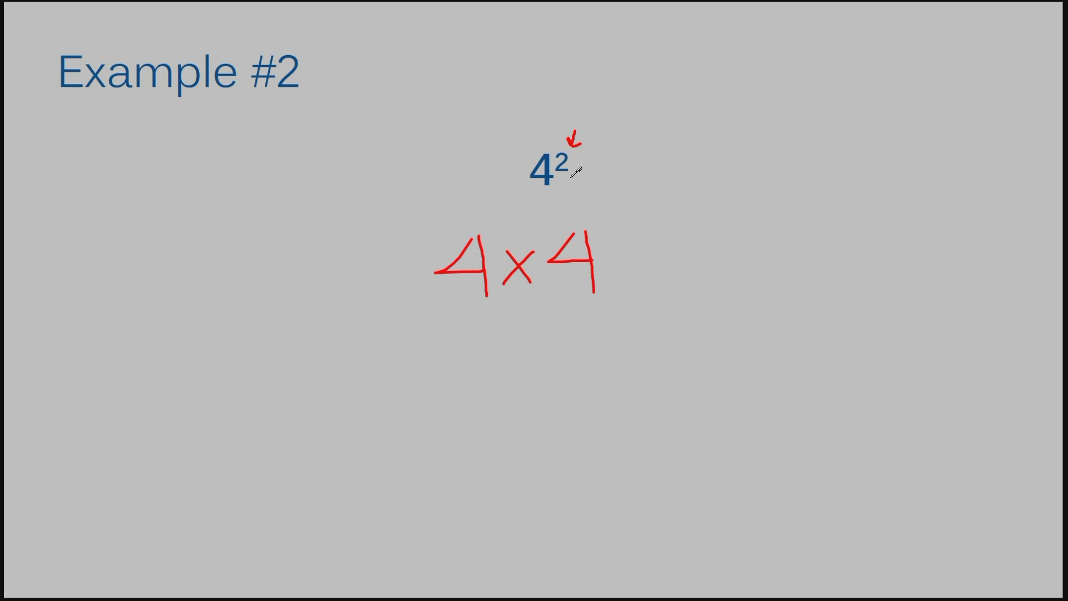
mouse_move(582, 221)
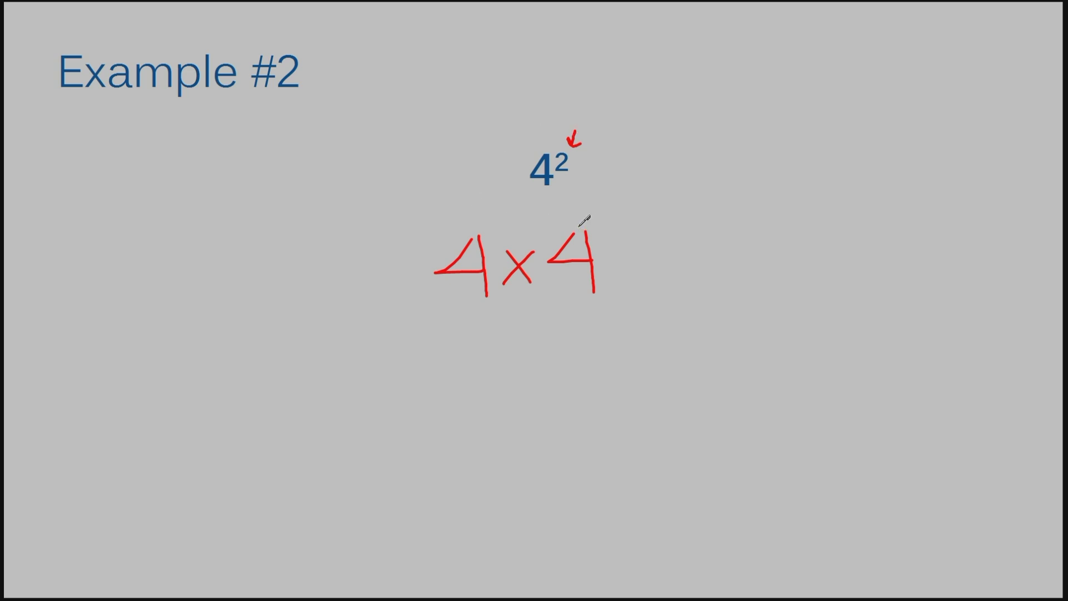
mouse_move(607, 257)
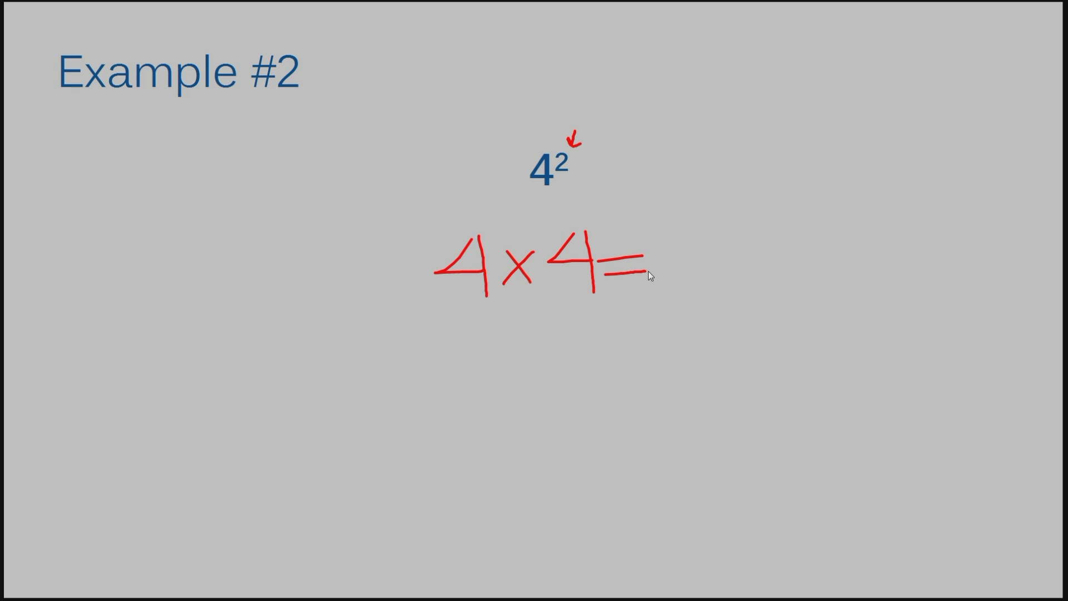
drag(657, 238, 657, 290)
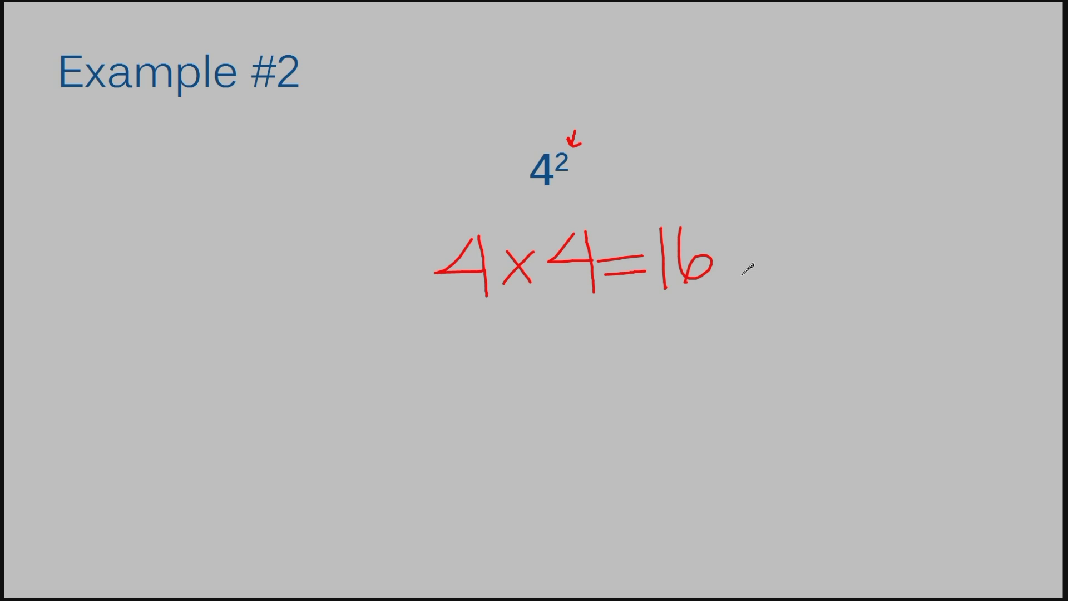
mouse_move(912, 275)
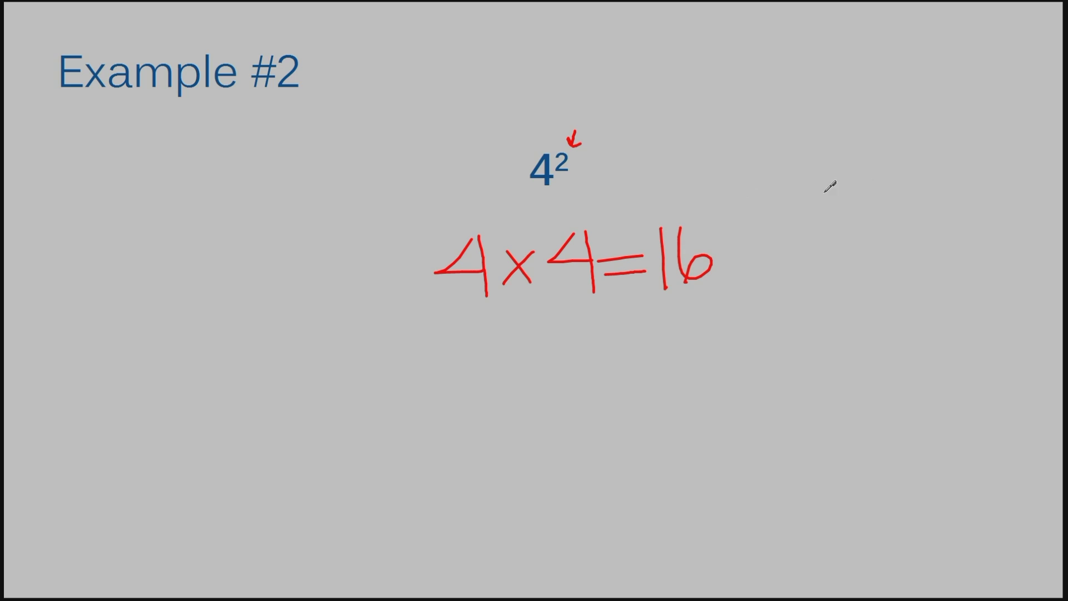
mouse_move(901, 257)
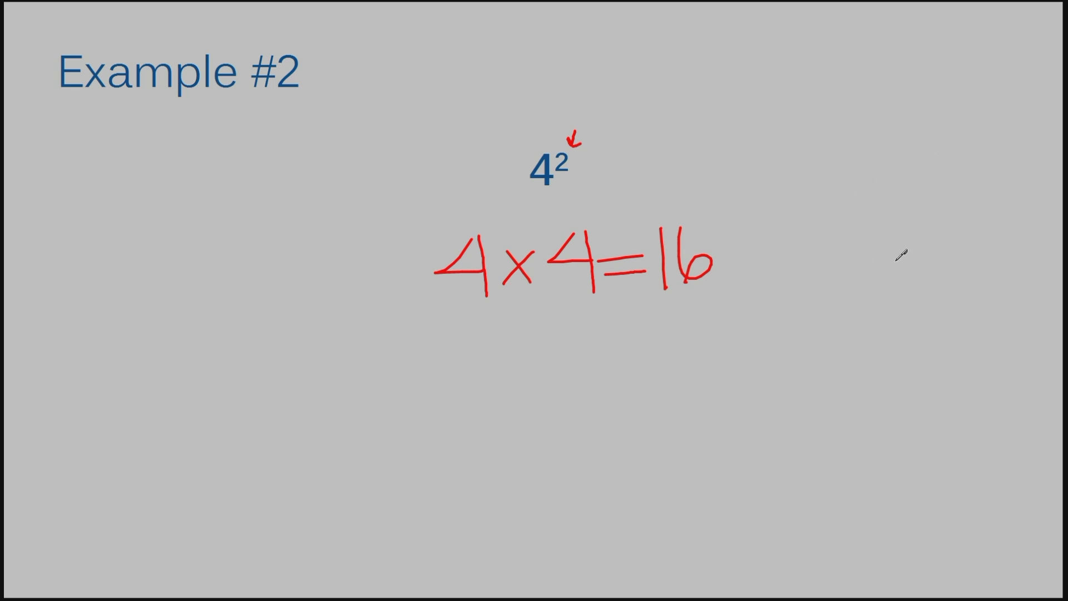
mouse_move(652, 260)
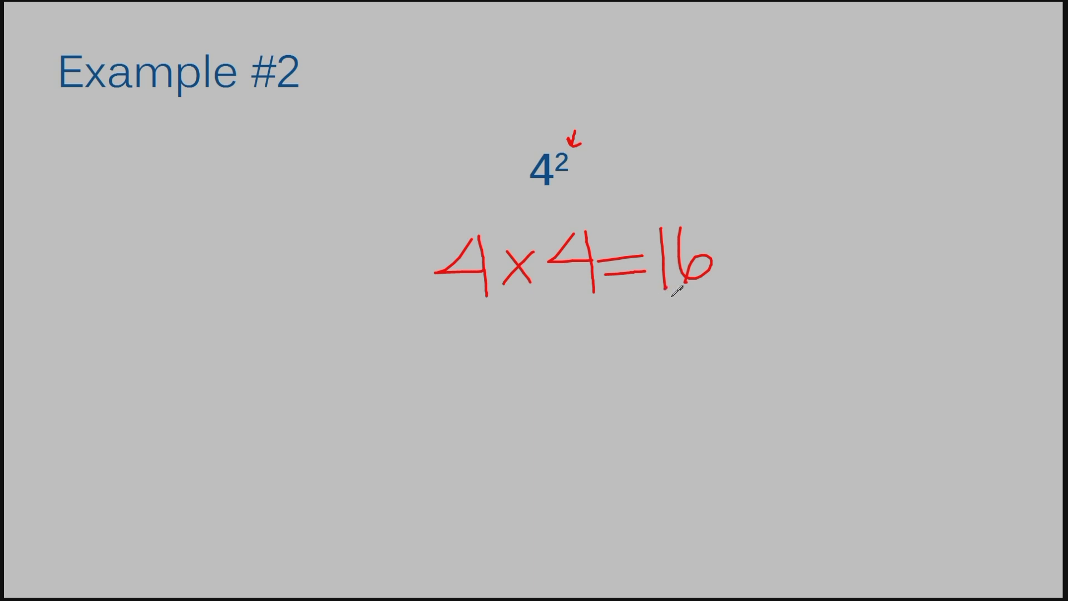
mouse_move(636, 303)
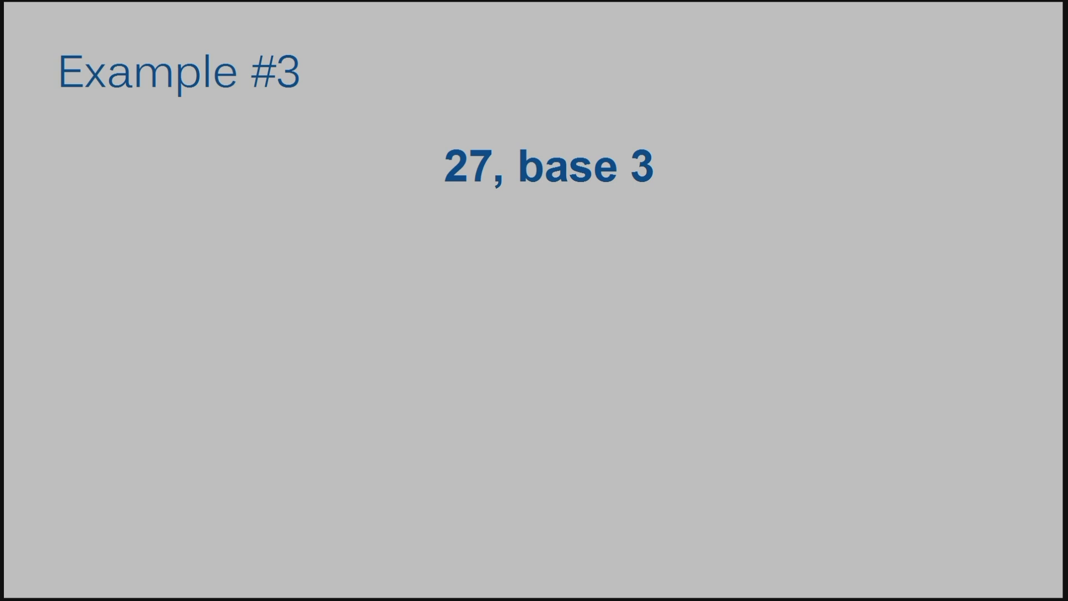
mouse_move(485, 129)
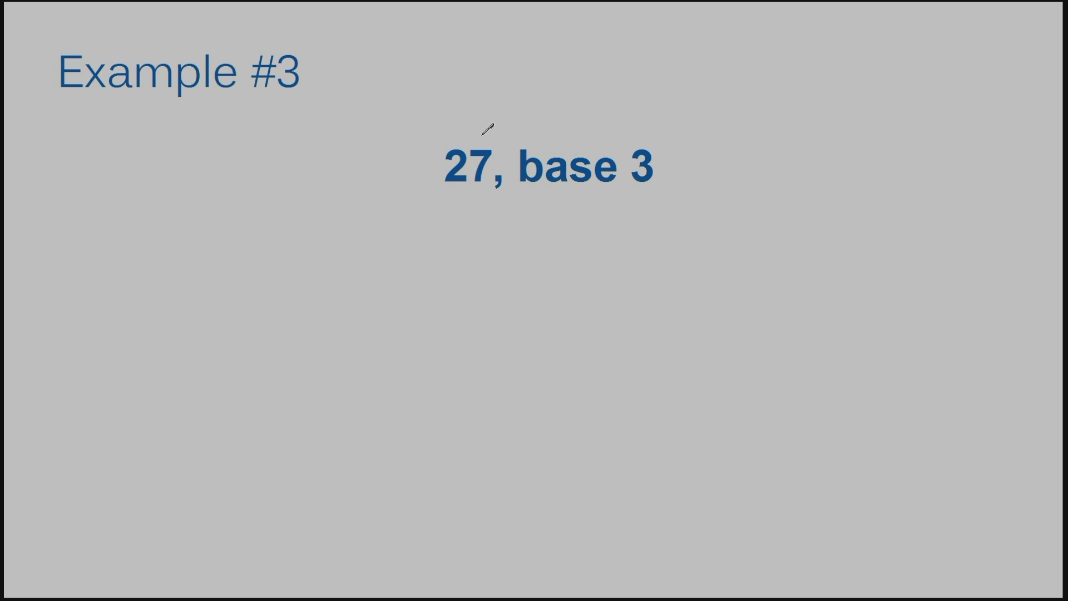
mouse_move(487, 172)
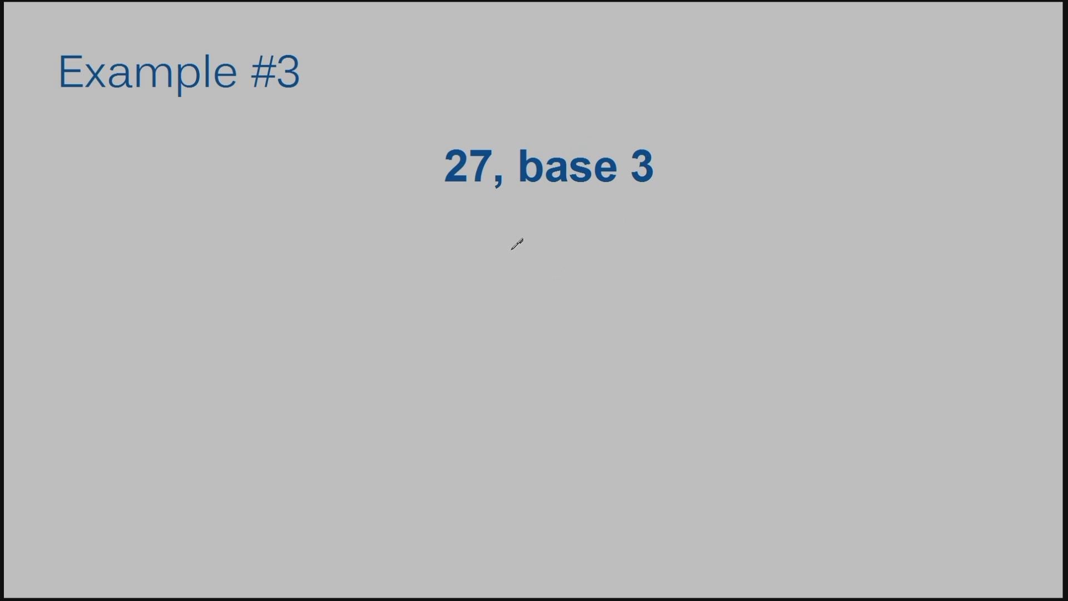
Write a red 3 with a circled blank exponent, an equals sign, and 27
drag(508, 245, 545, 300)
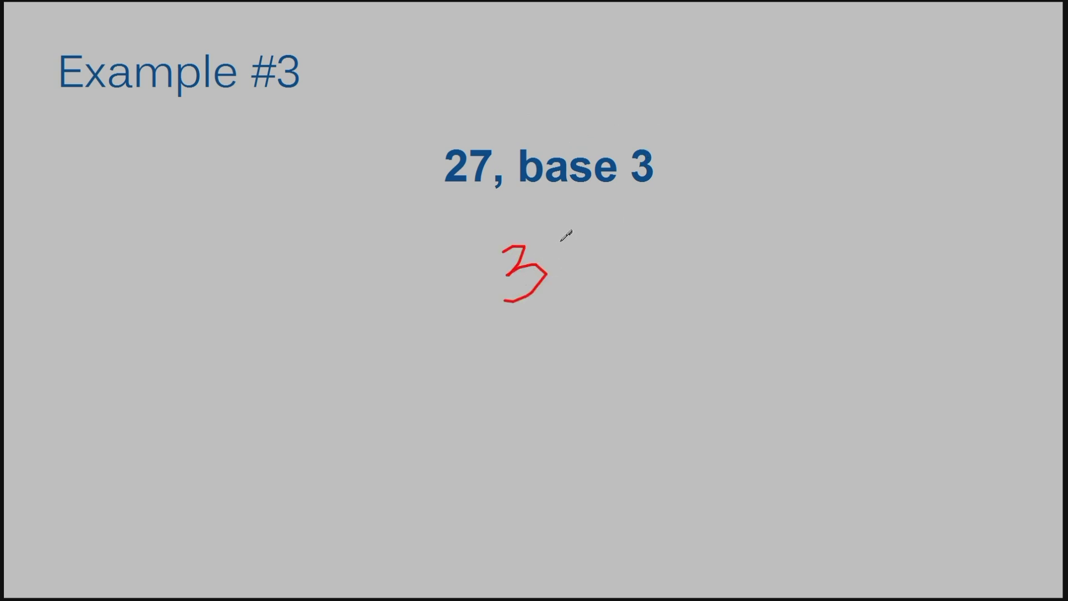
drag(551, 211, 572, 211)
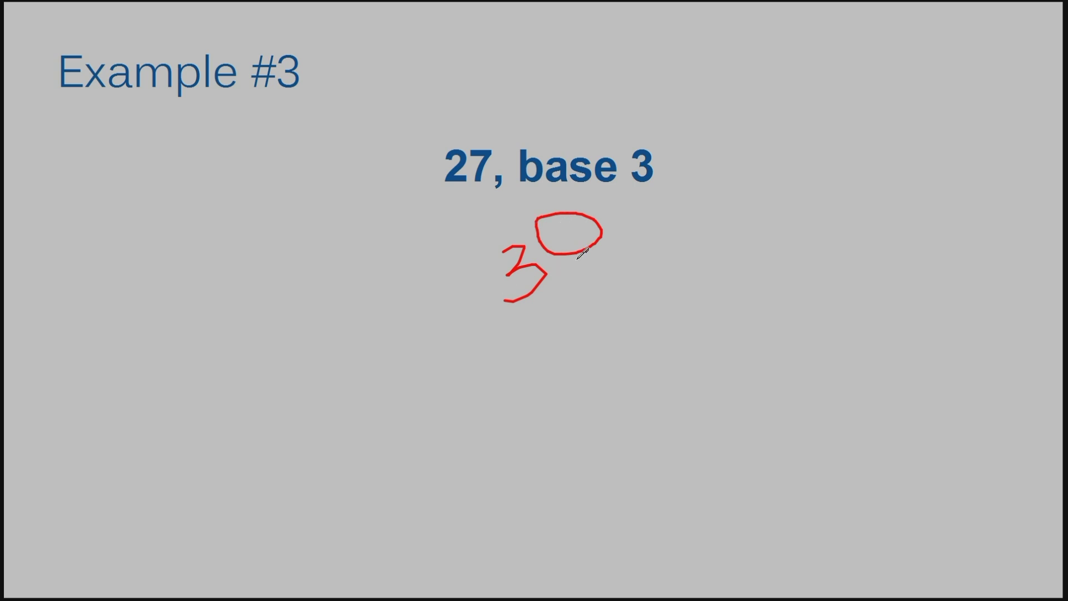
mouse_move(559, 198)
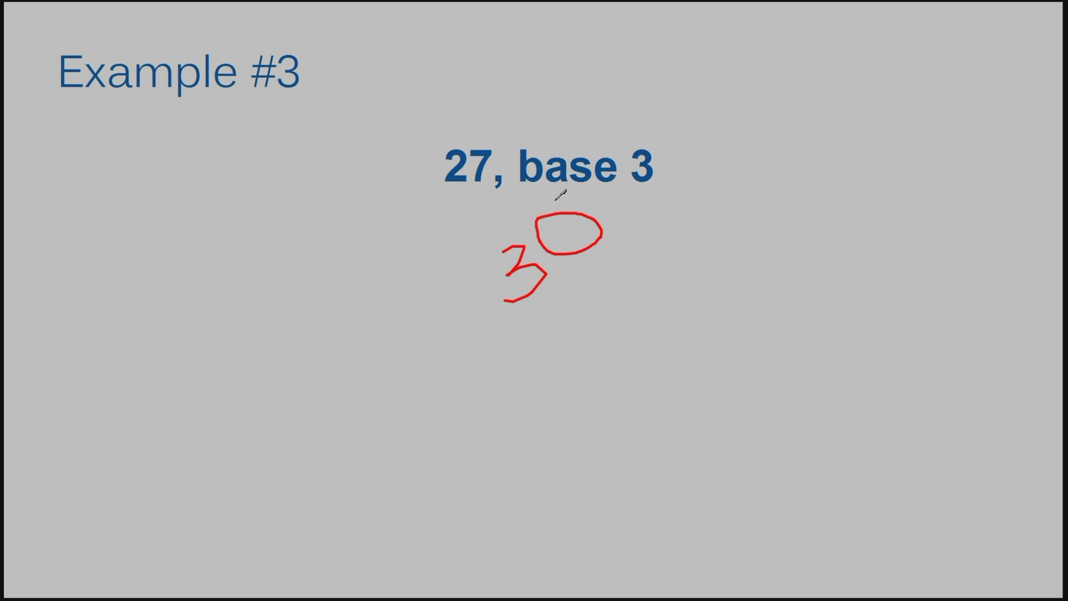
drag(619, 248, 681, 245)
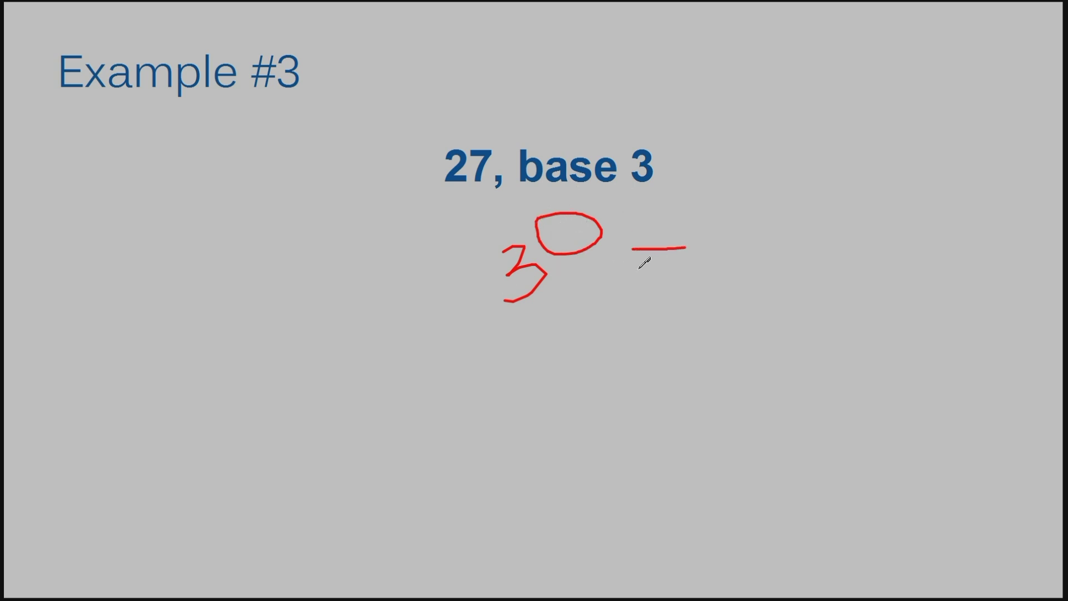
drag(640, 252, 757, 272)
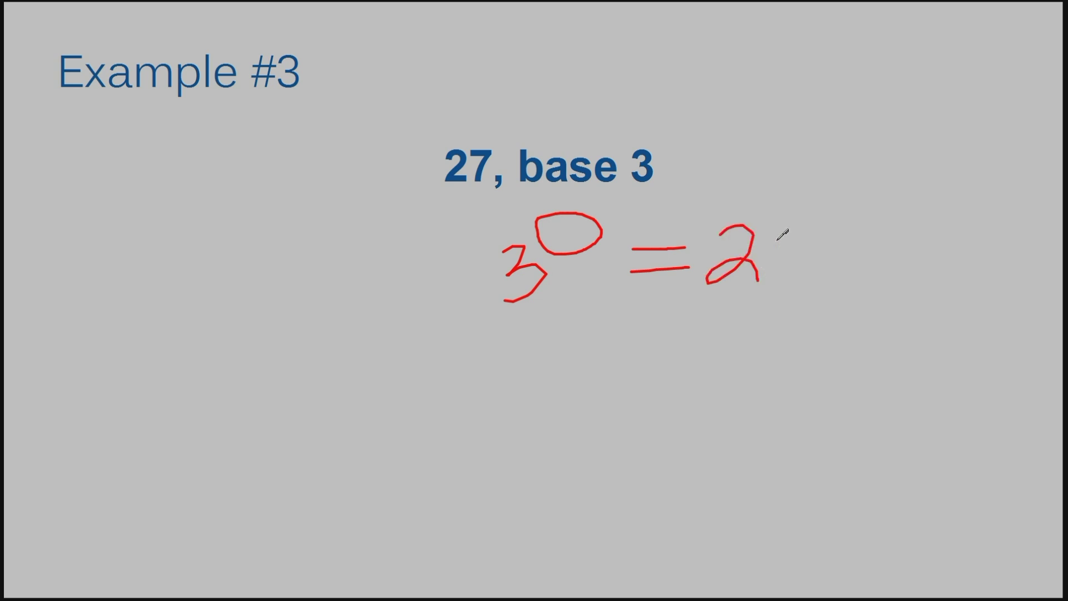
drag(763, 231, 804, 286)
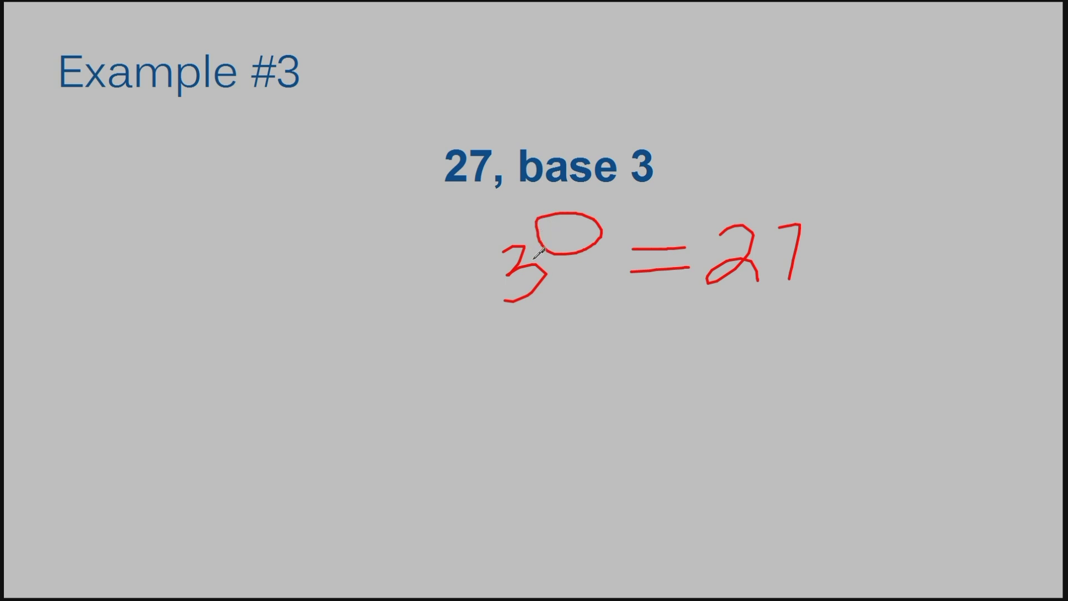
mouse_move(482, 331)
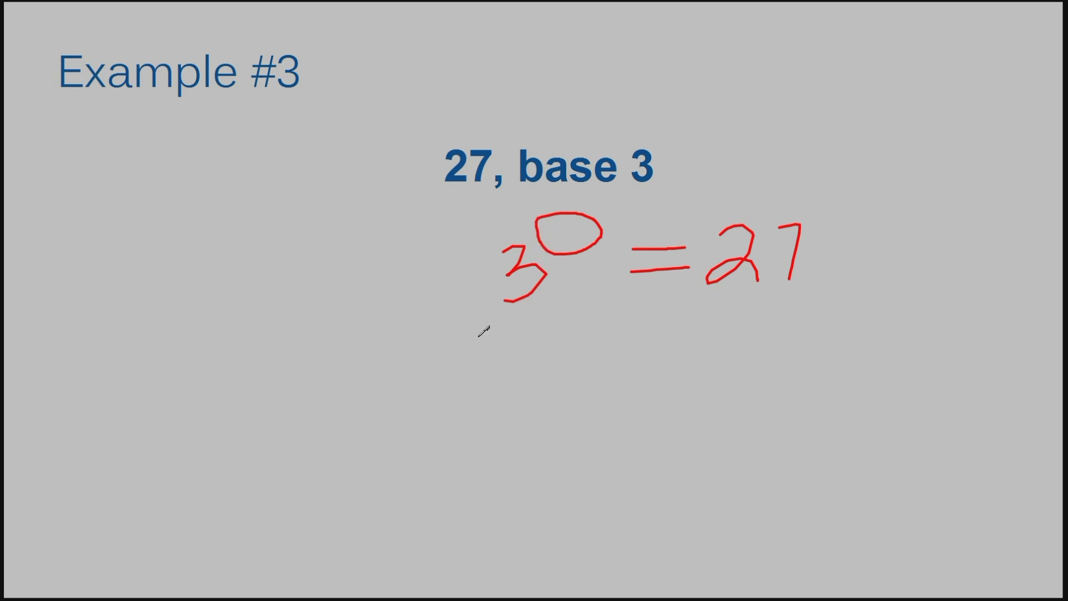
mouse_move(738, 277)
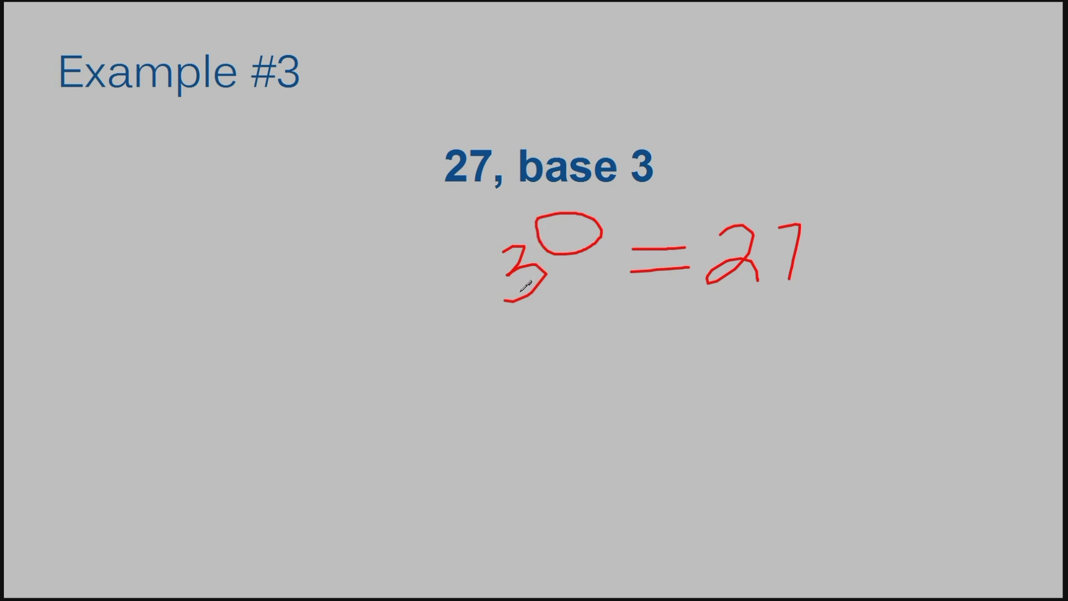
mouse_move(686, 359)
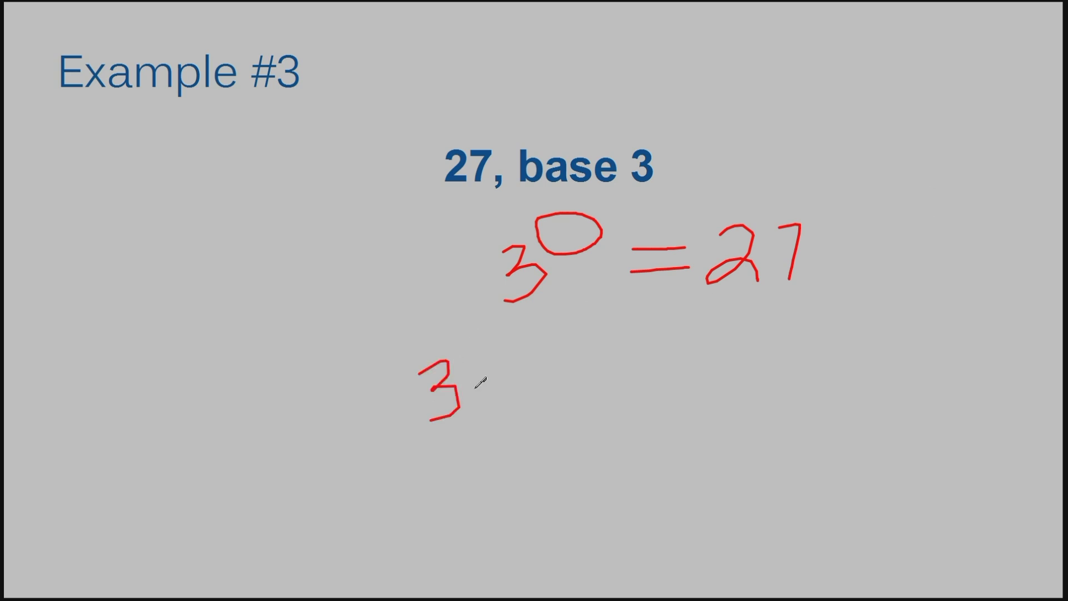
Write the red line 3 × 3 × 3 below the equation on Example #3
drag(478, 368, 504, 408)
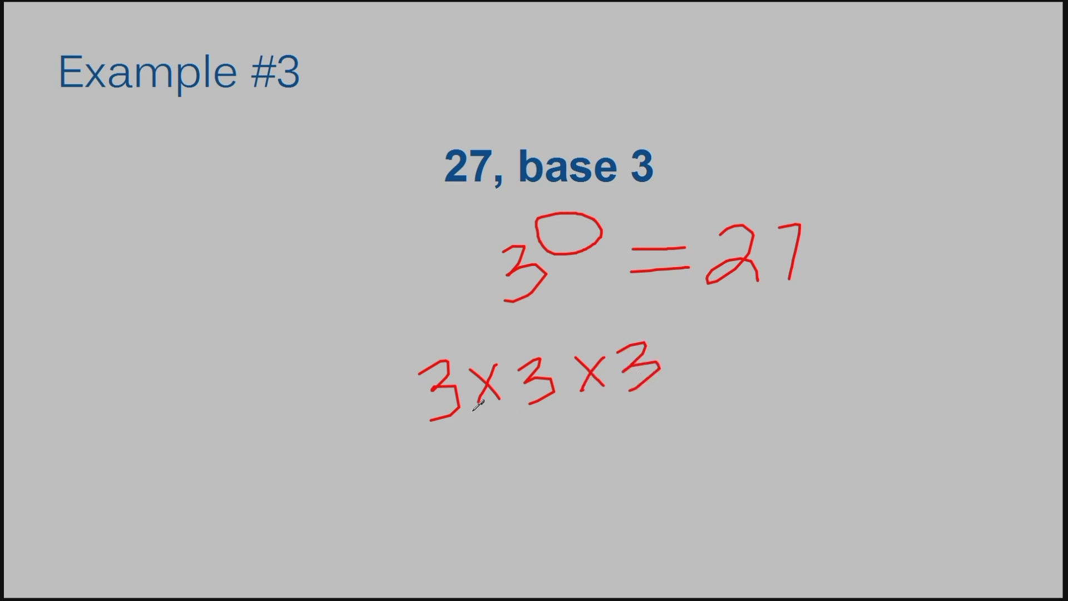
mouse_move(565, 405)
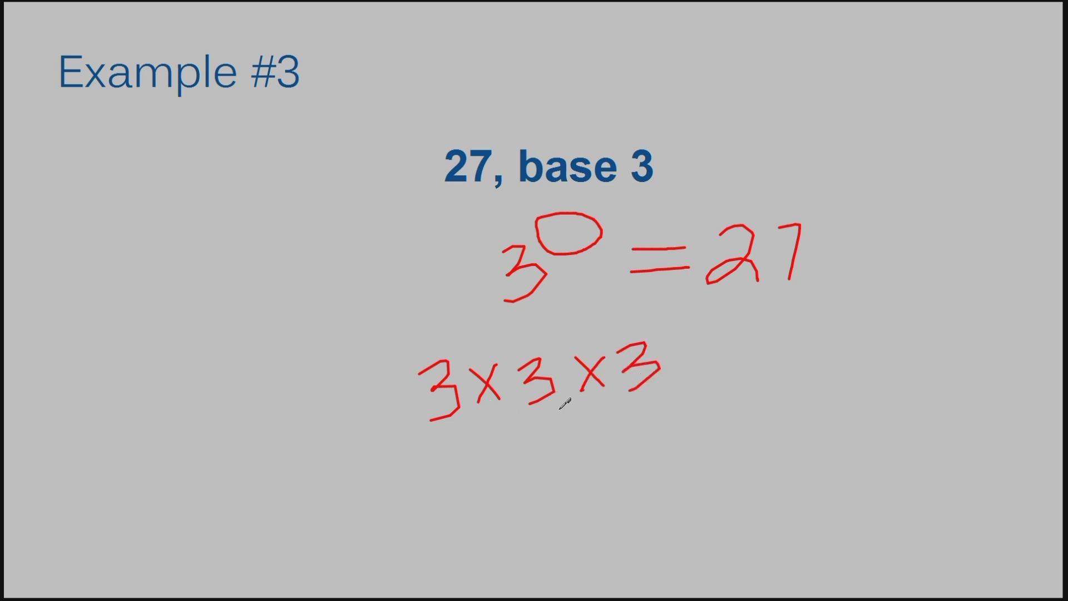
mouse_move(602, 394)
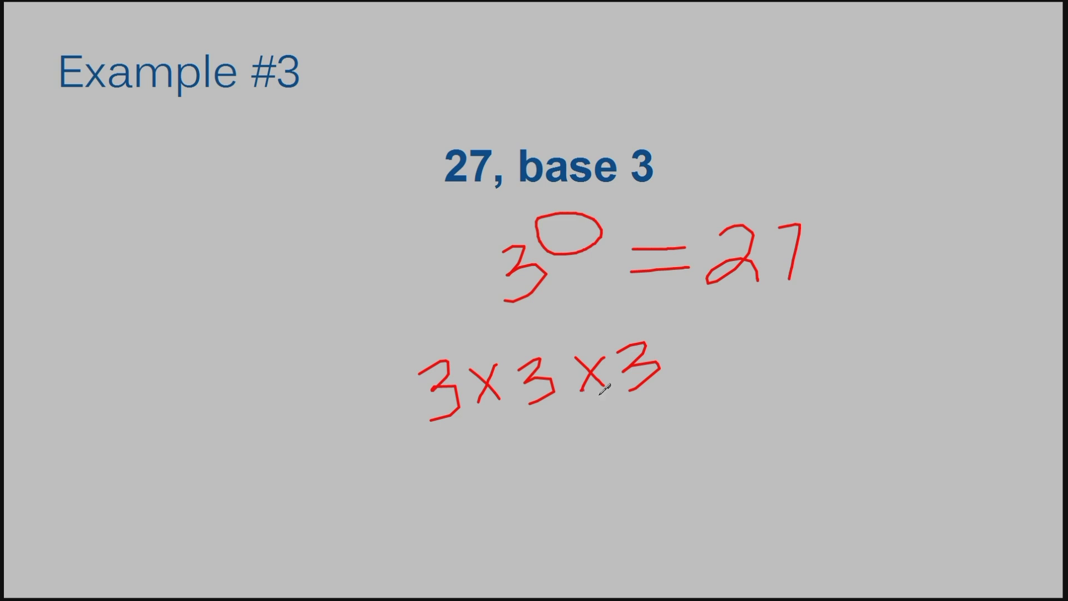
mouse_move(751, 286)
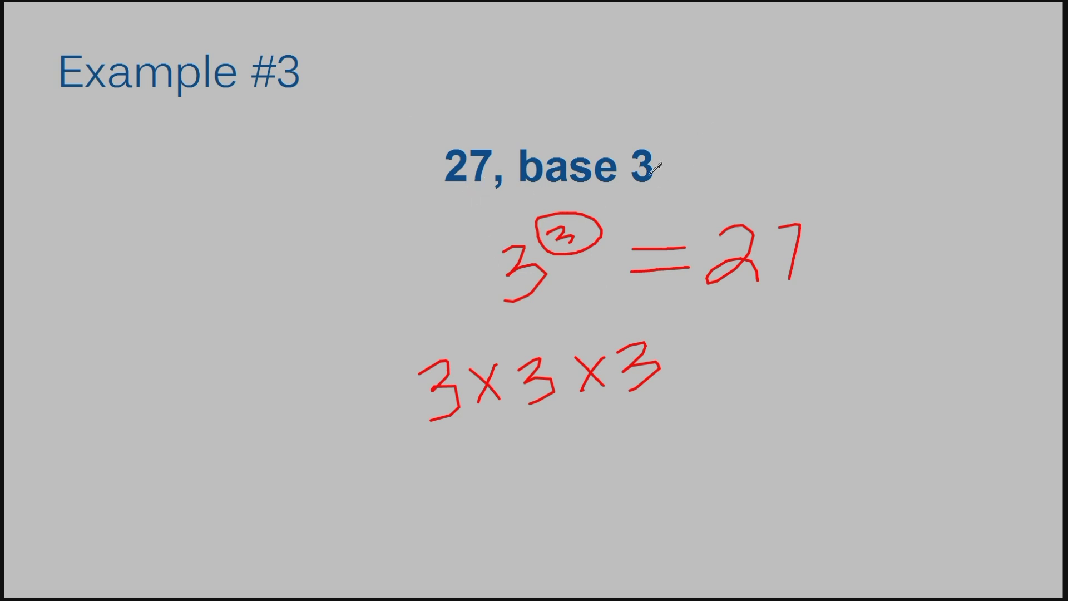
mouse_move(618, 190)
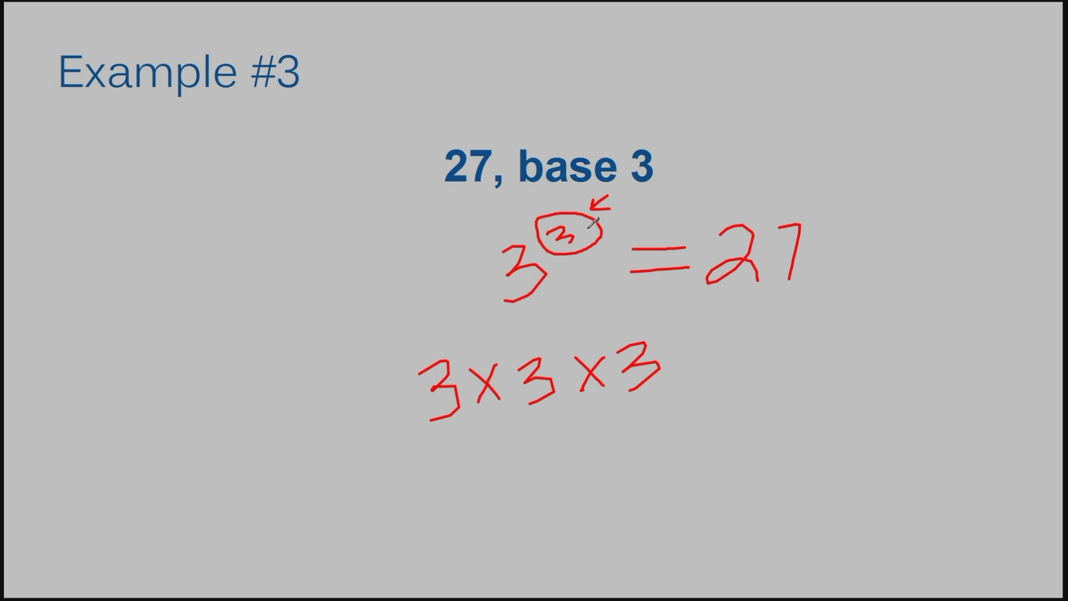
mouse_move(651, 211)
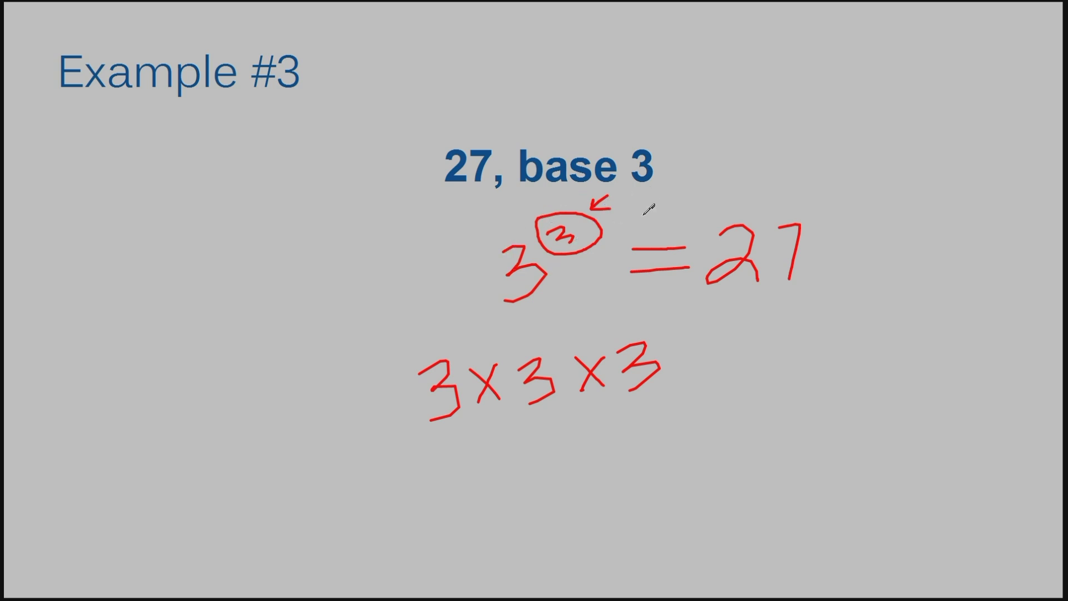
mouse_move(631, 241)
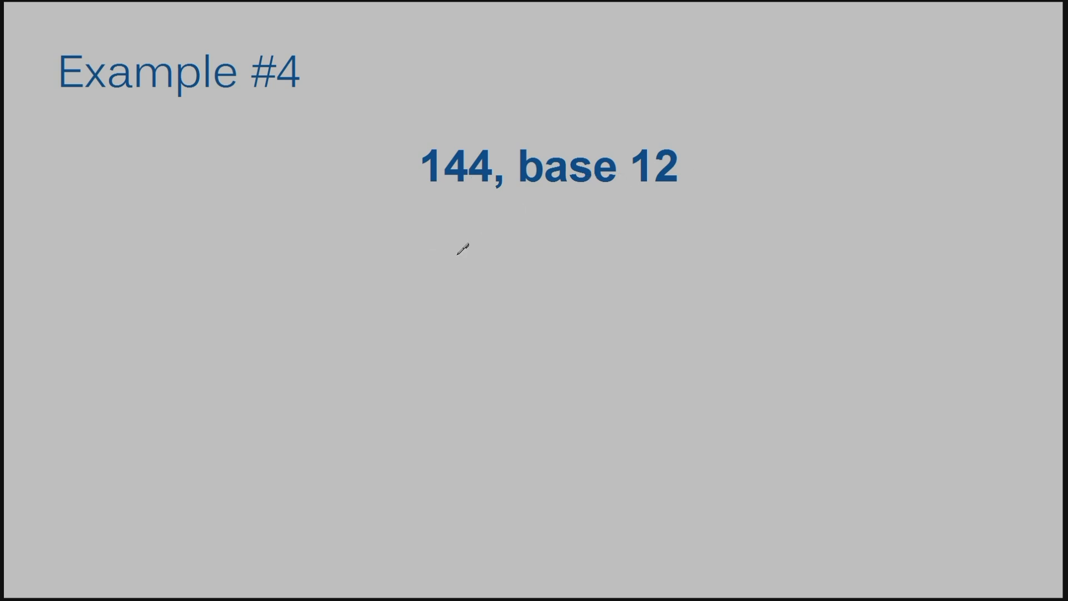
Write a red 12 with an empty circled exponent, then = 144, under the heading
drag(466, 241, 470, 308)
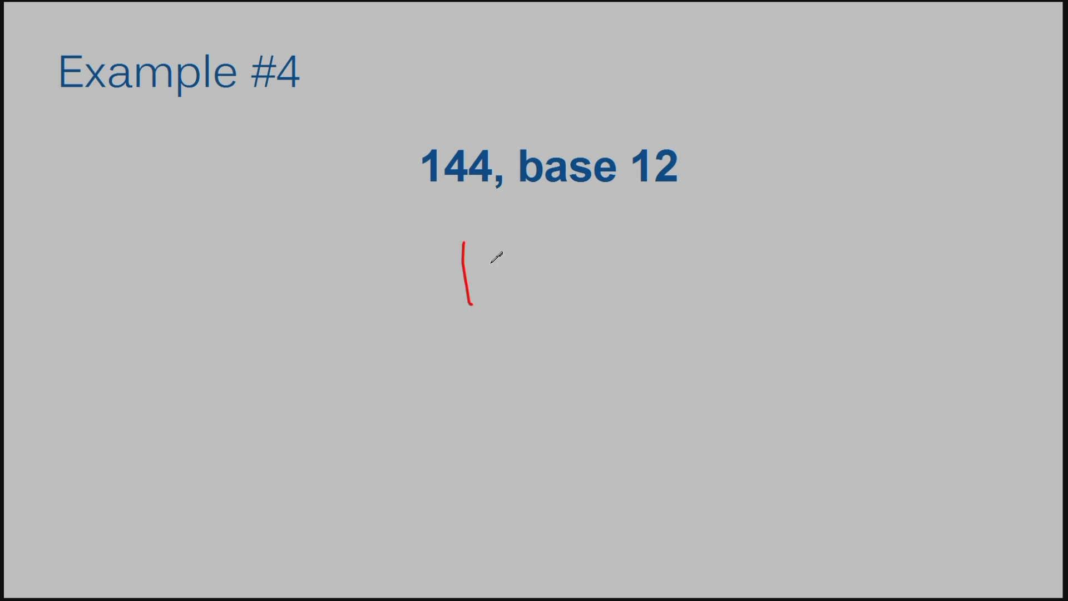
drag(484, 253, 542, 300)
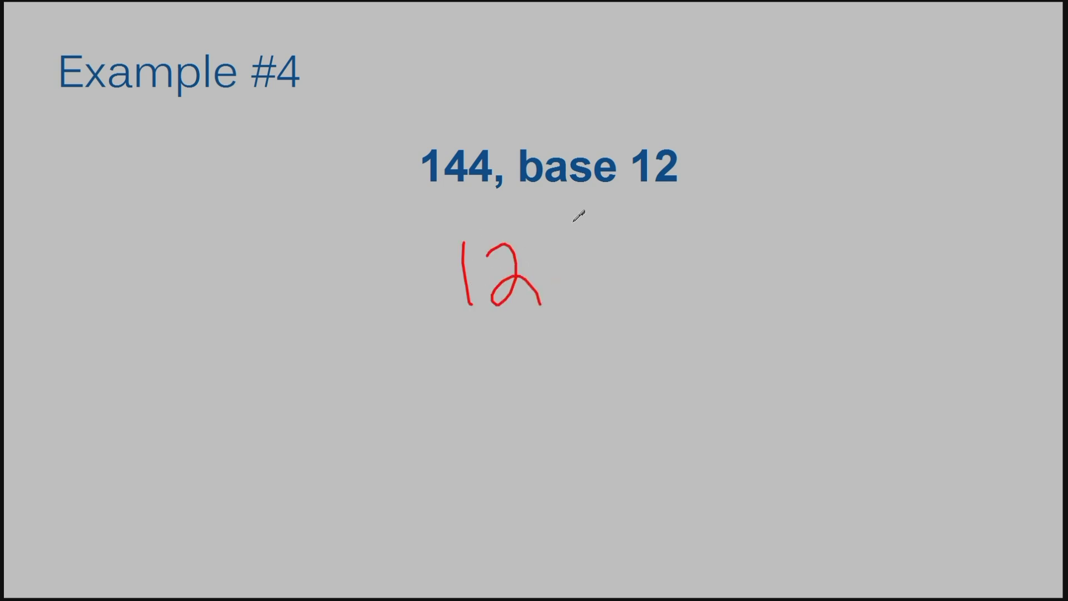
drag(565, 232, 593, 259)
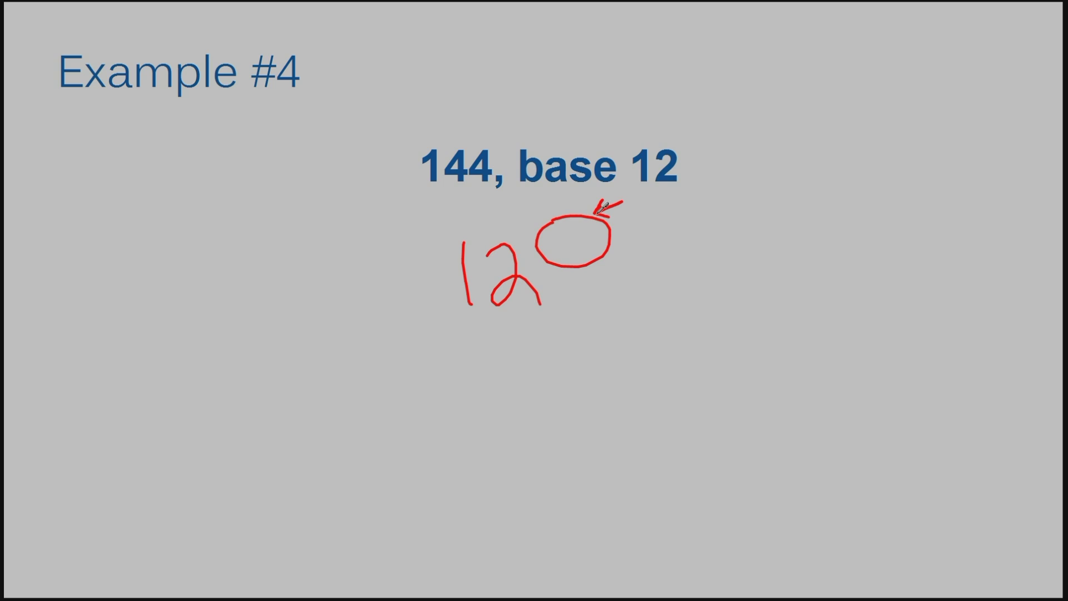
drag(627, 263, 694, 272)
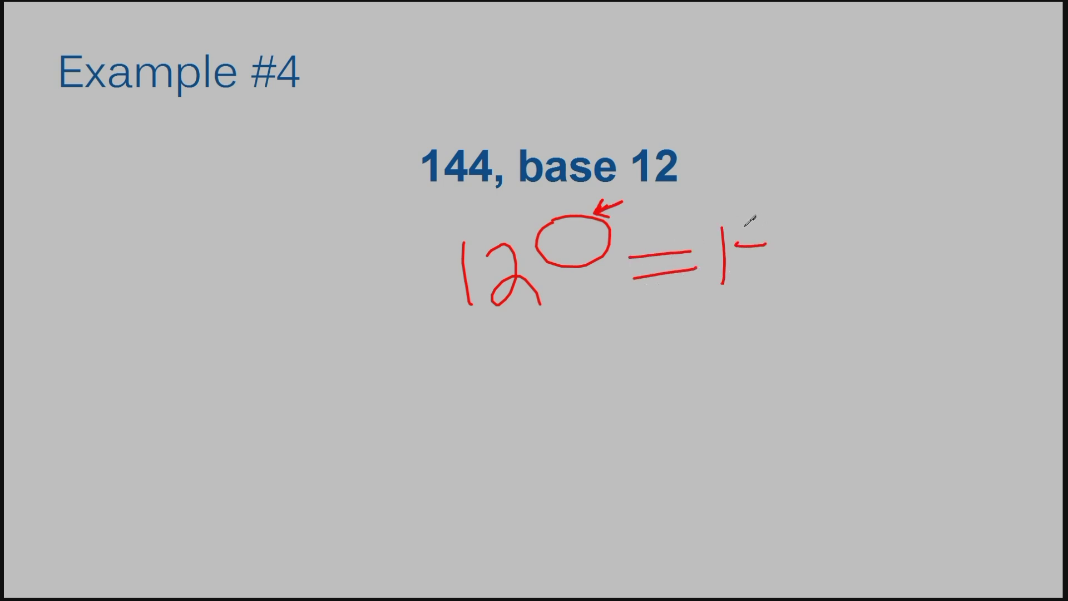
drag(719, 238, 770, 279)
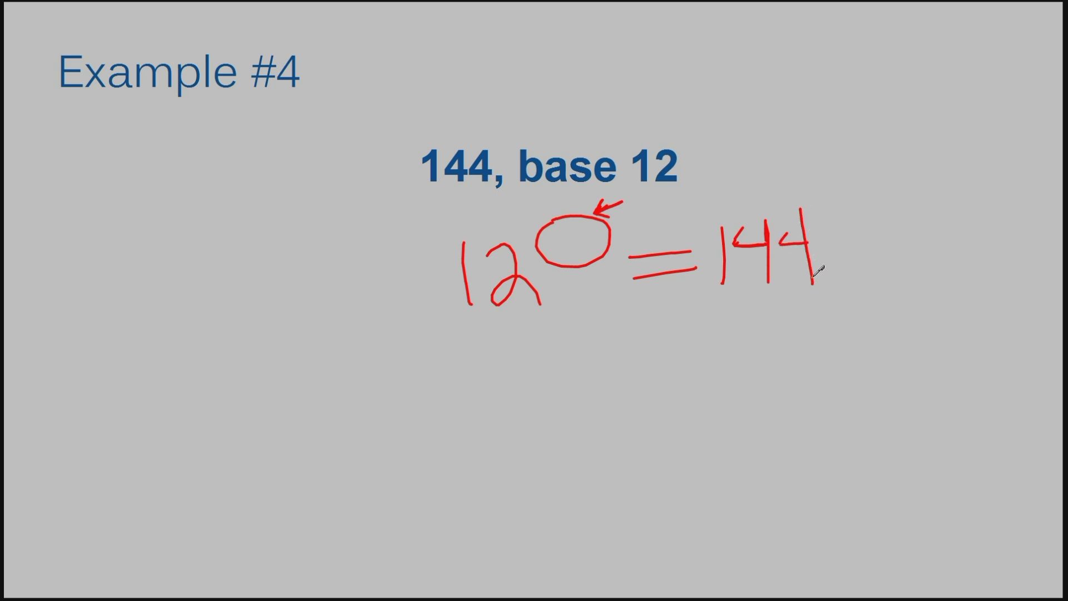
mouse_move(571, 301)
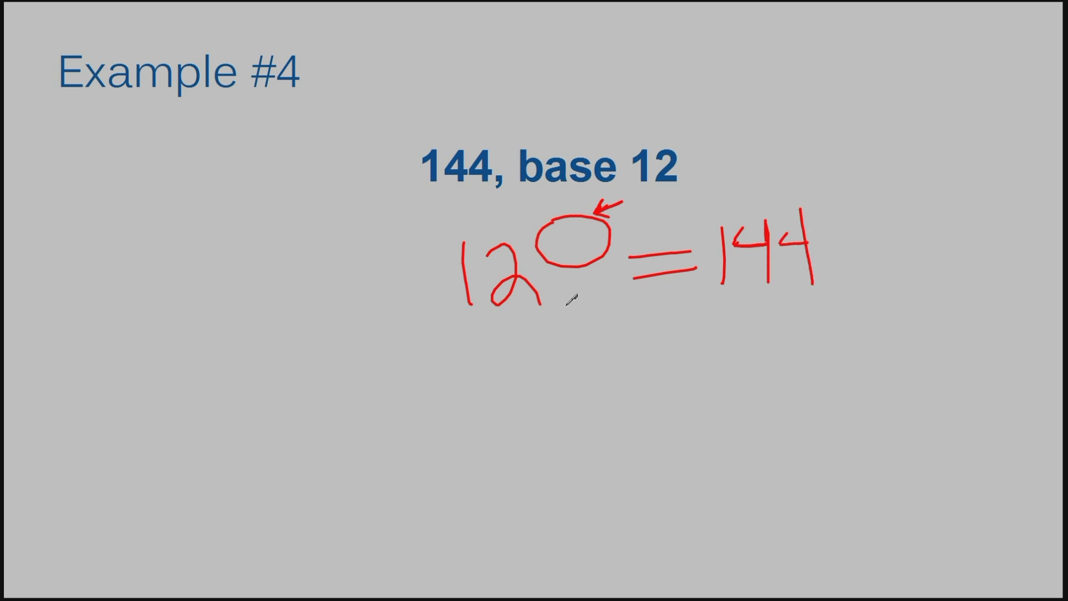
mouse_move(568, 250)
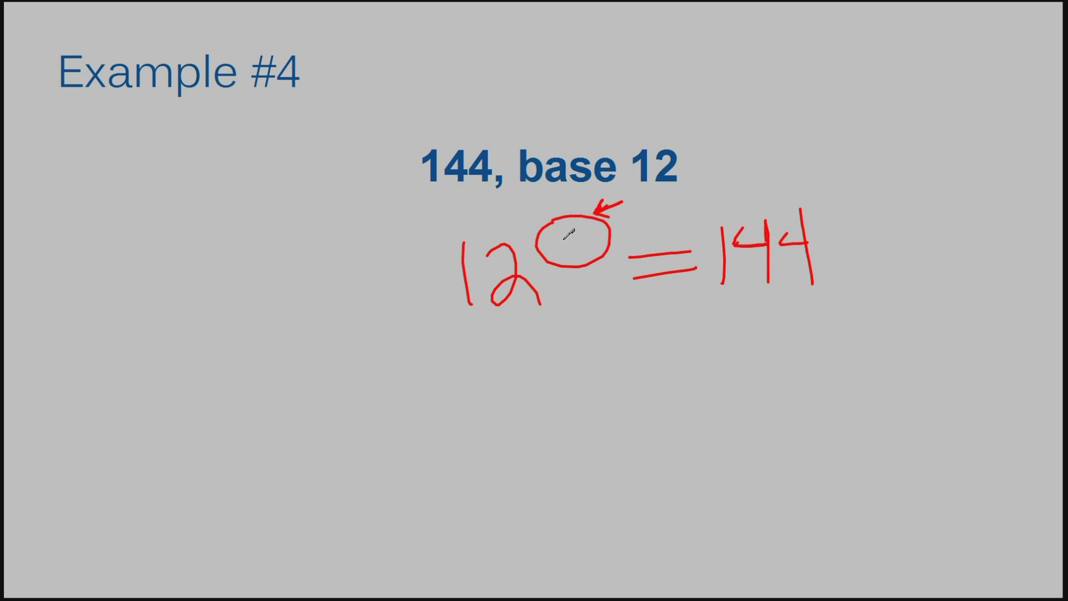
mouse_move(534, 184)
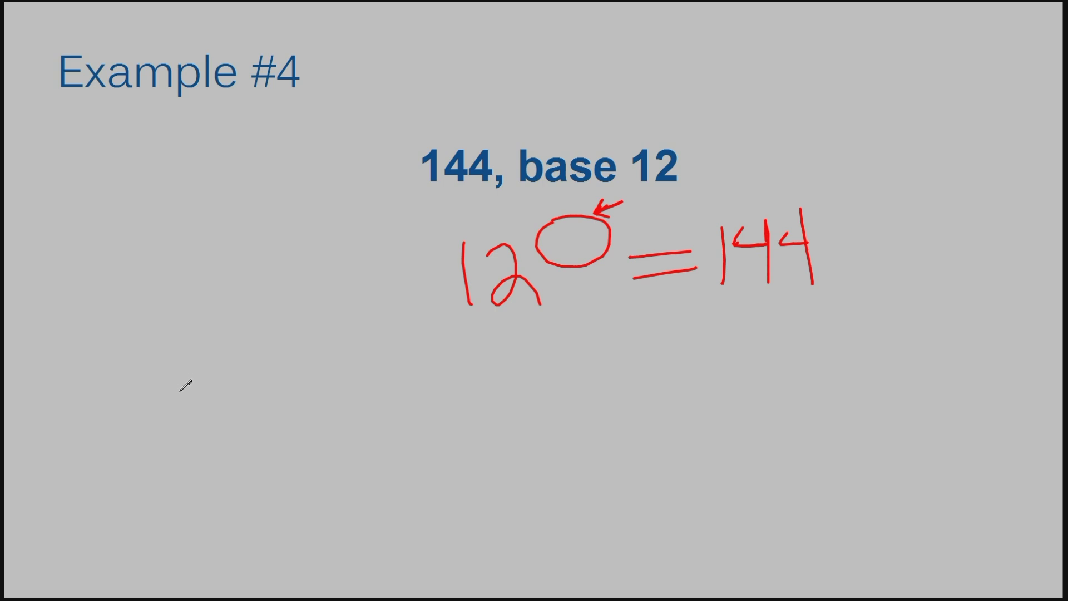
Write 12 × 12 × 12 below the equation, then cross it out as incorrect
drag(180, 382, 224, 401)
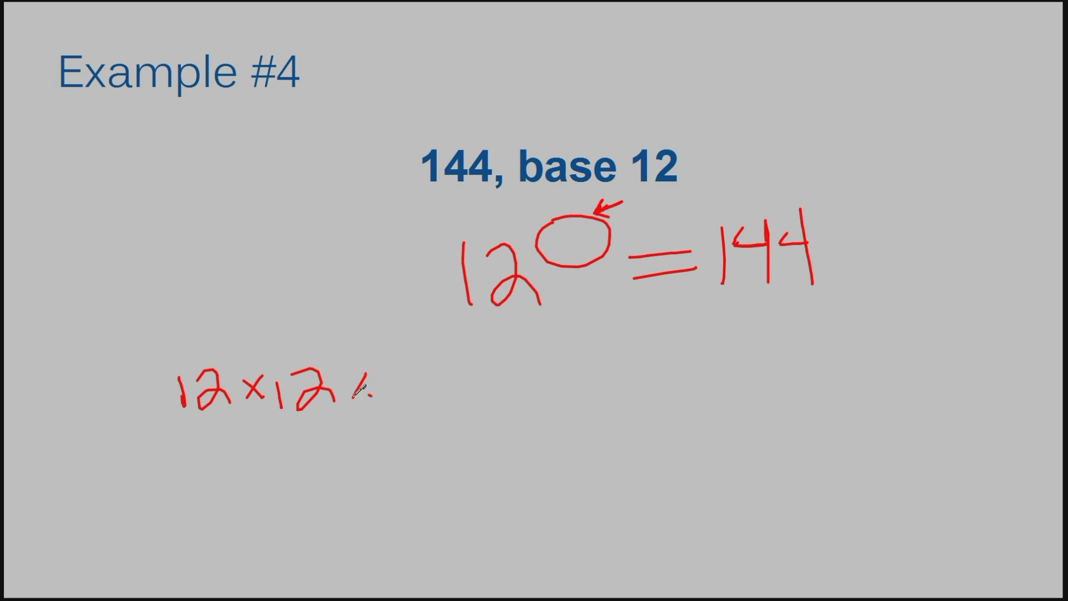
drag(350, 385, 372, 399)
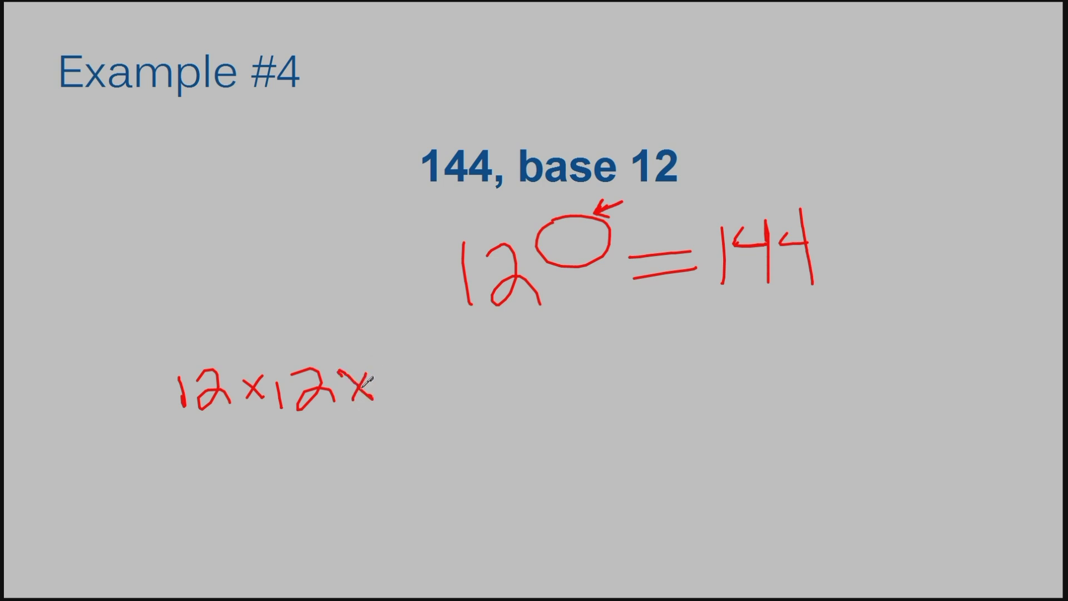
drag(368, 382, 398, 401)
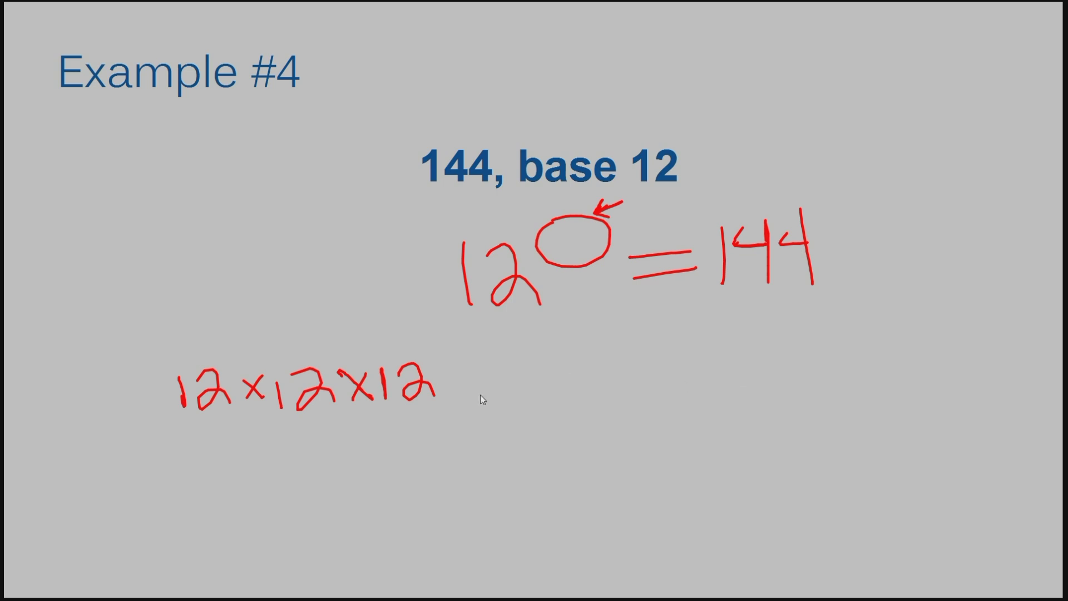
drag(224, 415, 450, 350)
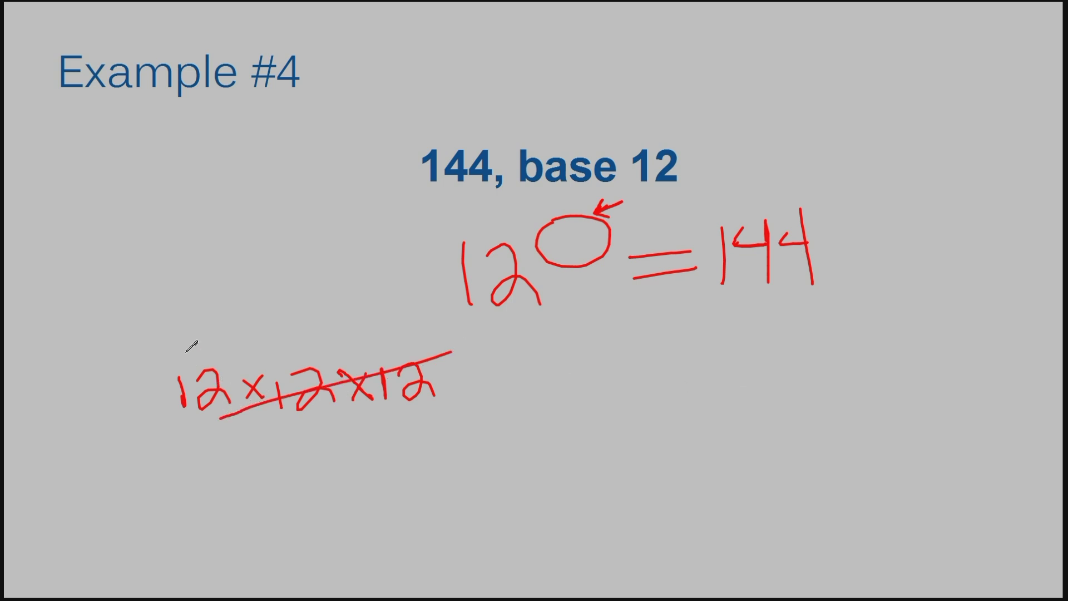
drag(218, 354, 449, 408)
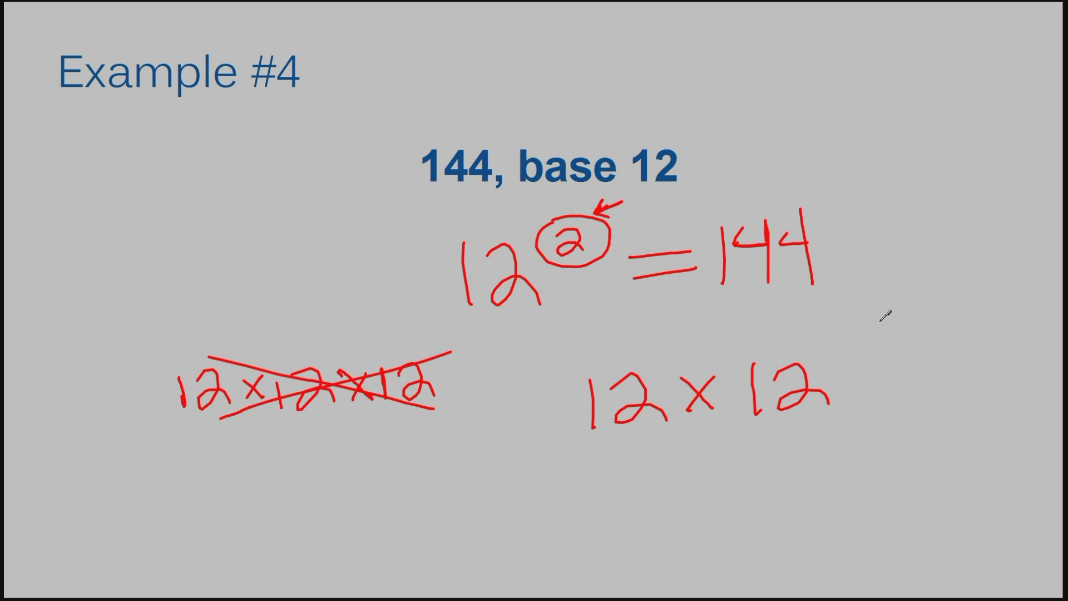
mouse_move(519, 310)
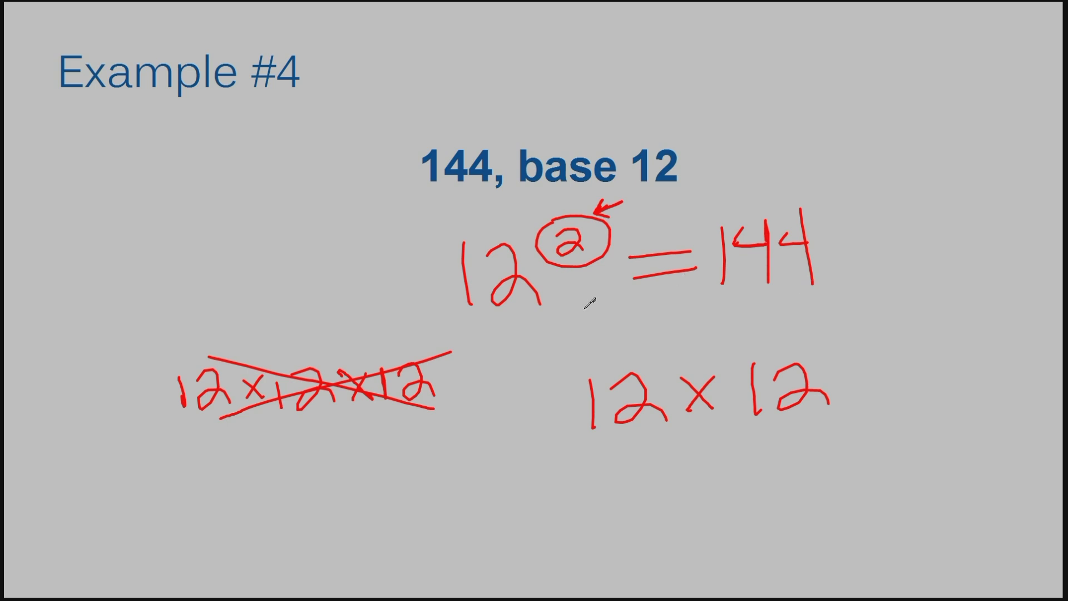
mouse_move(533, 303)
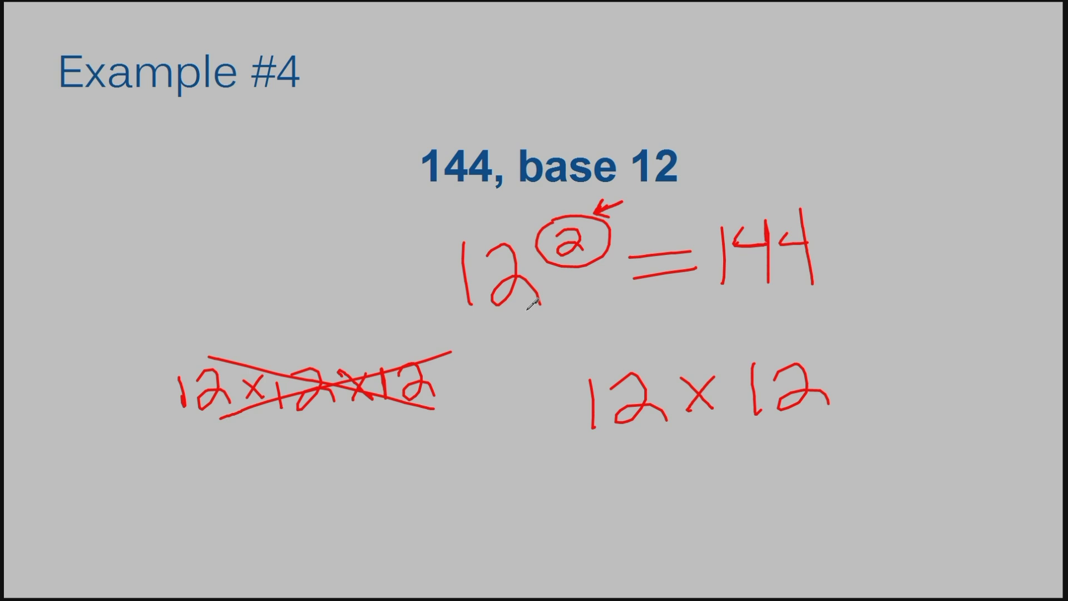
mouse_move(572, 261)
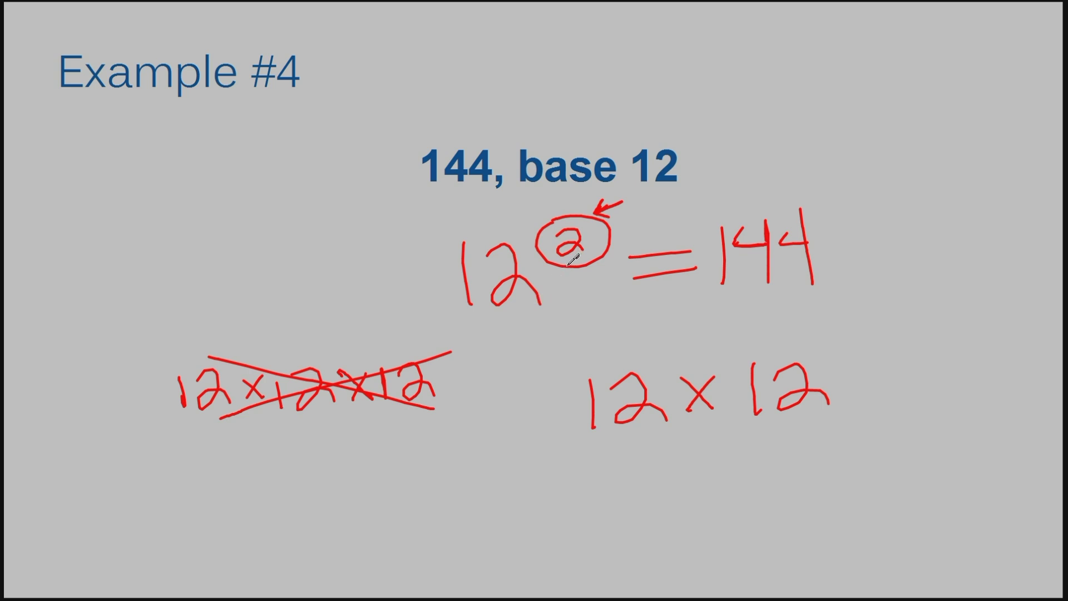
mouse_move(634, 359)
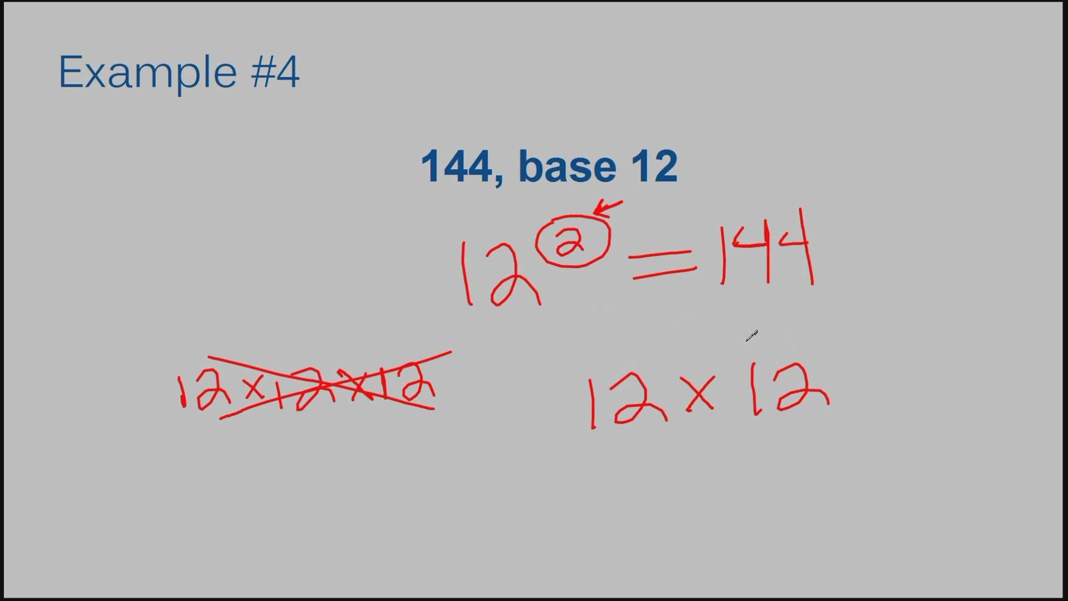
mouse_move(539, 284)
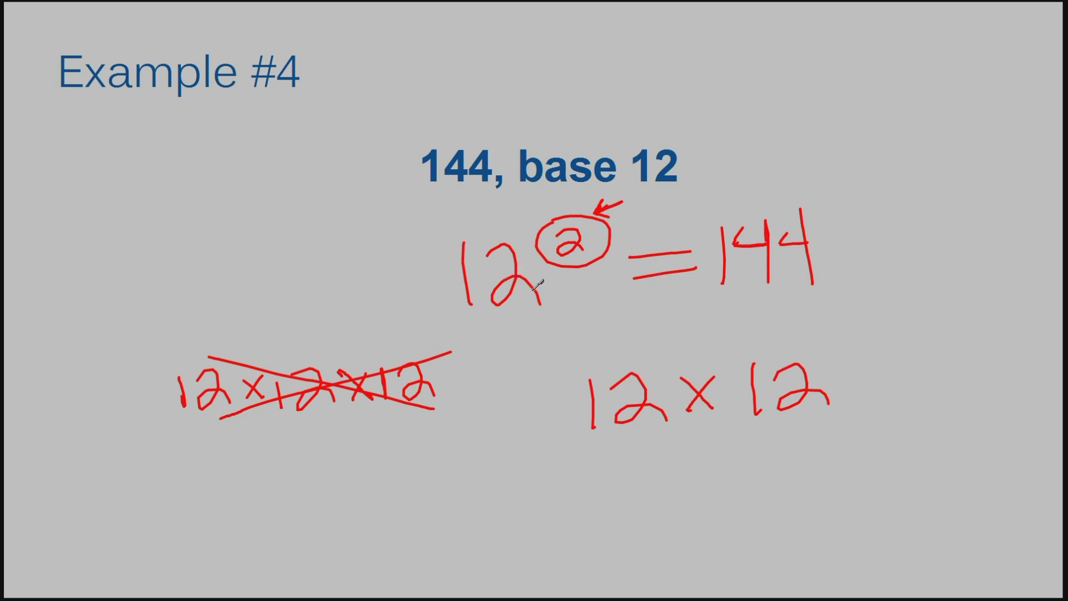
mouse_move(688, 325)
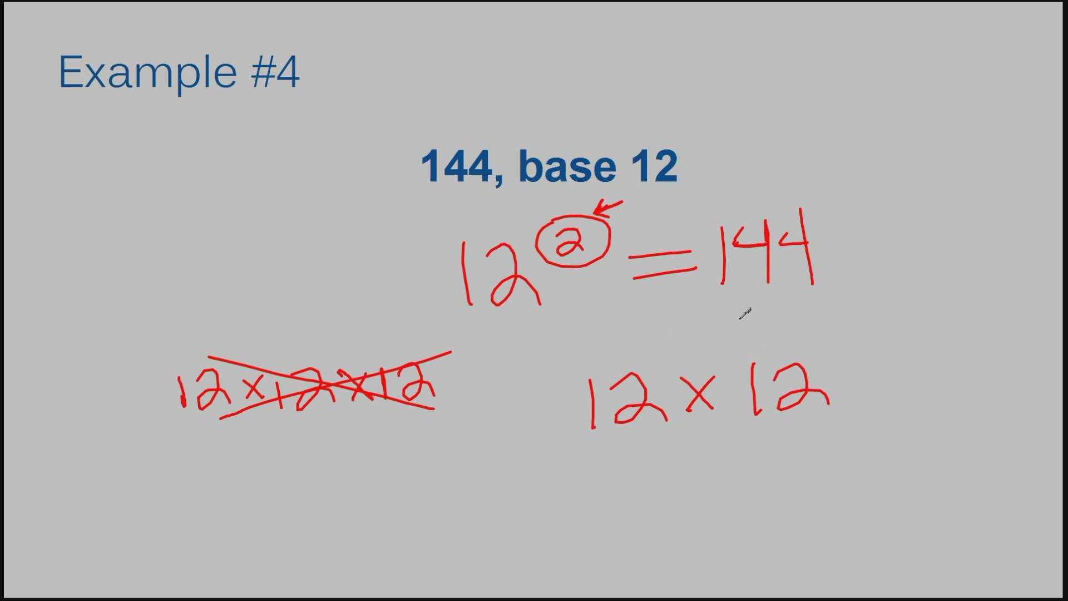
mouse_move(723, 351)
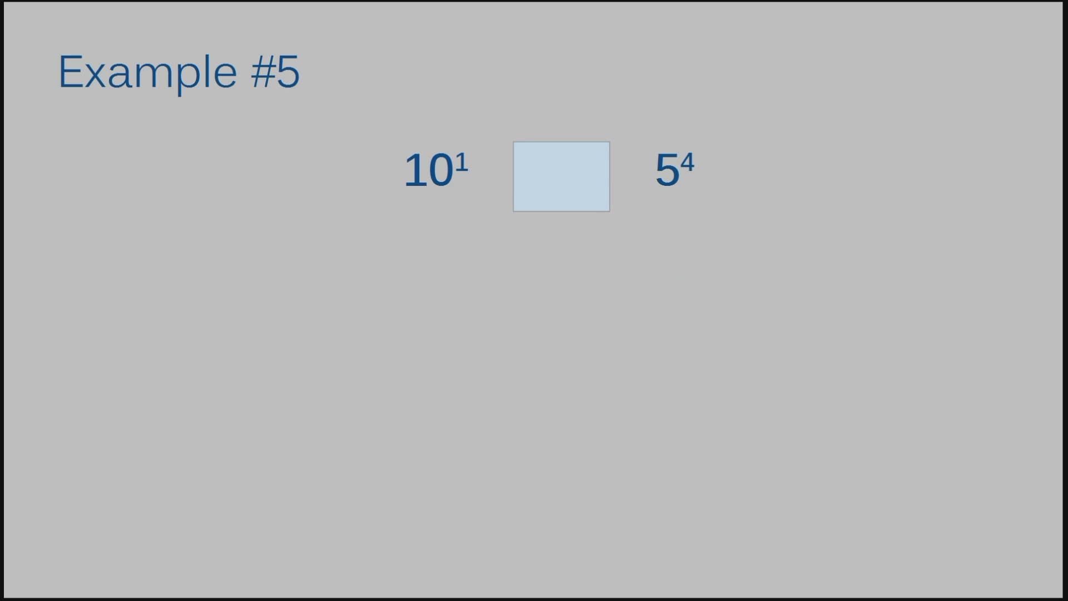
mouse_move(500, 162)
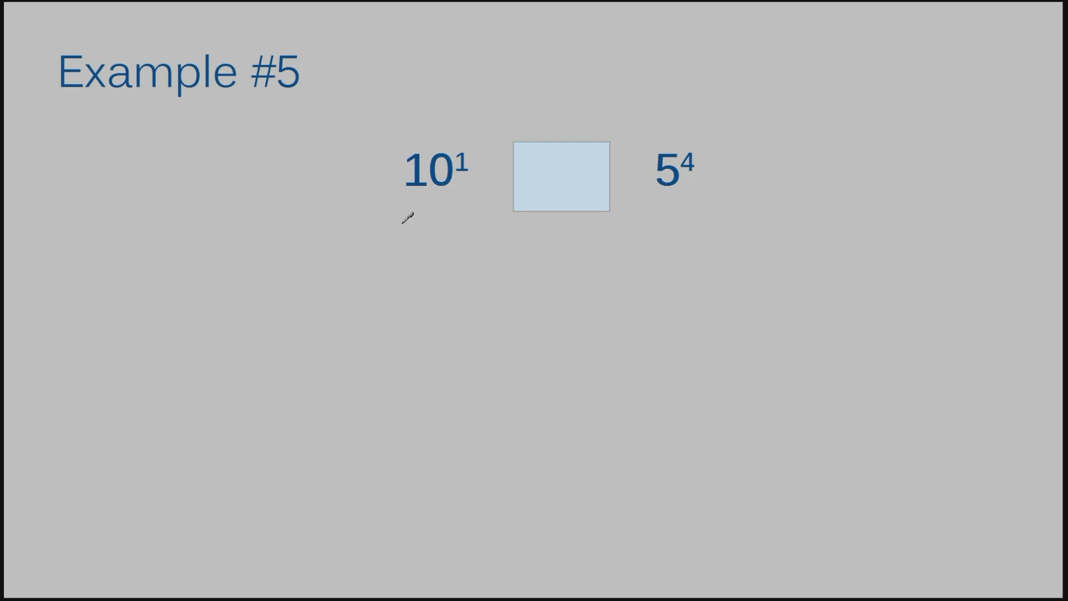
mouse_move(406, 200)
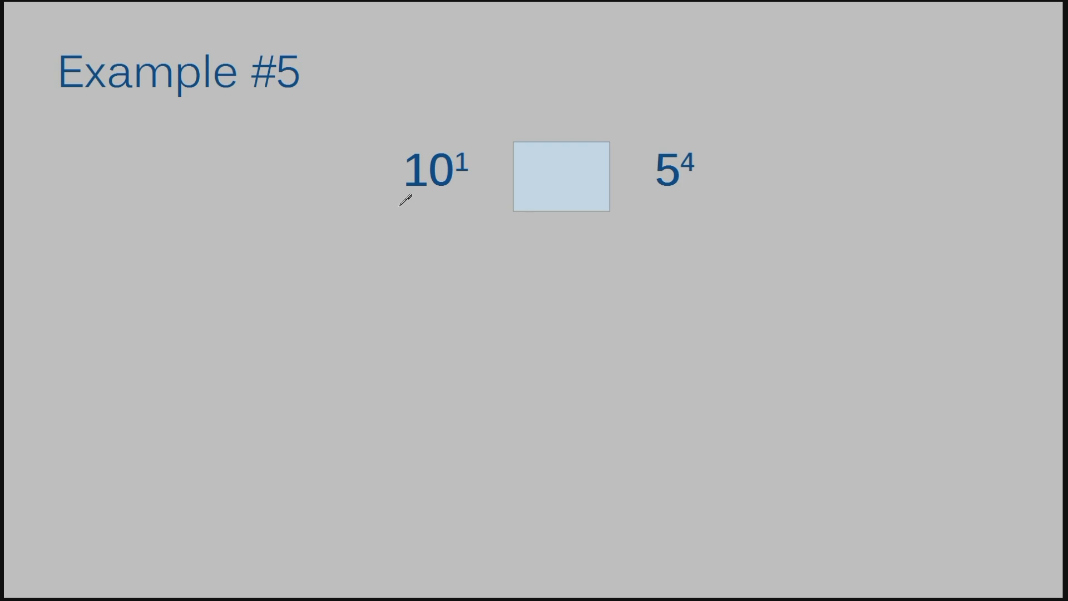
mouse_move(572, 184)
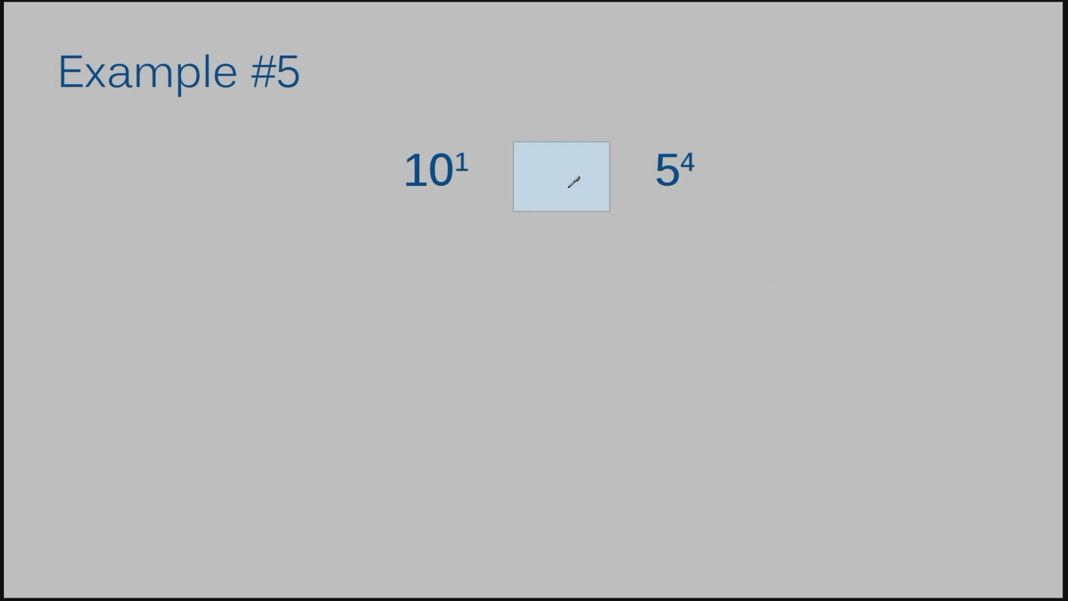
mouse_move(567, 181)
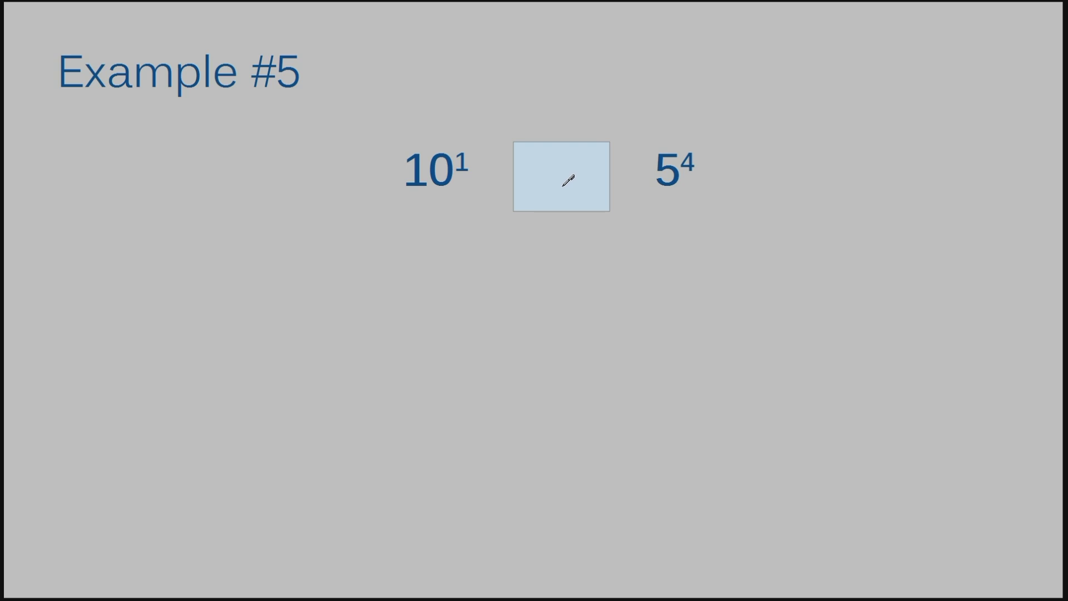
mouse_move(454, 188)
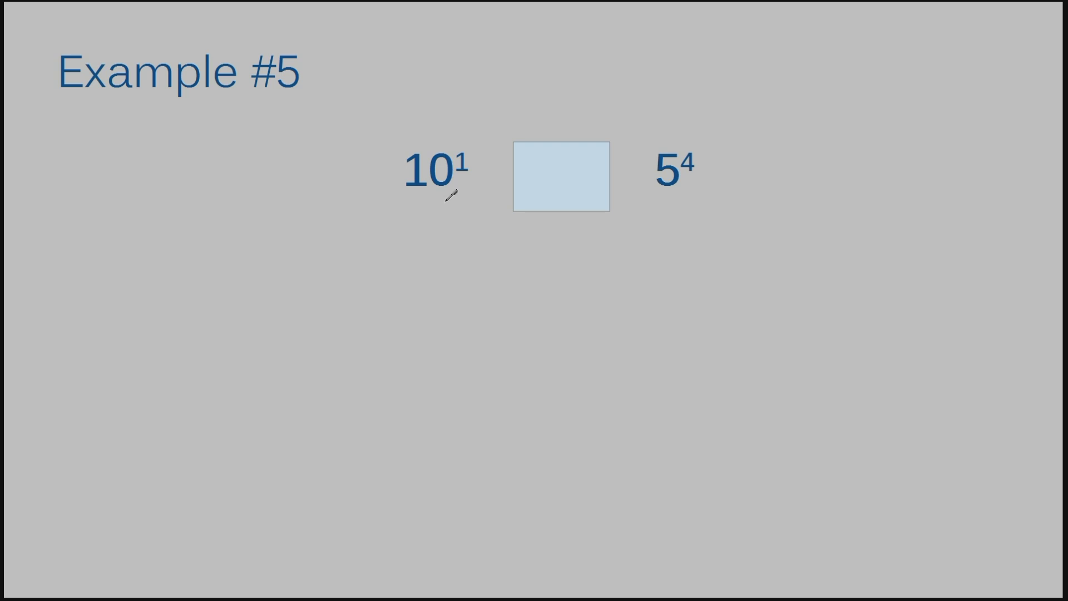
mouse_move(446, 225)
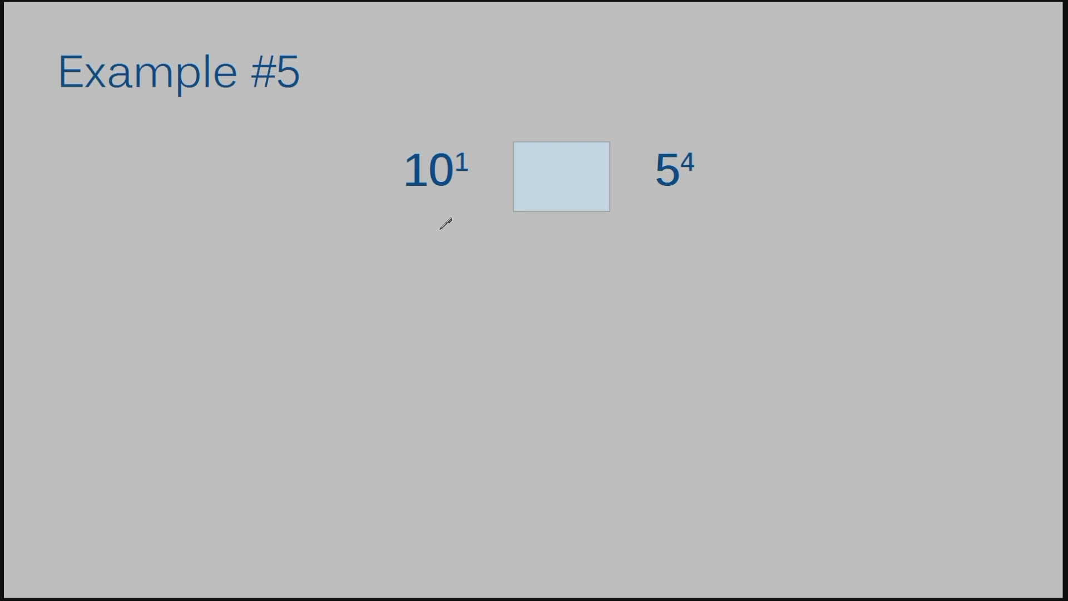
mouse_move(428, 207)
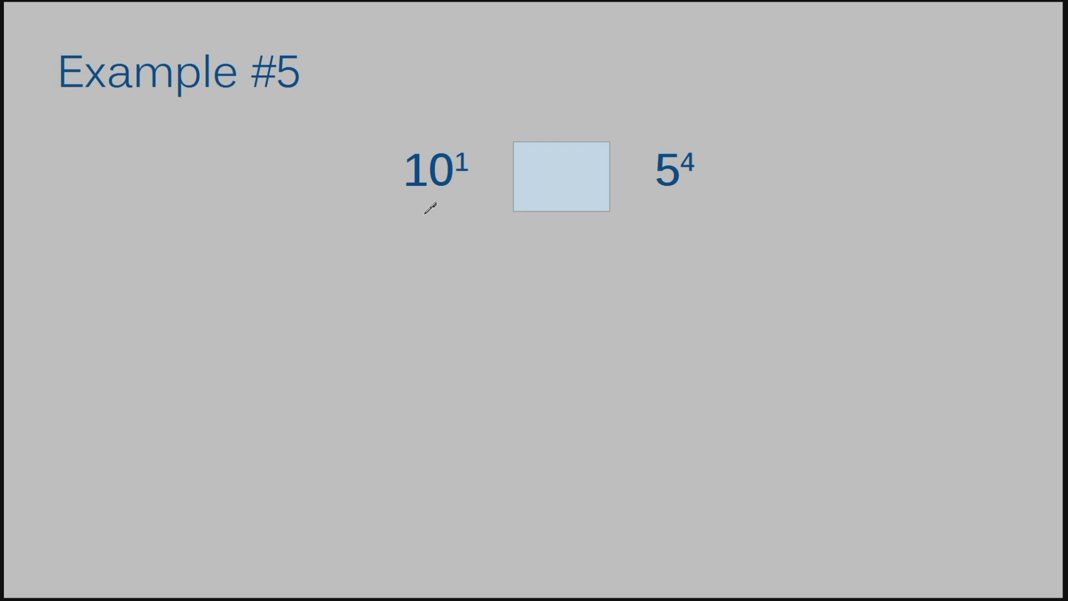
Write a red 10 beneath 10¹ on Example #5
drag(419, 222, 469, 256)
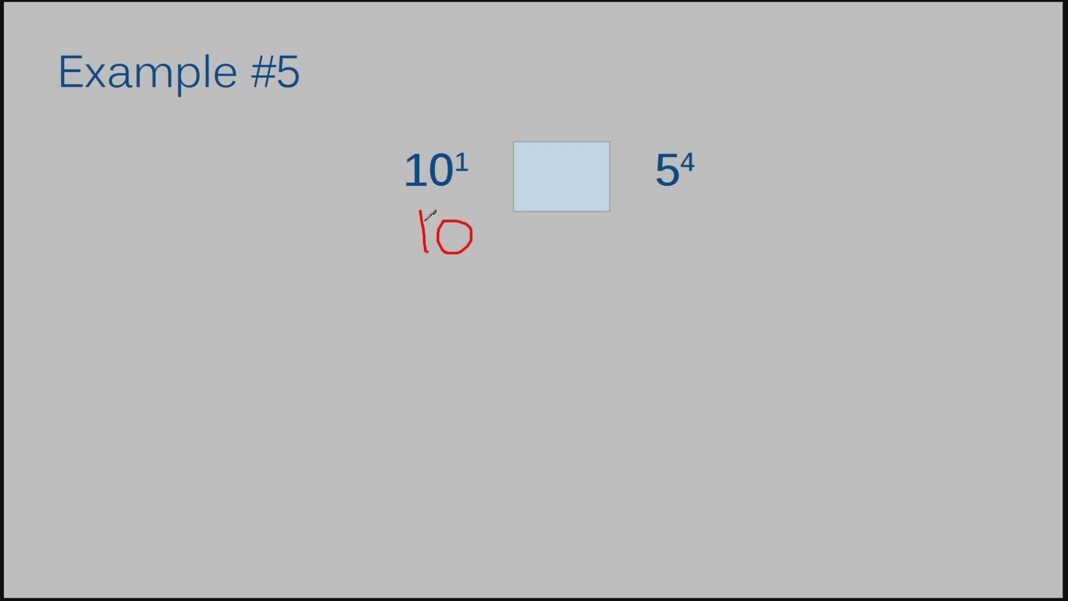
mouse_move(578, 165)
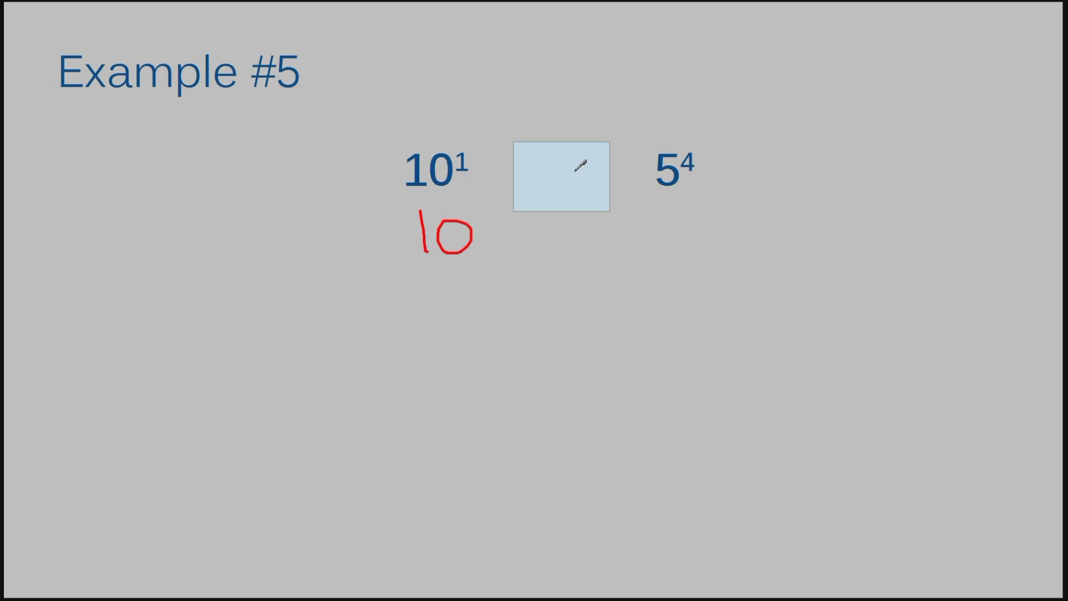
mouse_move(680, 270)
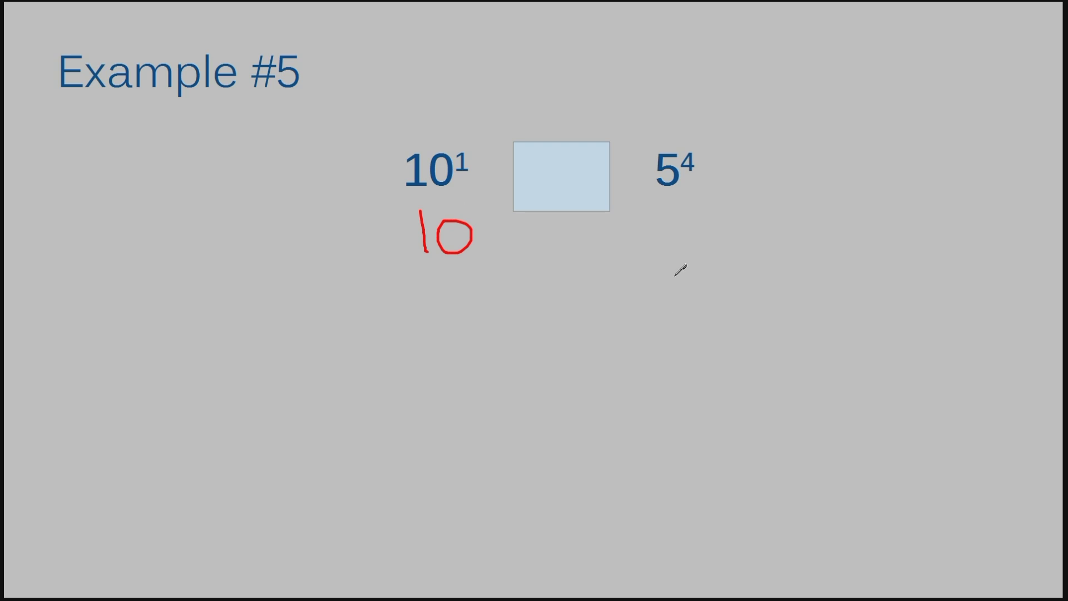
Write 5 × 5 × 5 × 5, pair it into 25 and 25, and join them into 625
drag(633, 283, 616, 331)
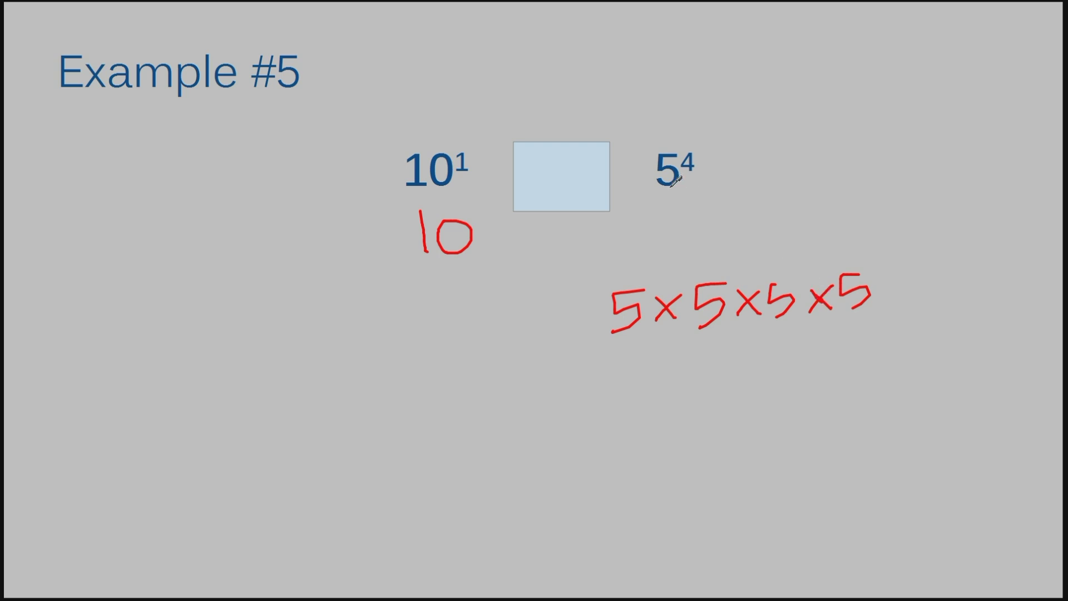
mouse_move(631, 267)
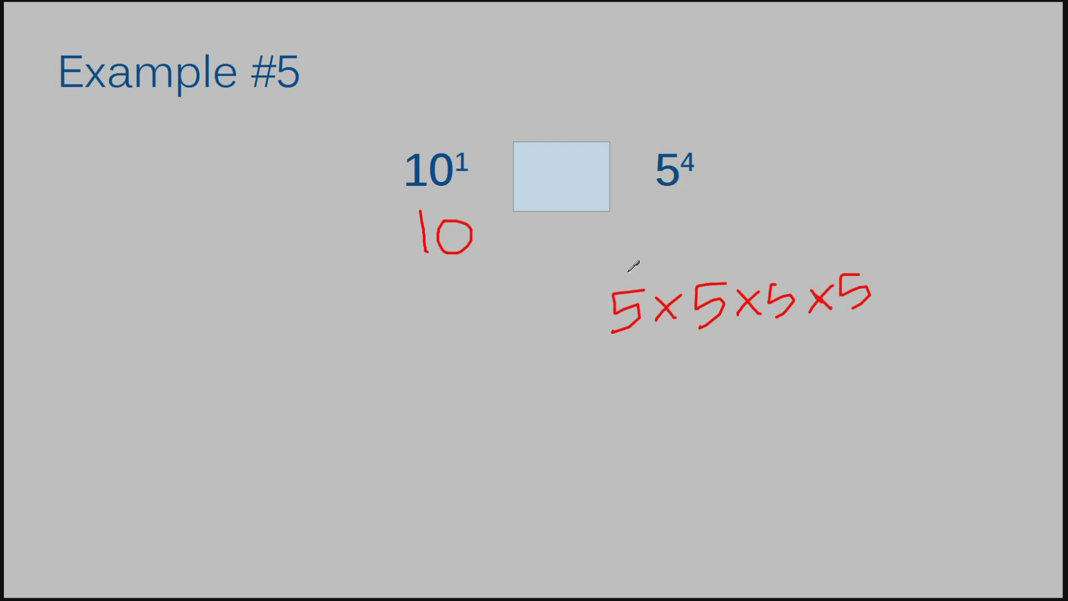
mouse_move(872, 260)
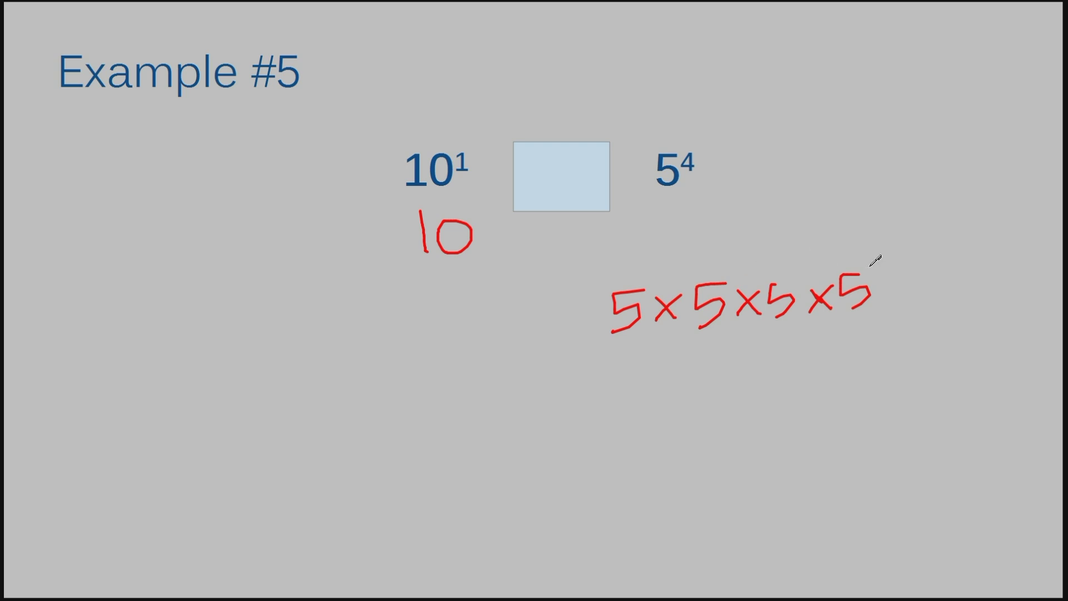
mouse_move(866, 255)
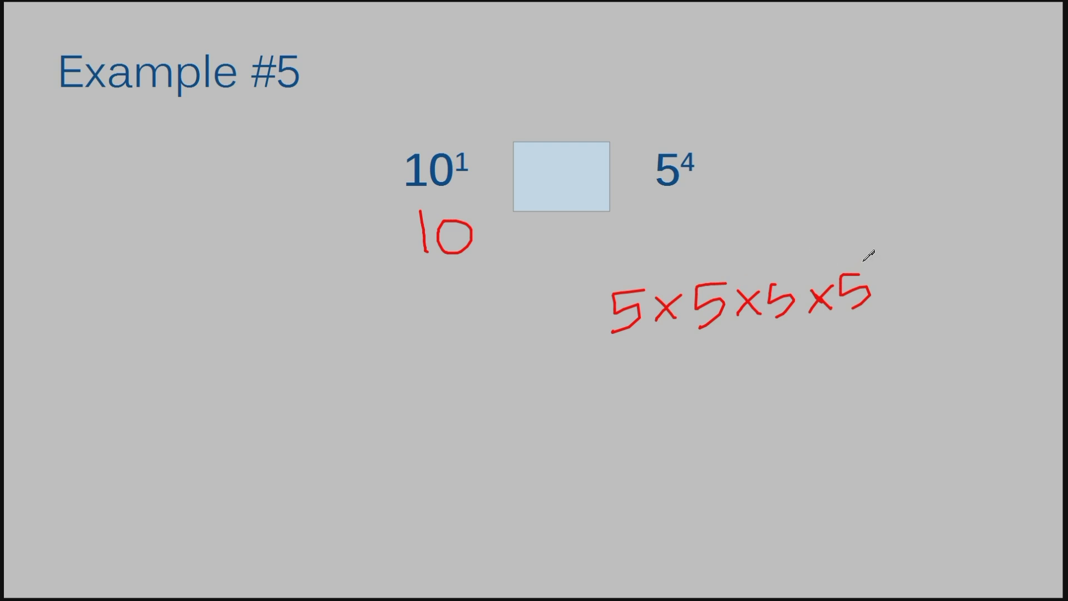
mouse_move(631, 339)
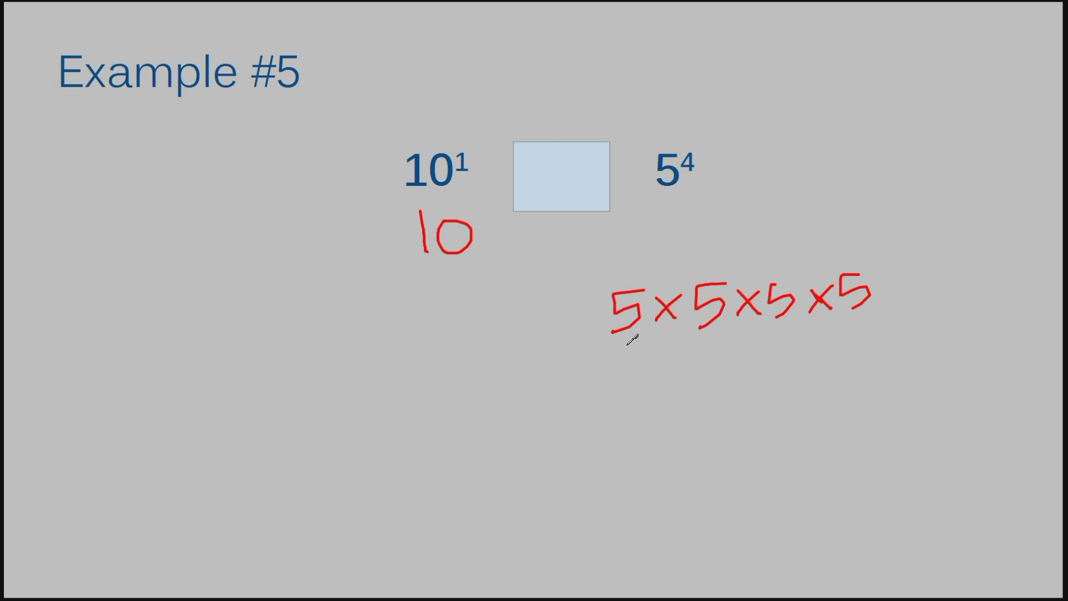
mouse_move(621, 336)
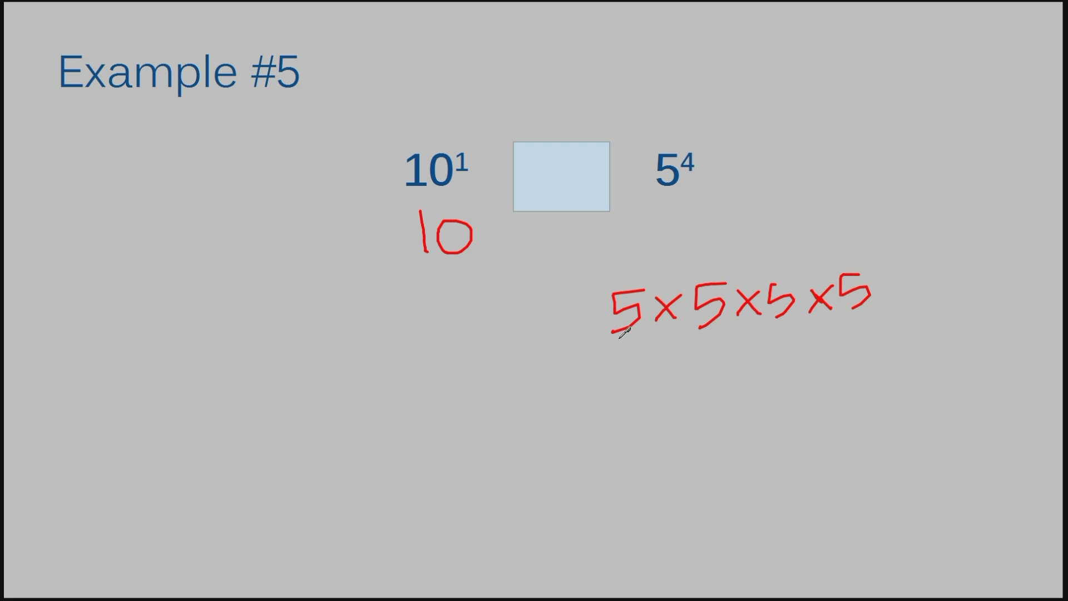
drag(617, 340, 667, 368)
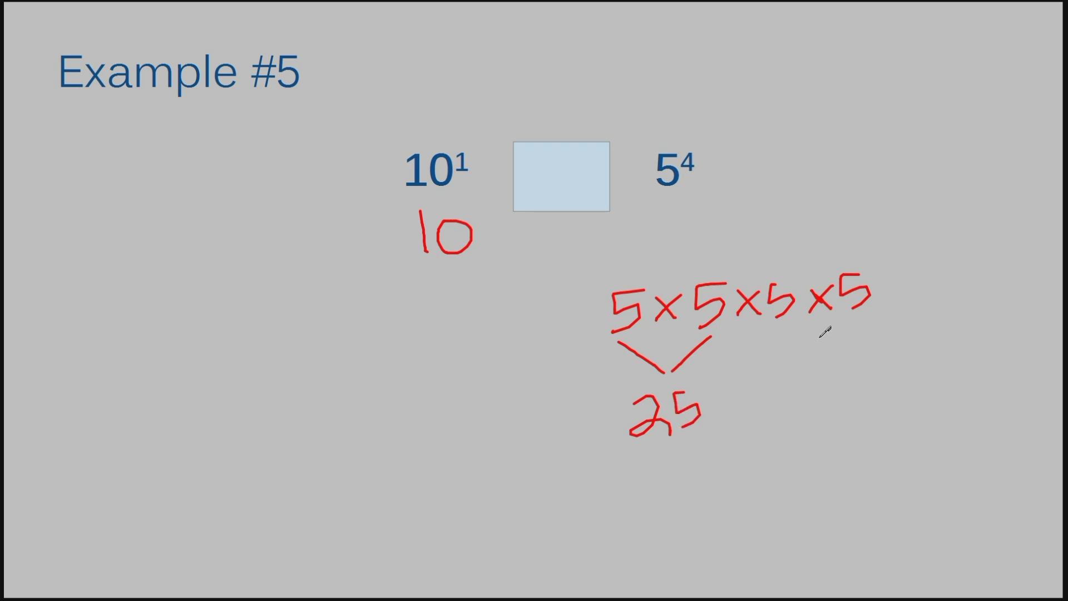
drag(796, 334, 851, 334)
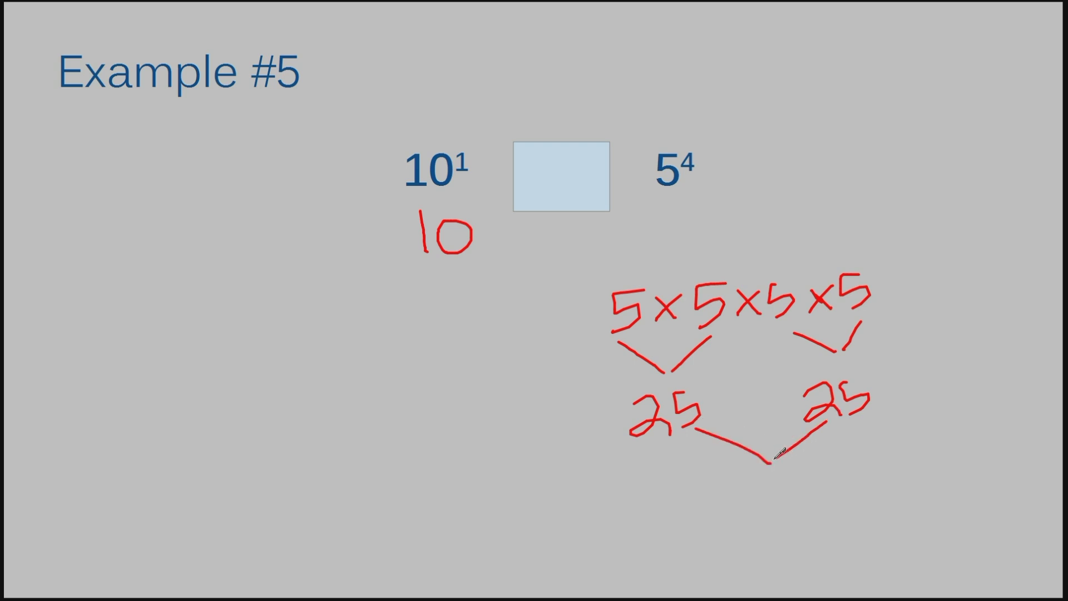
mouse_move(818, 466)
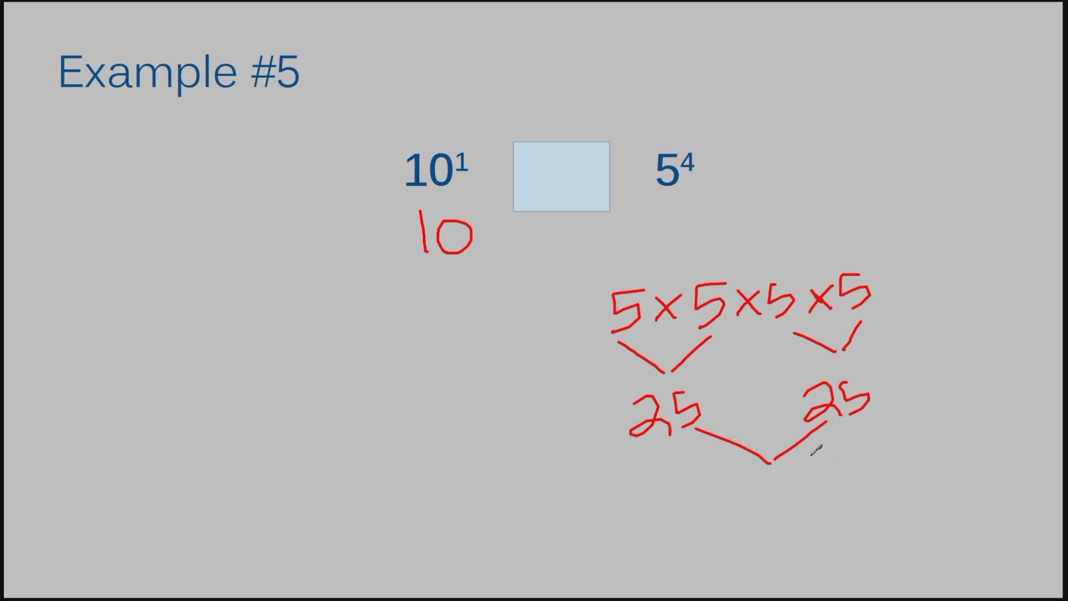
mouse_move(730, 488)
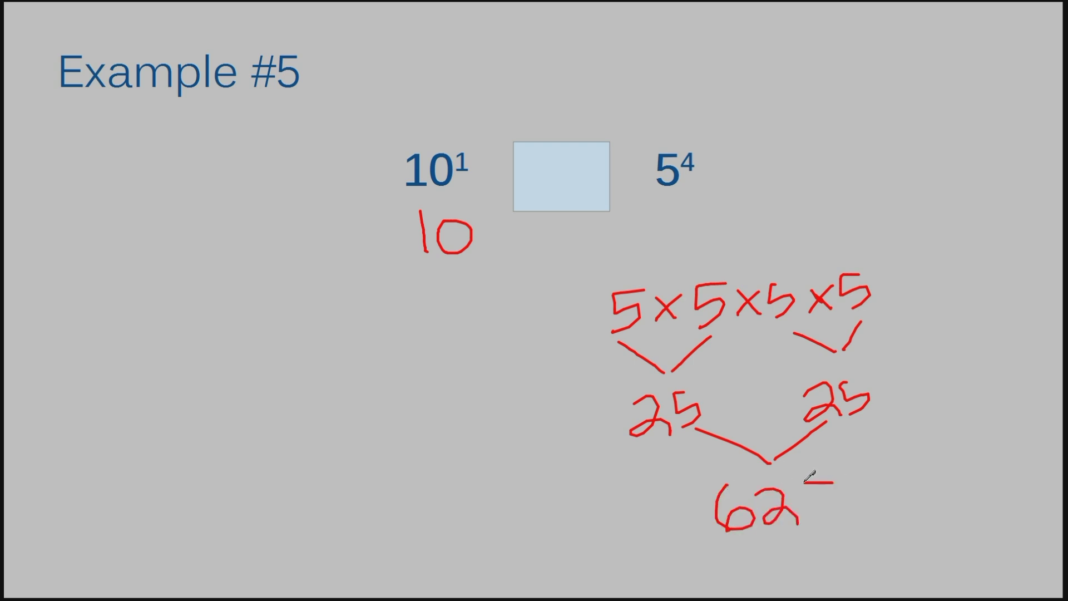
drag(803, 484, 818, 491)
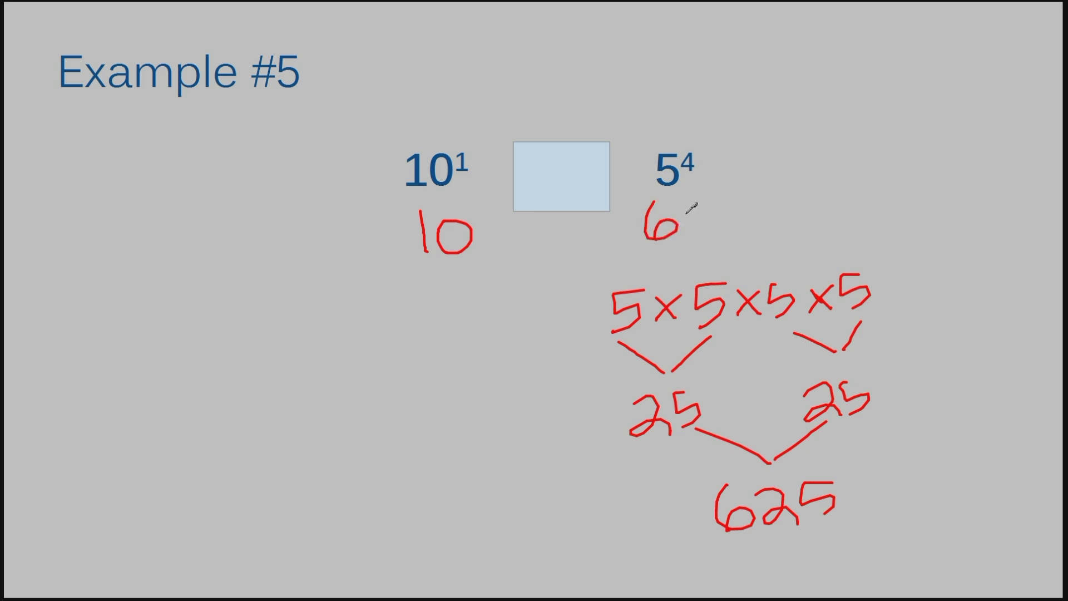
Write 625 in red directly beneath 5⁴, next to the 10 under 10¹
text(625)
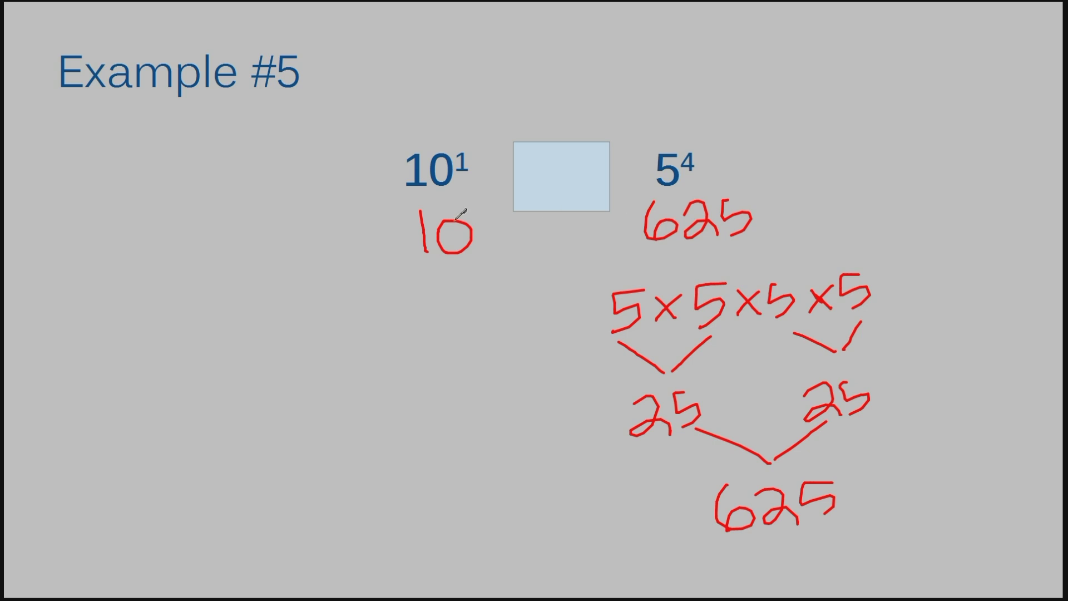
mouse_move(614, 236)
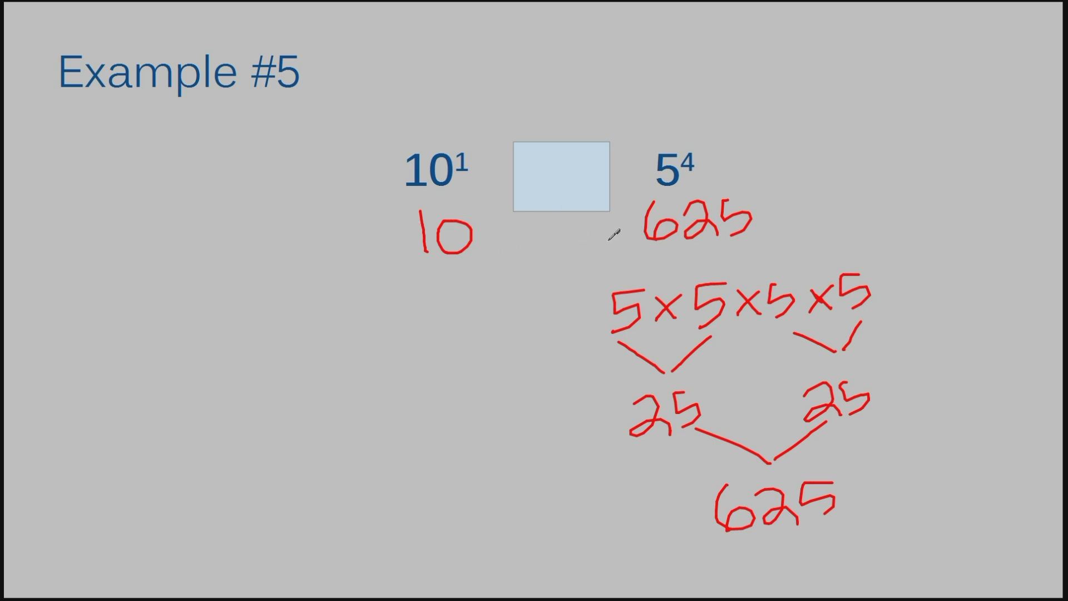
mouse_move(483, 238)
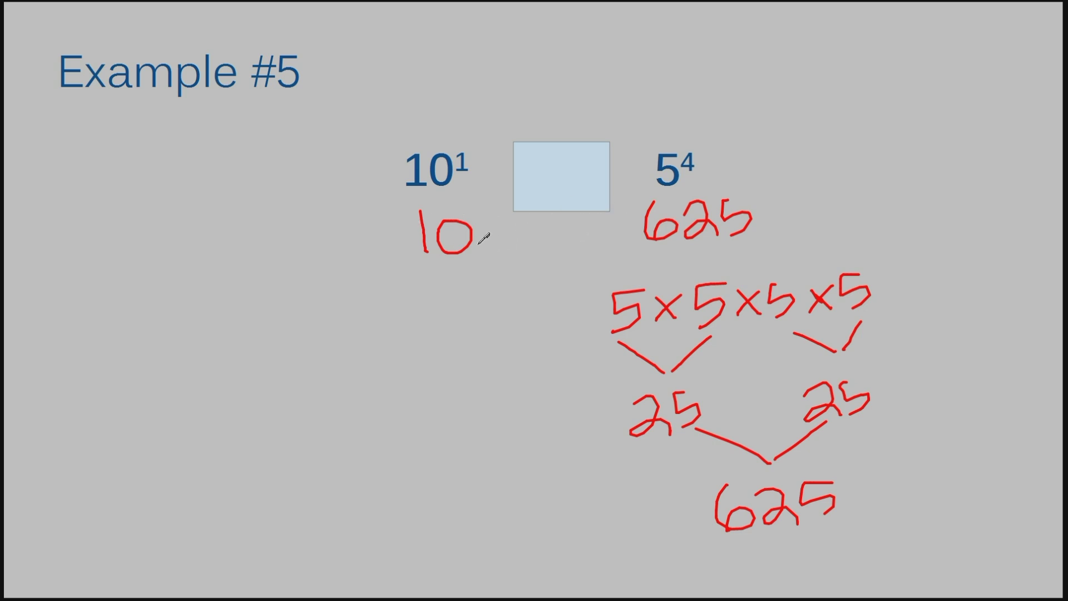
mouse_move(628, 239)
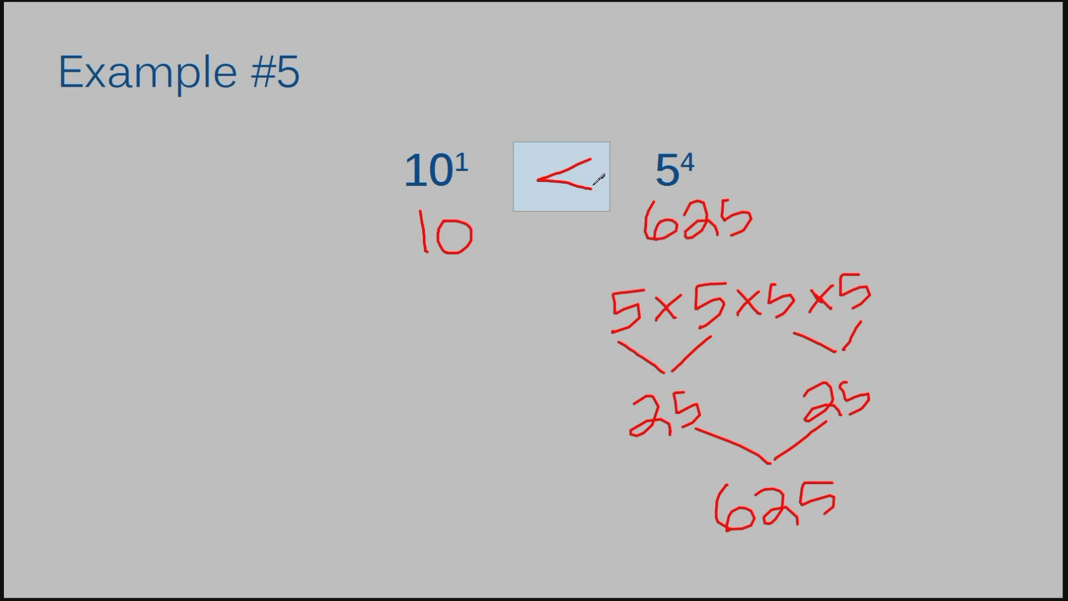
mouse_move(721, 227)
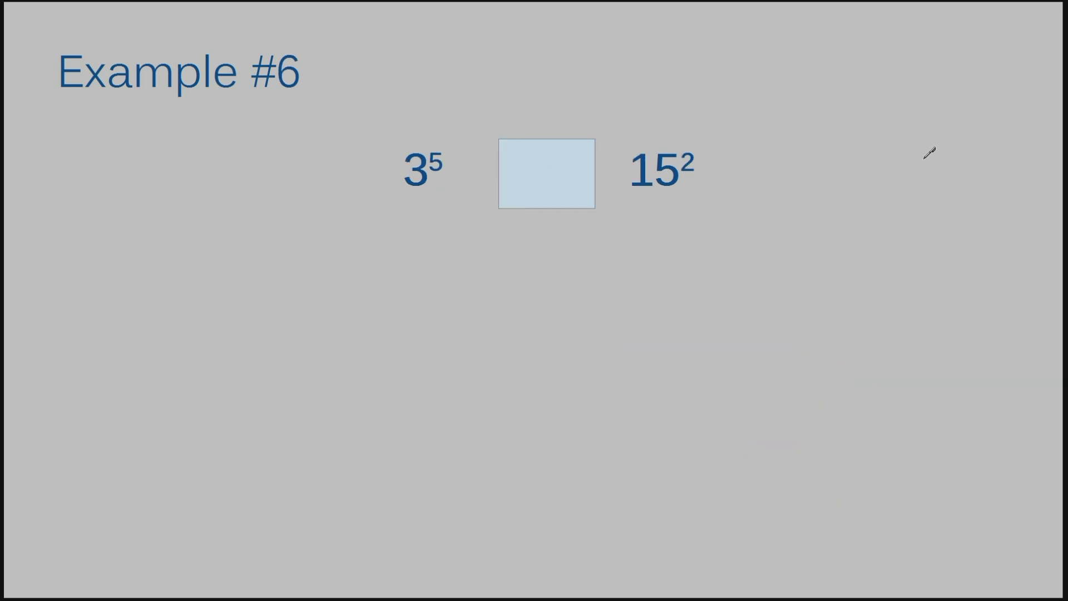
mouse_move(474, 212)
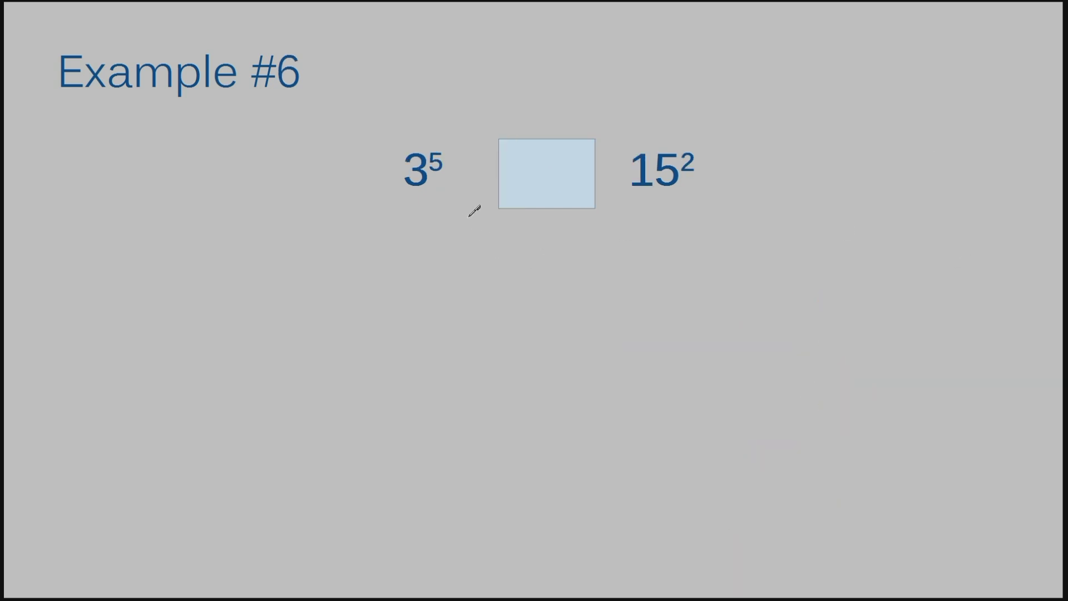
mouse_move(380, 182)
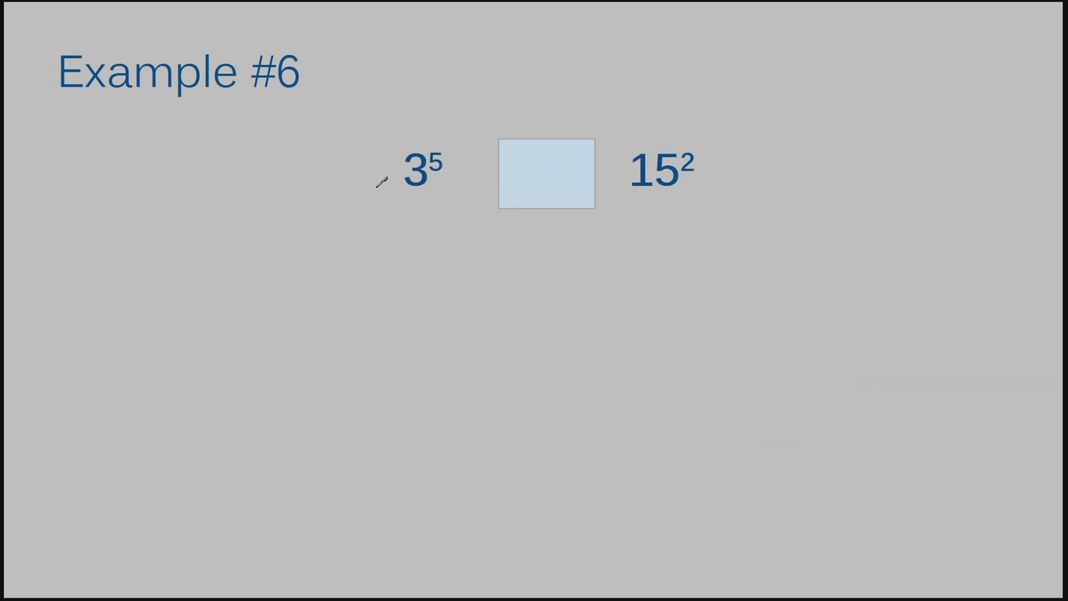
mouse_move(391, 200)
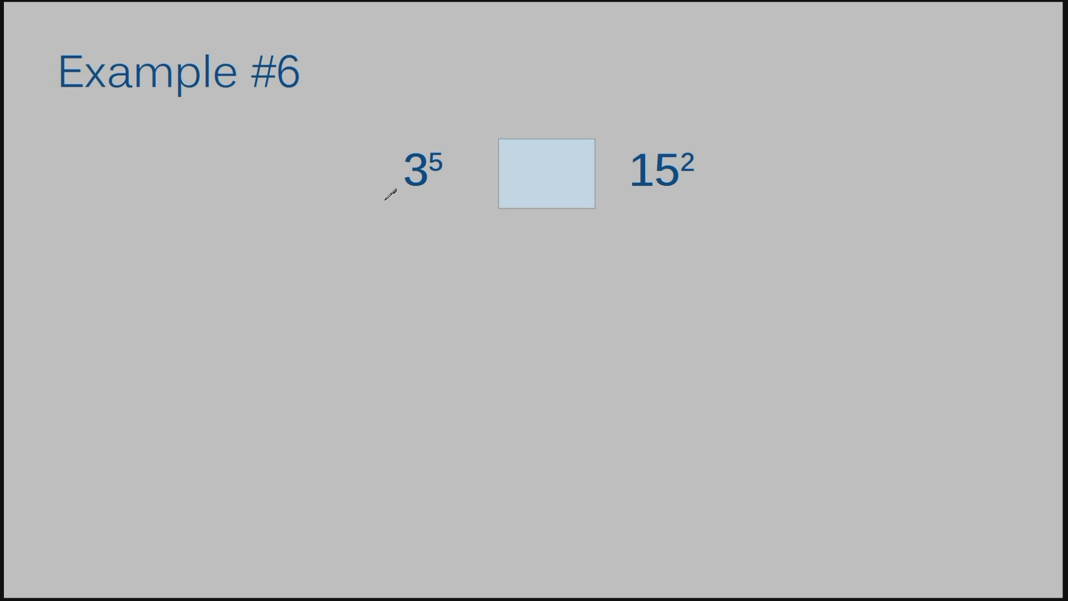
mouse_move(427, 194)
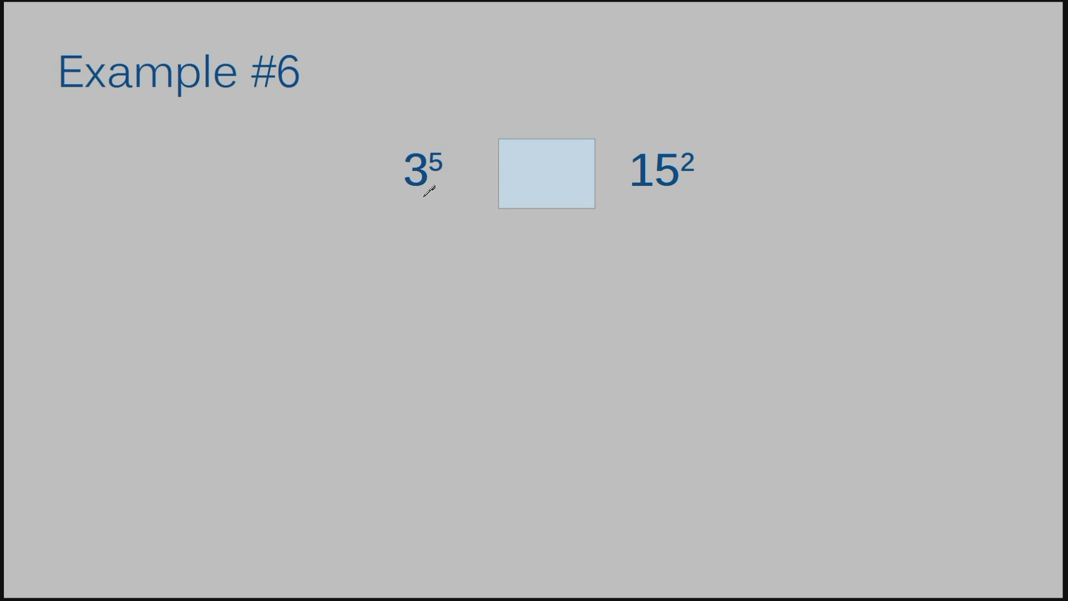
Write 3⁵ out in red as the row 3 × 3 × 3 × 3 × 3
drag(109, 347, 153, 395)
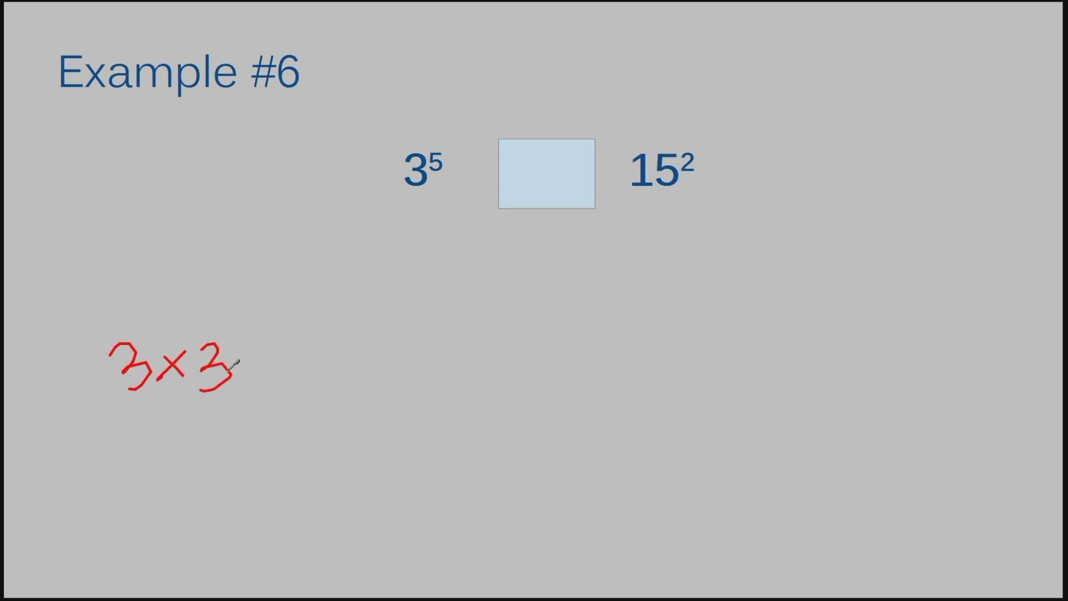
drag(238, 368, 307, 382)
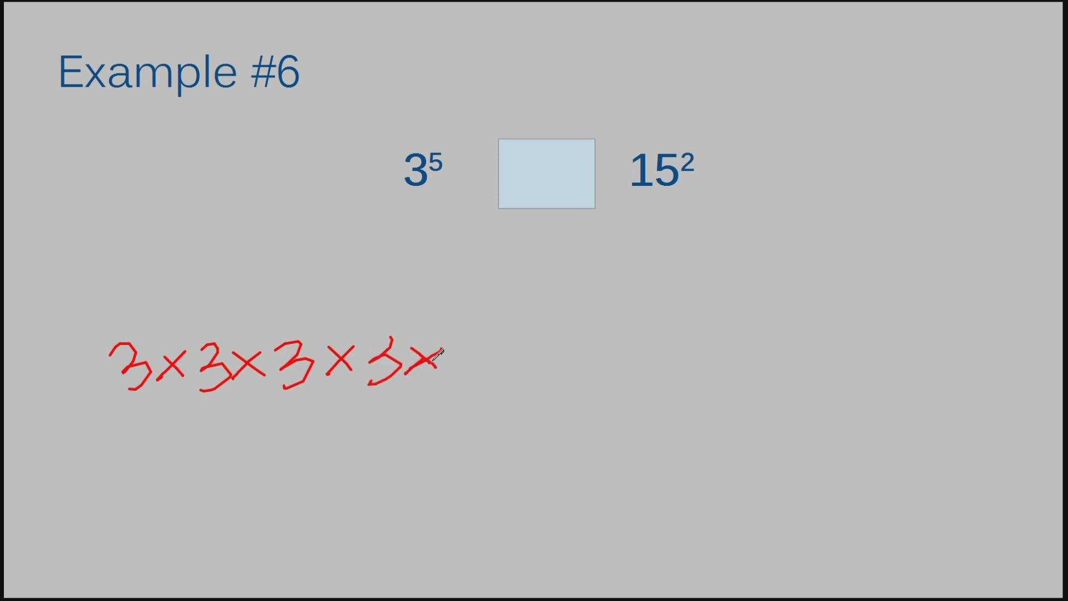
drag(450, 375, 477, 347)
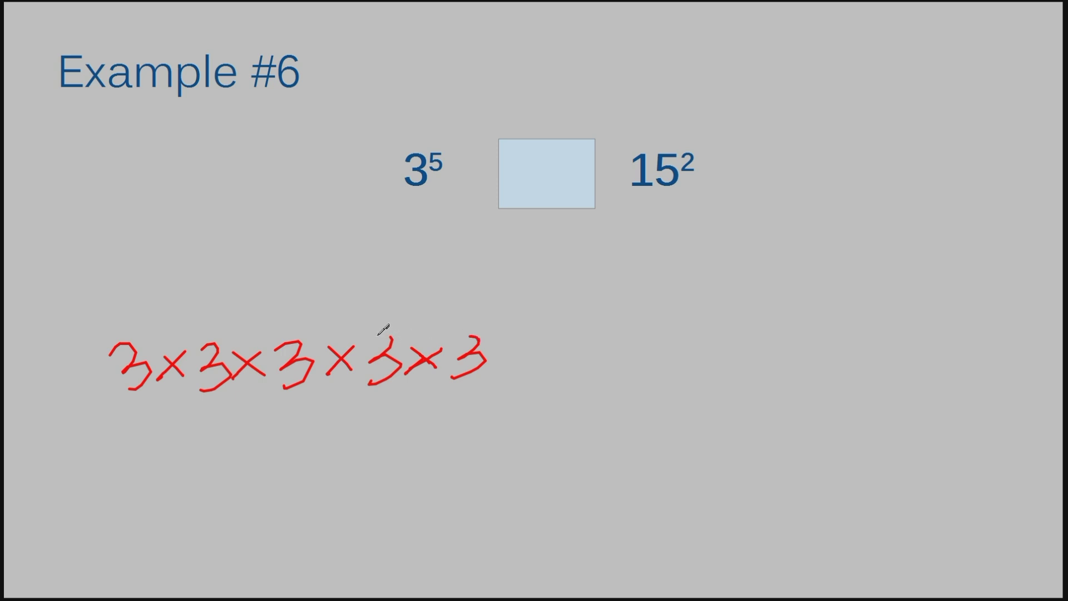
mouse_move(476, 303)
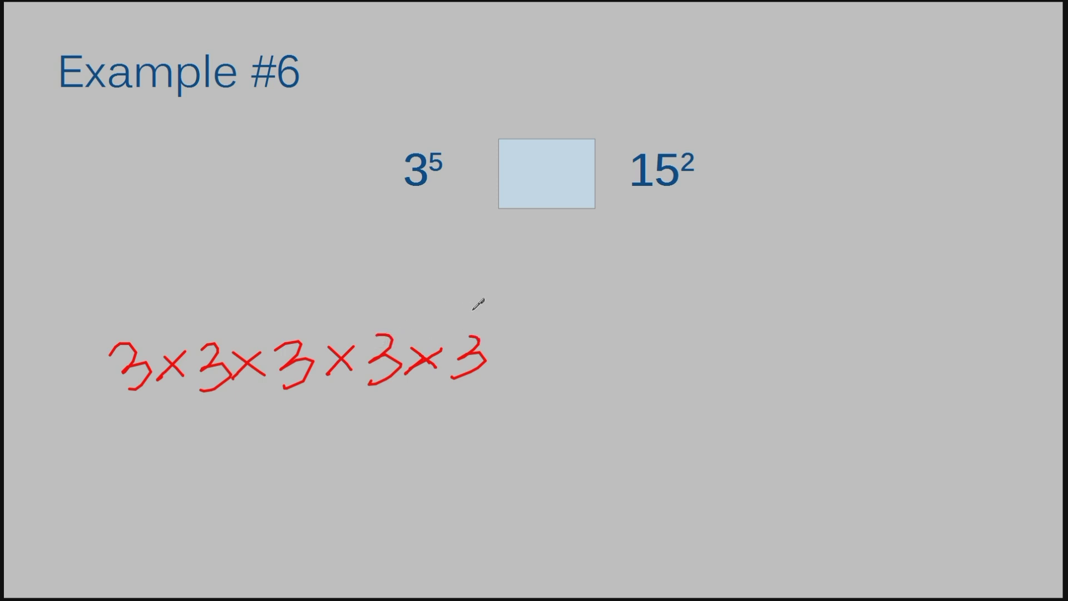
mouse_move(147, 391)
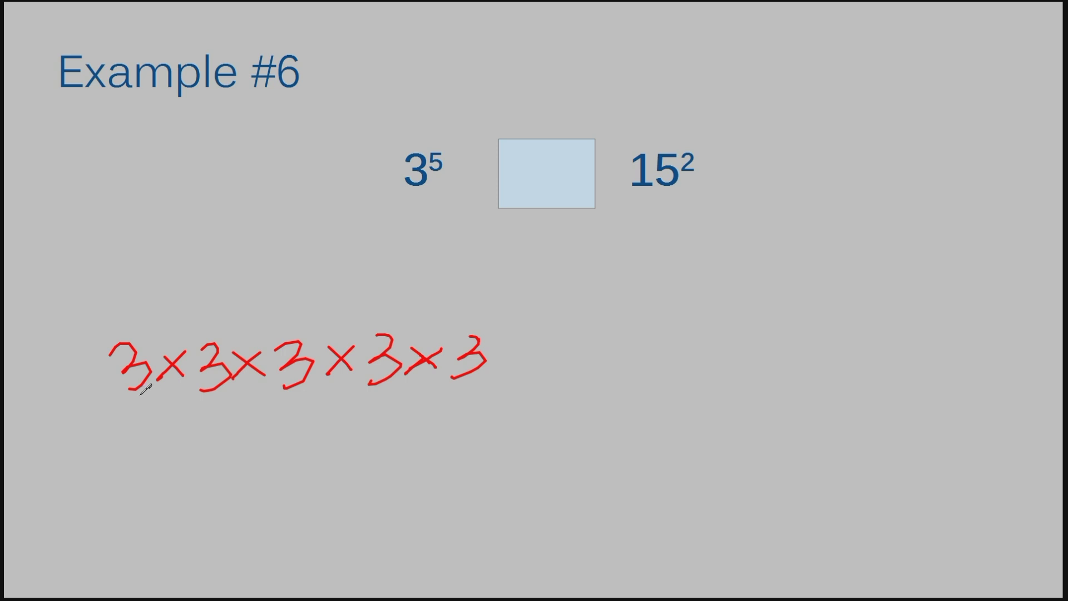
Group the 3s into 9 × 9, then 81 × 3, and write 243 under 3⁵
drag(129, 395, 205, 422)
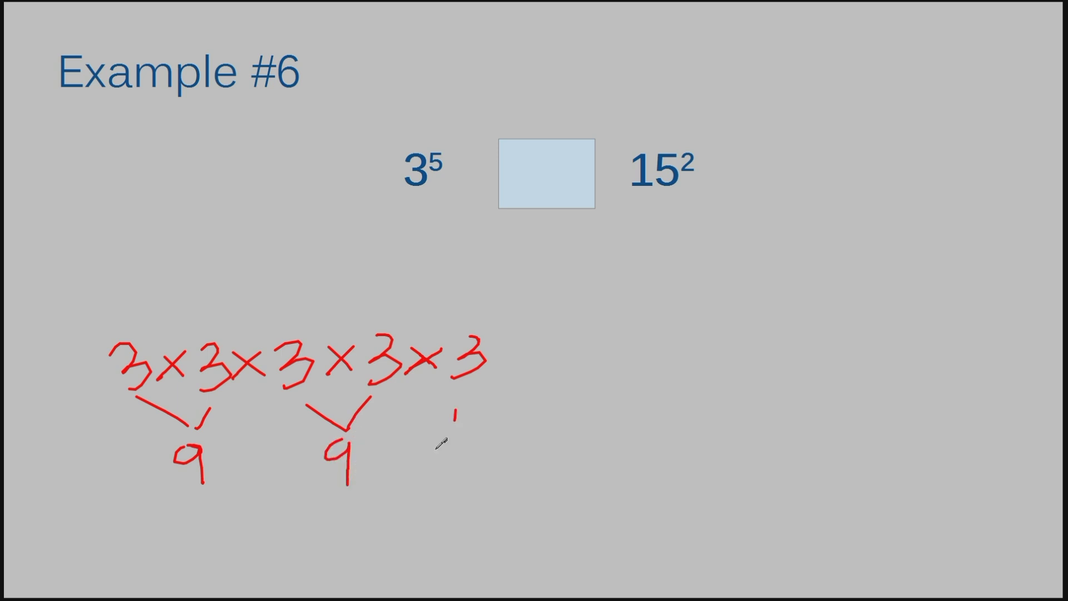
drag(439, 443, 463, 484)
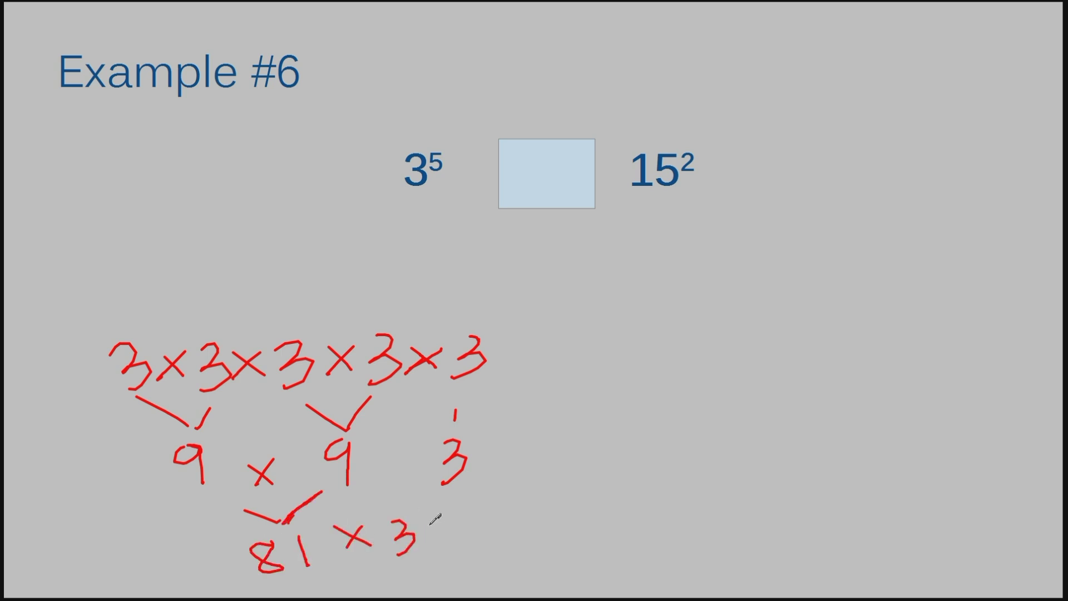
drag(437, 539, 463, 538)
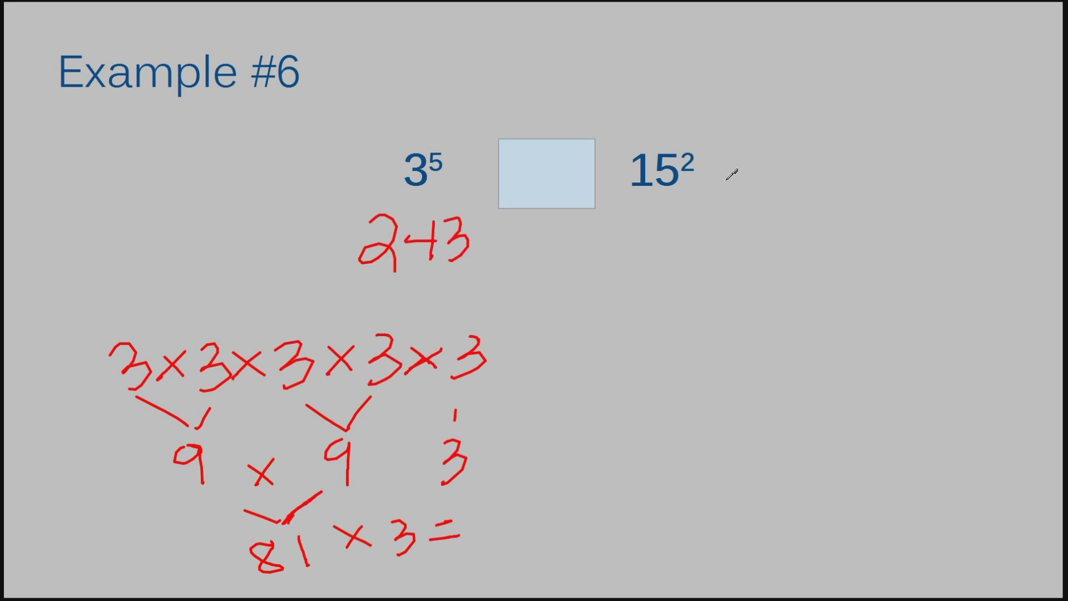
mouse_move(728, 255)
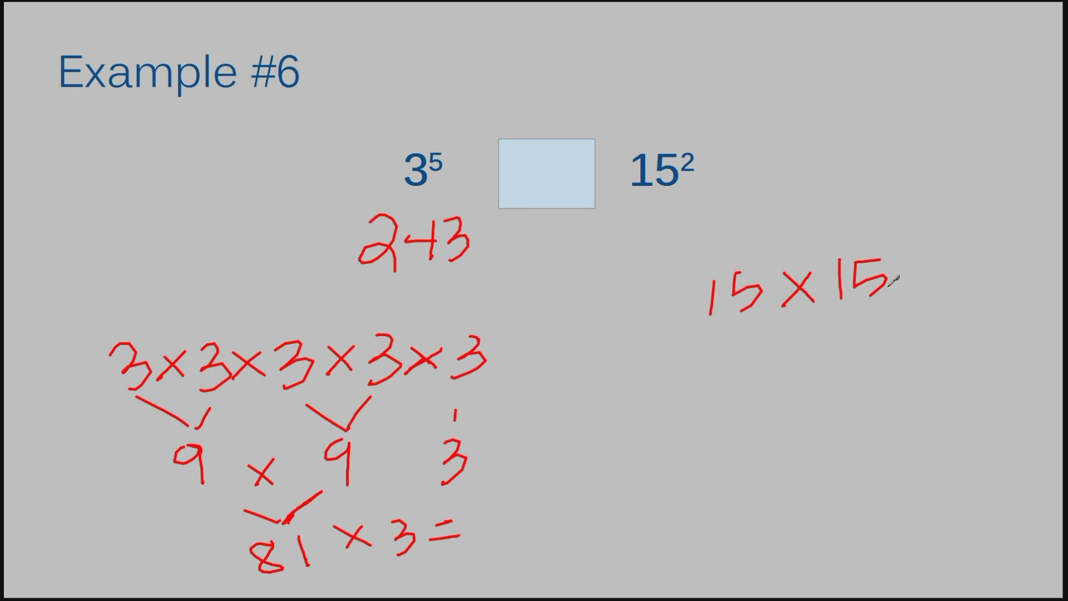
mouse_move(447, 168)
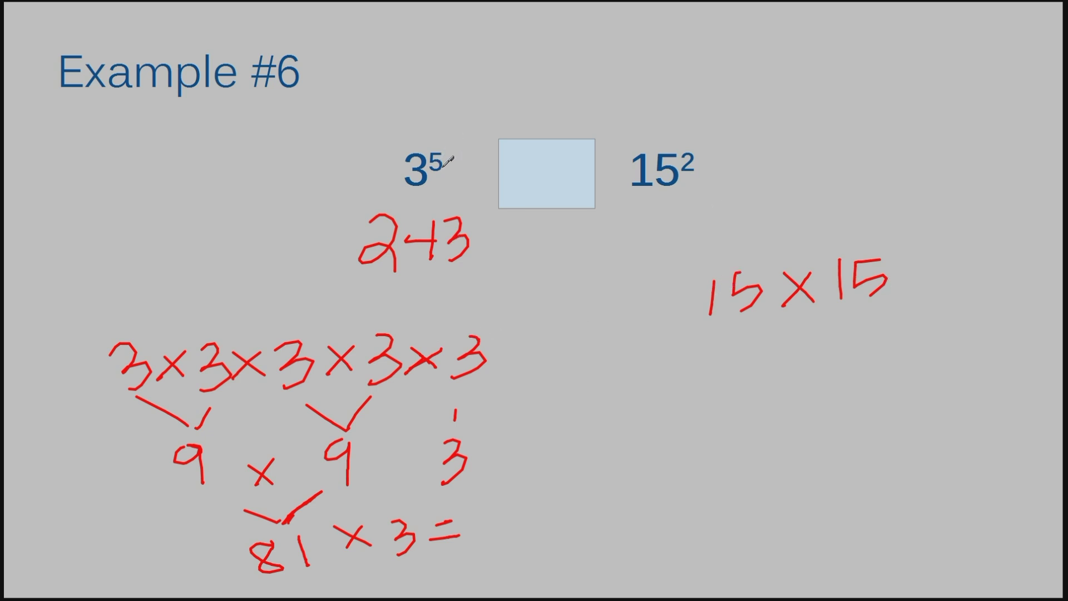
mouse_move(47, 363)
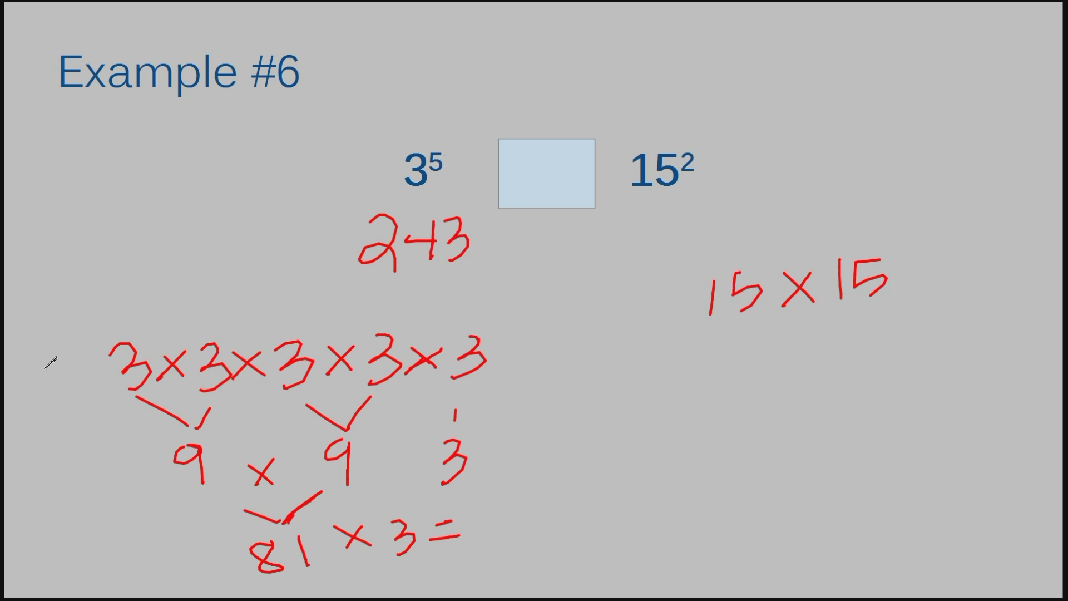
mouse_move(702, 152)
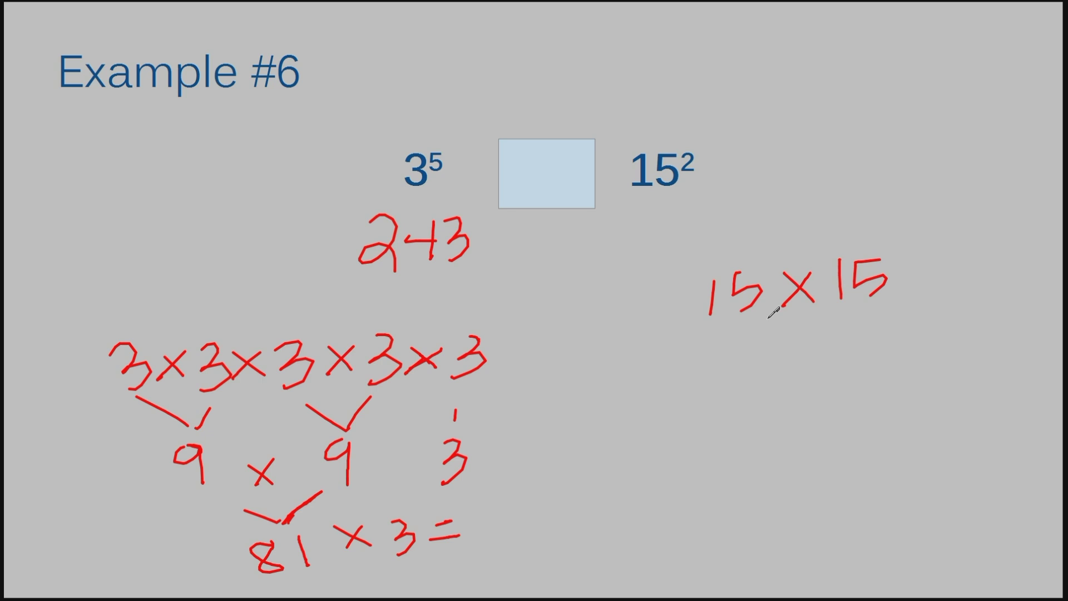
mouse_move(761, 348)
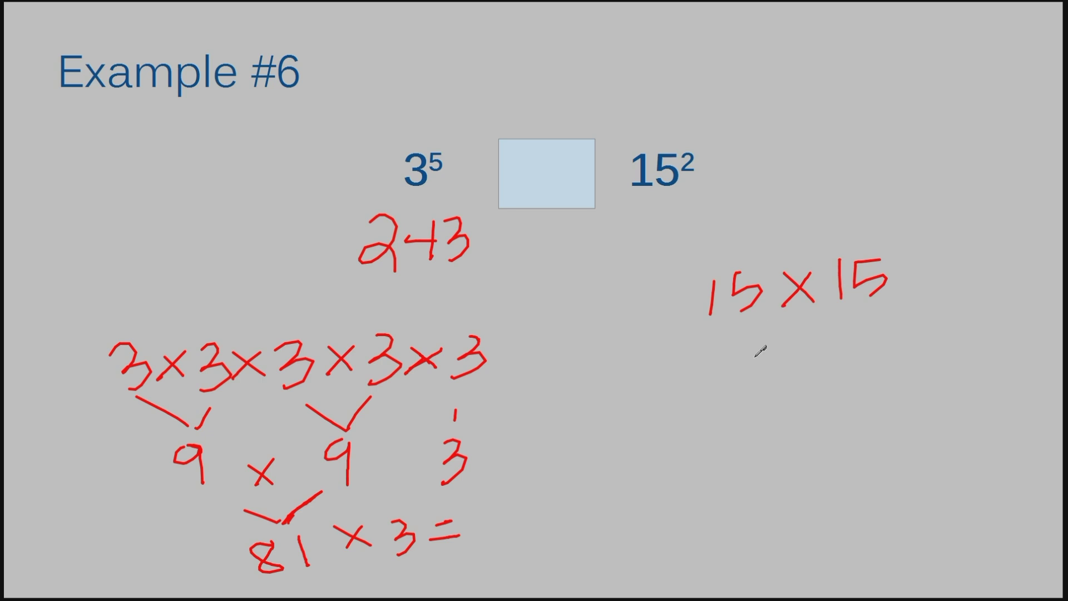
Write 225 under 15² in red ink and mark 3⁵ > 15² in the box
drag(623, 225, 664, 245)
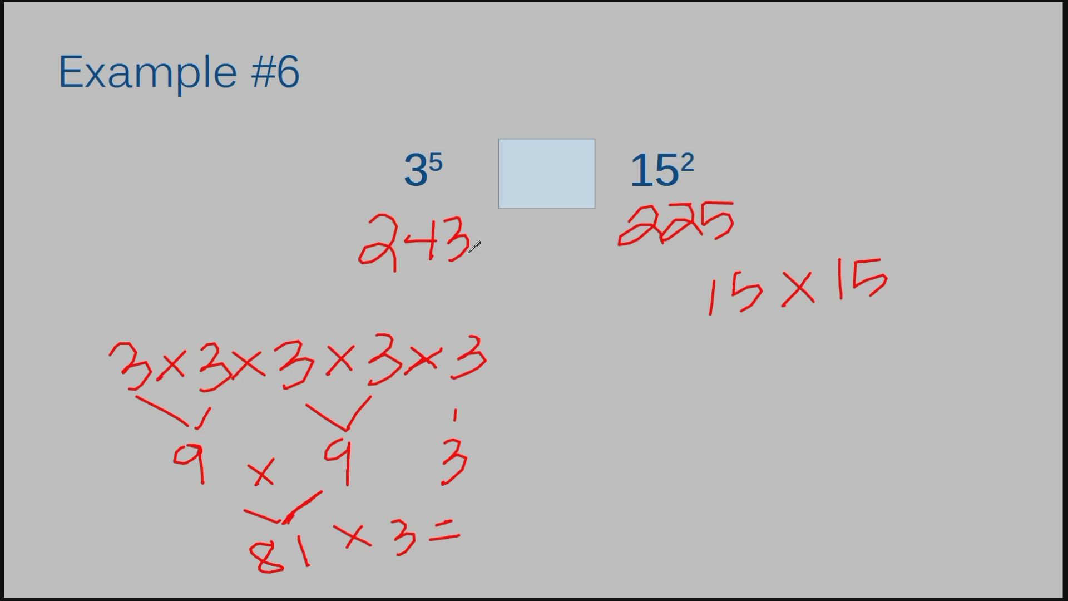
mouse_move(631, 263)
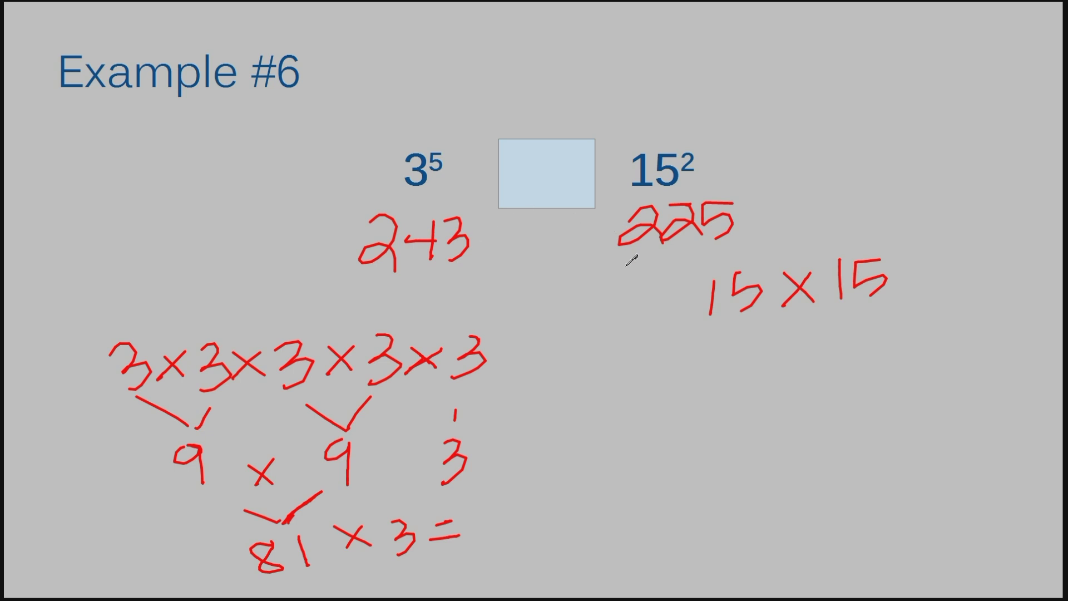
mouse_move(524, 155)
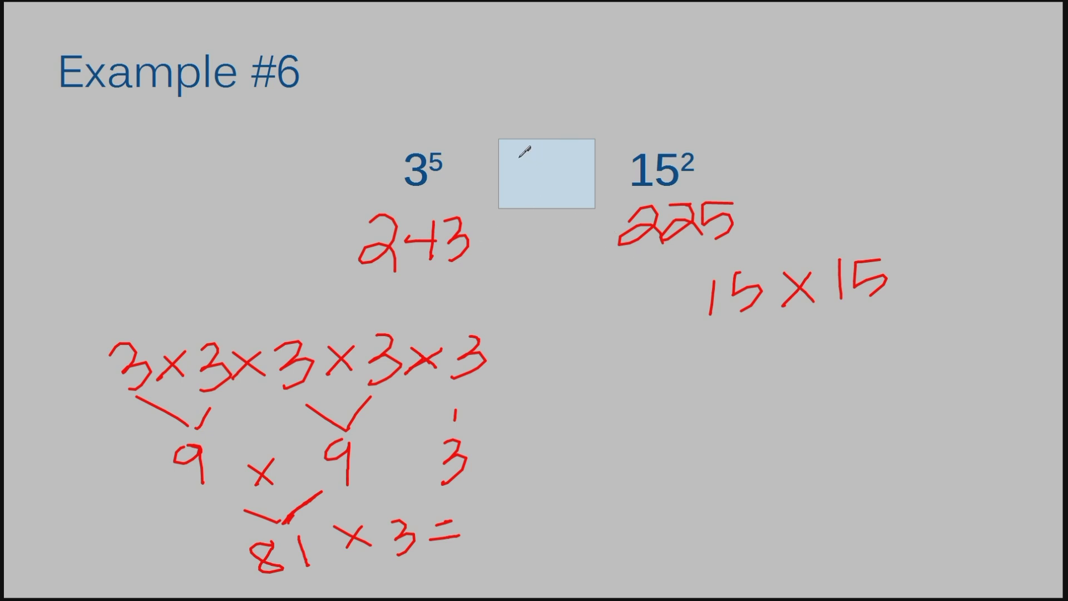
drag(531, 157, 559, 190)
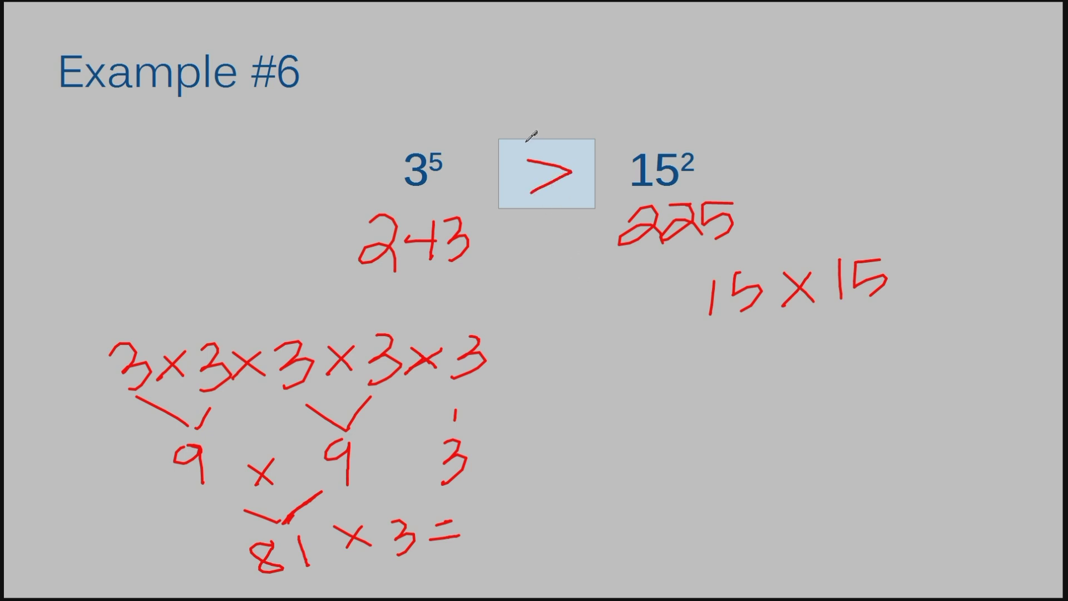
mouse_move(435, 243)
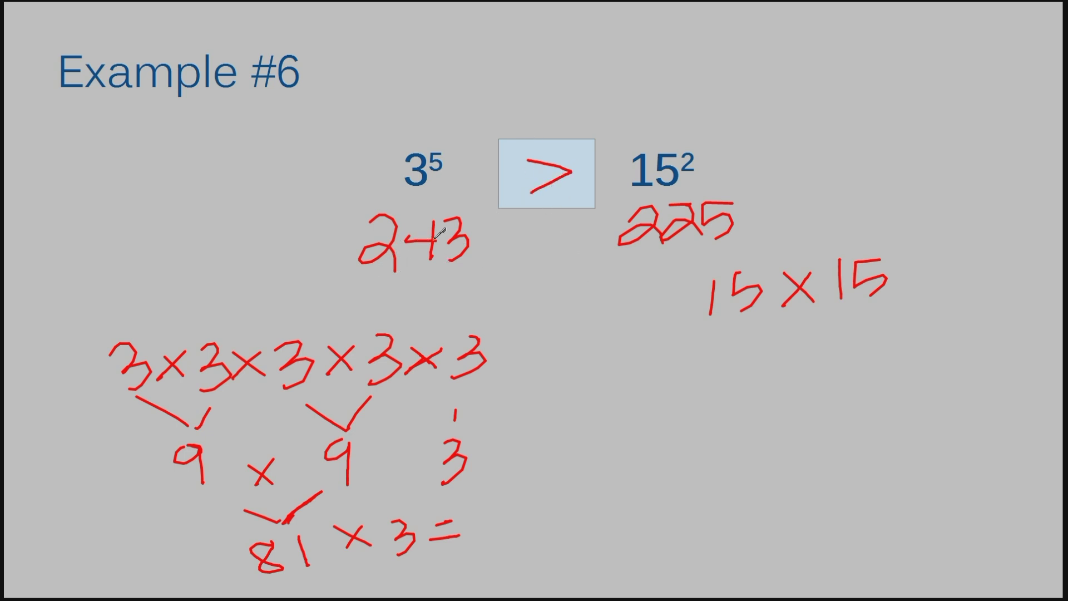
mouse_move(543, 331)
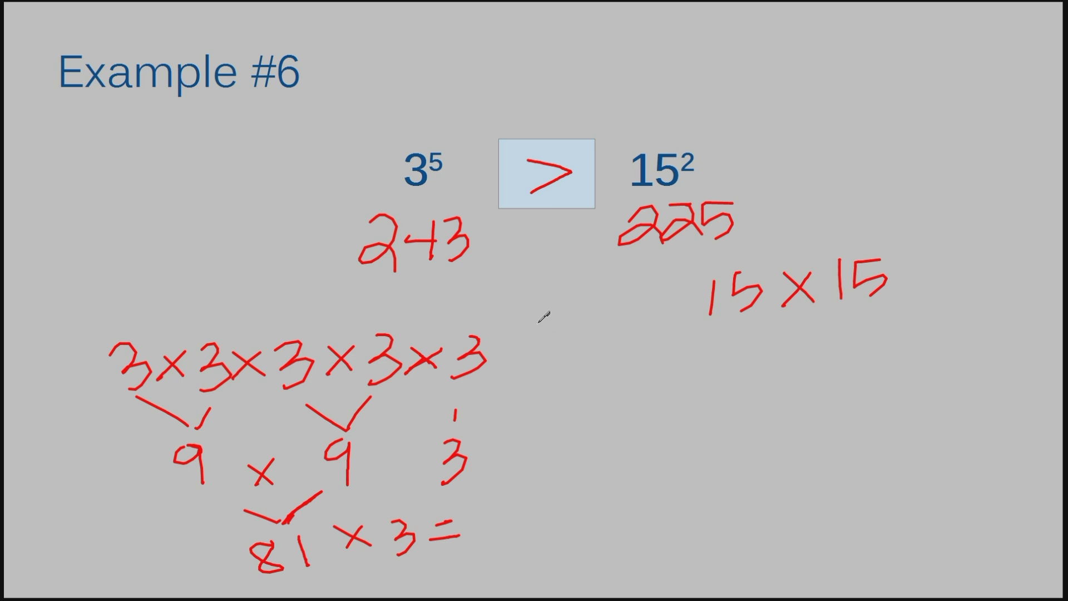